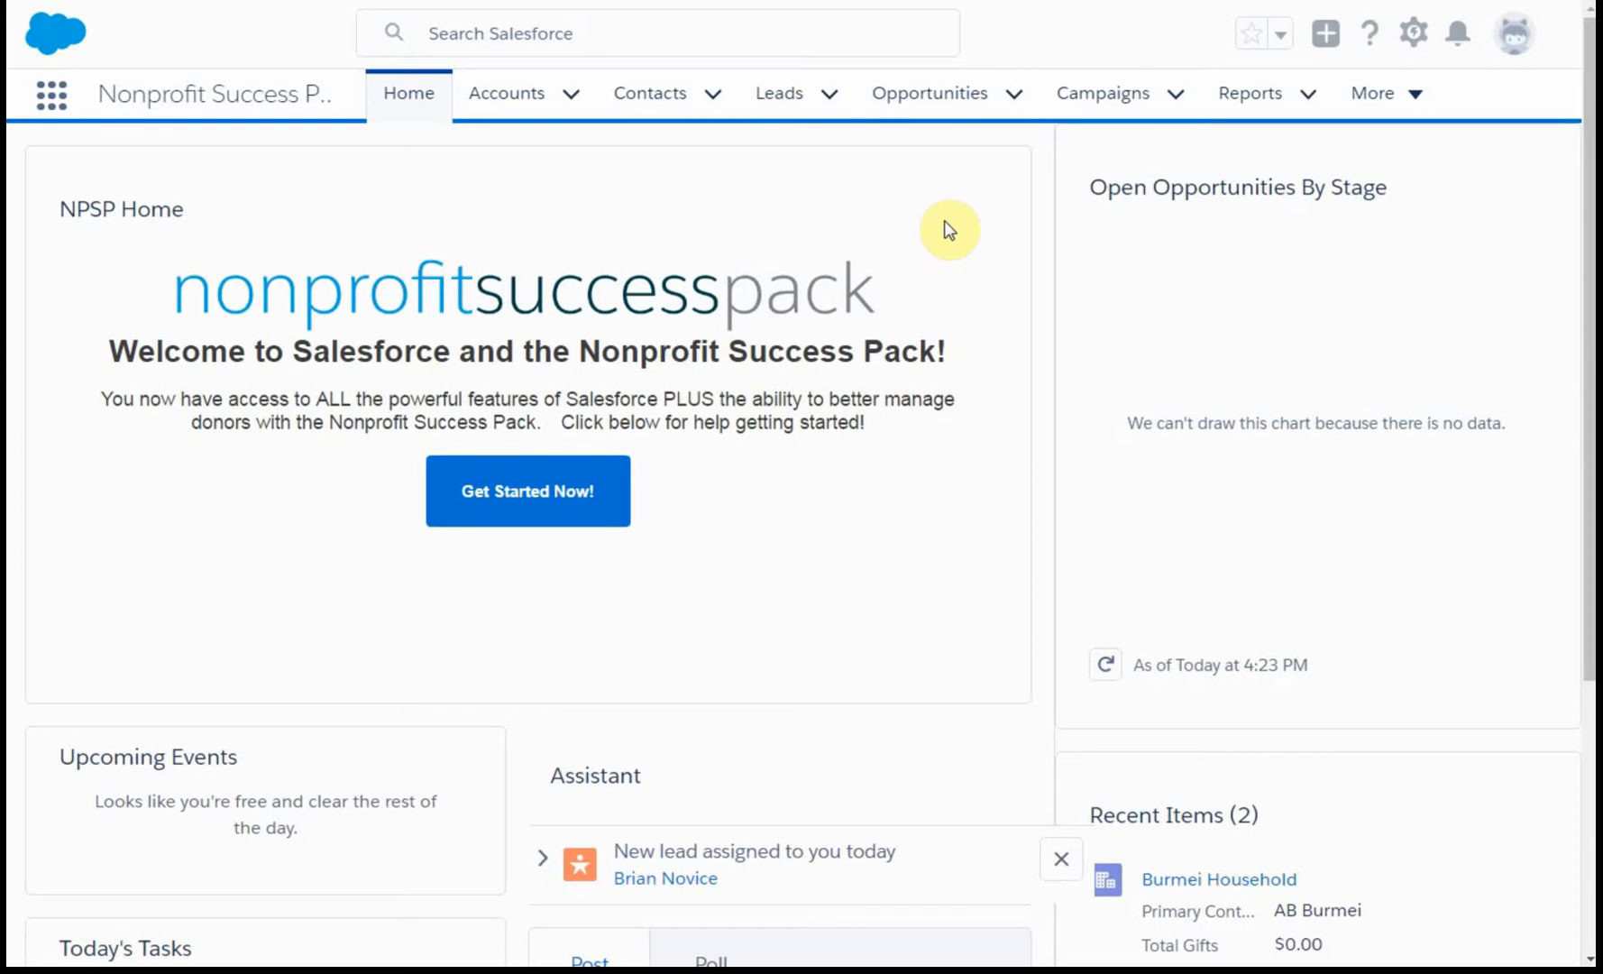
mouse_move(1304, 81)
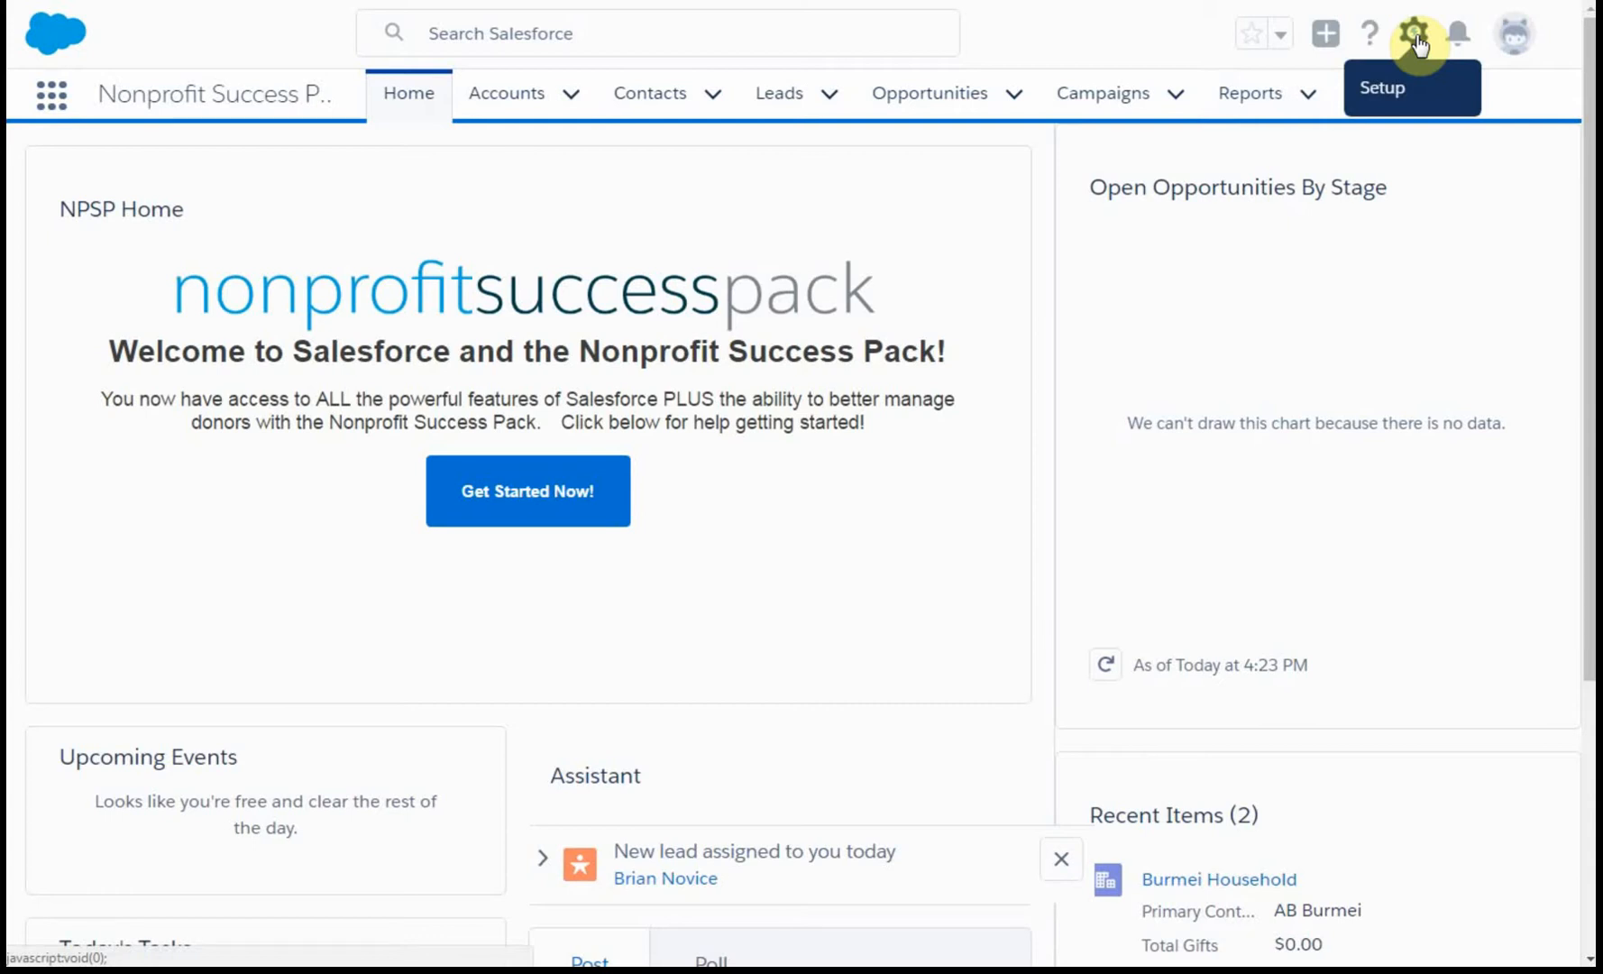
Go to Salesforce Setup from the gear menu.
click(1418, 32)
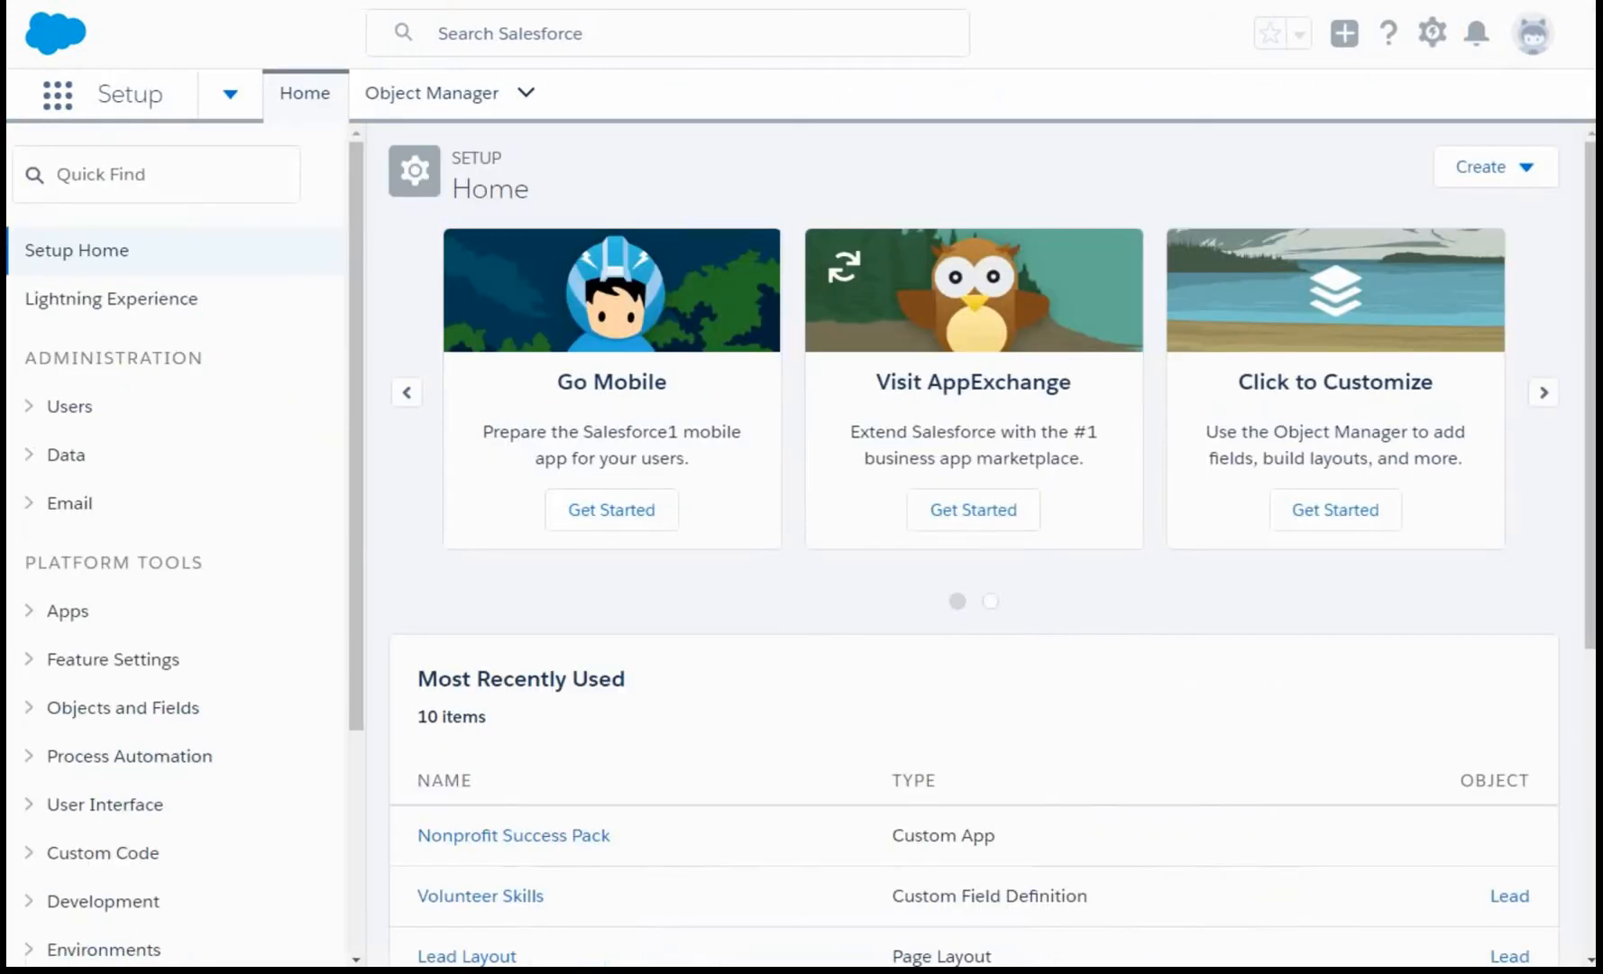
mouse_move(251, 278)
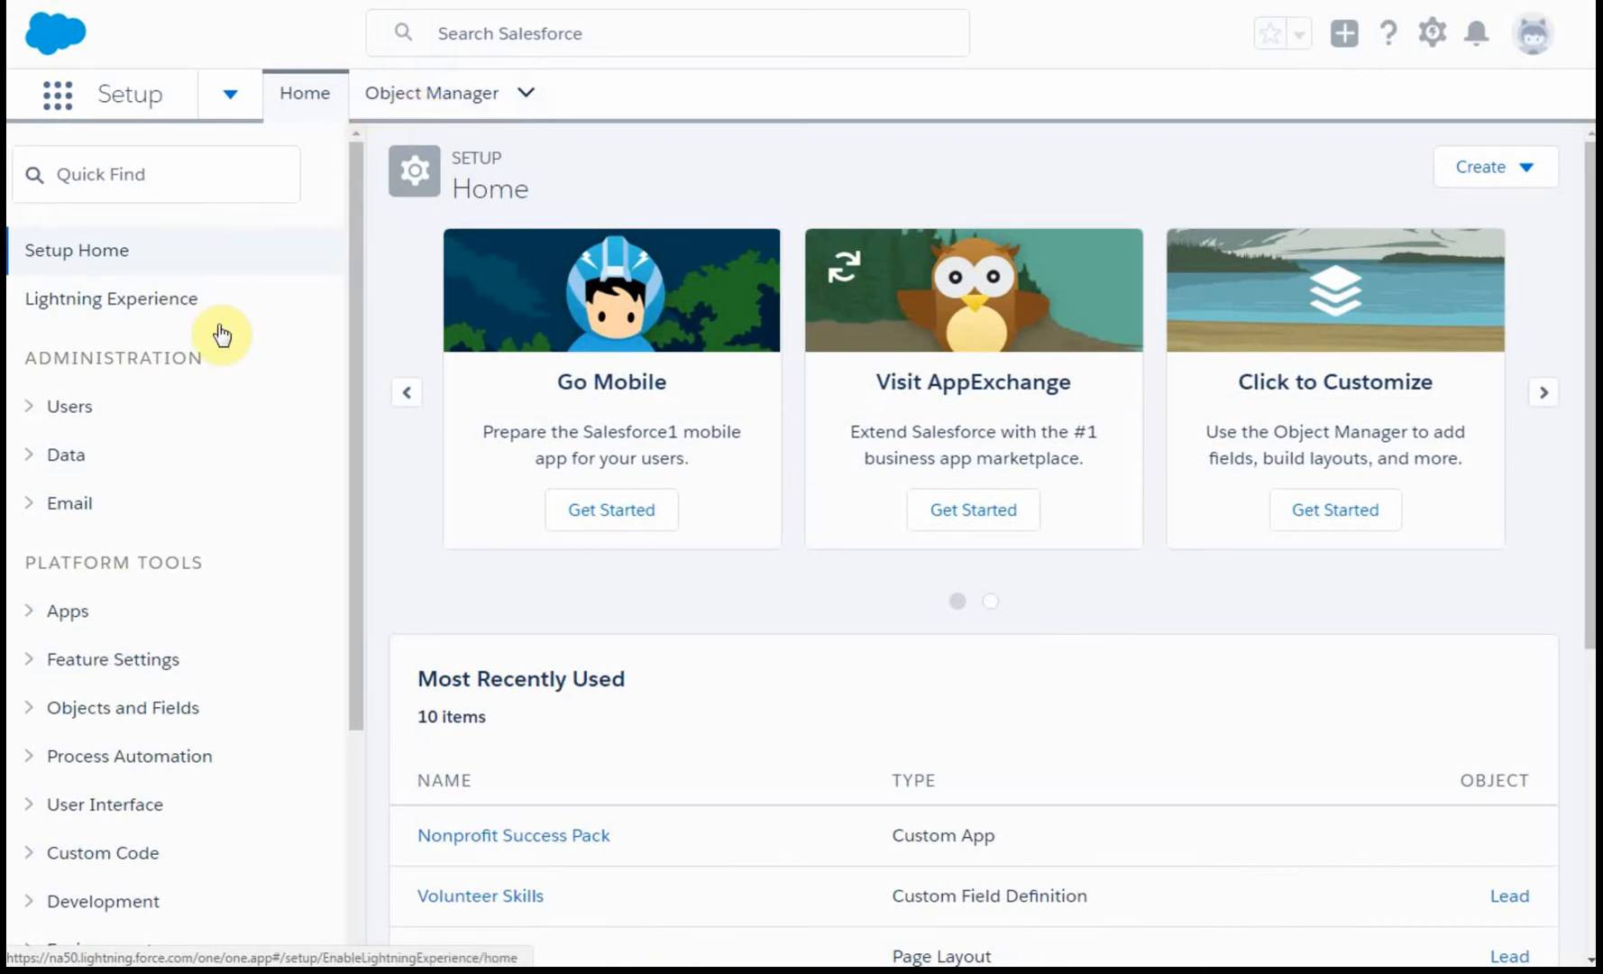
Expand the Objects and Fields group in the Setup sidebar.
click(155, 173)
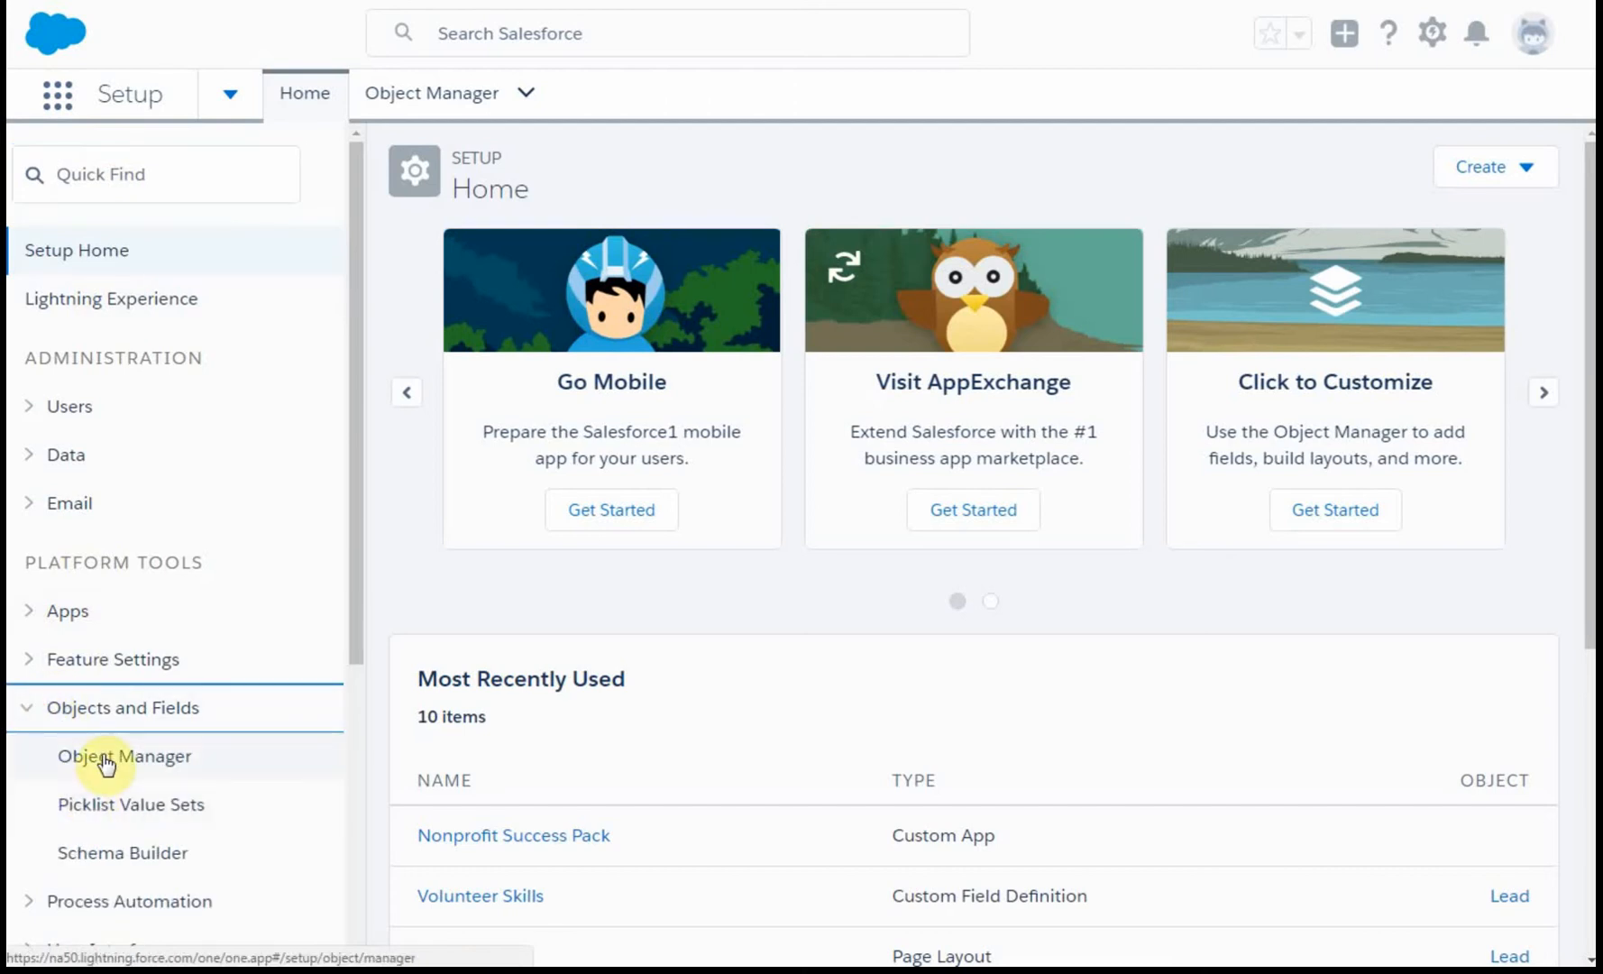
mouse_move(1203, 315)
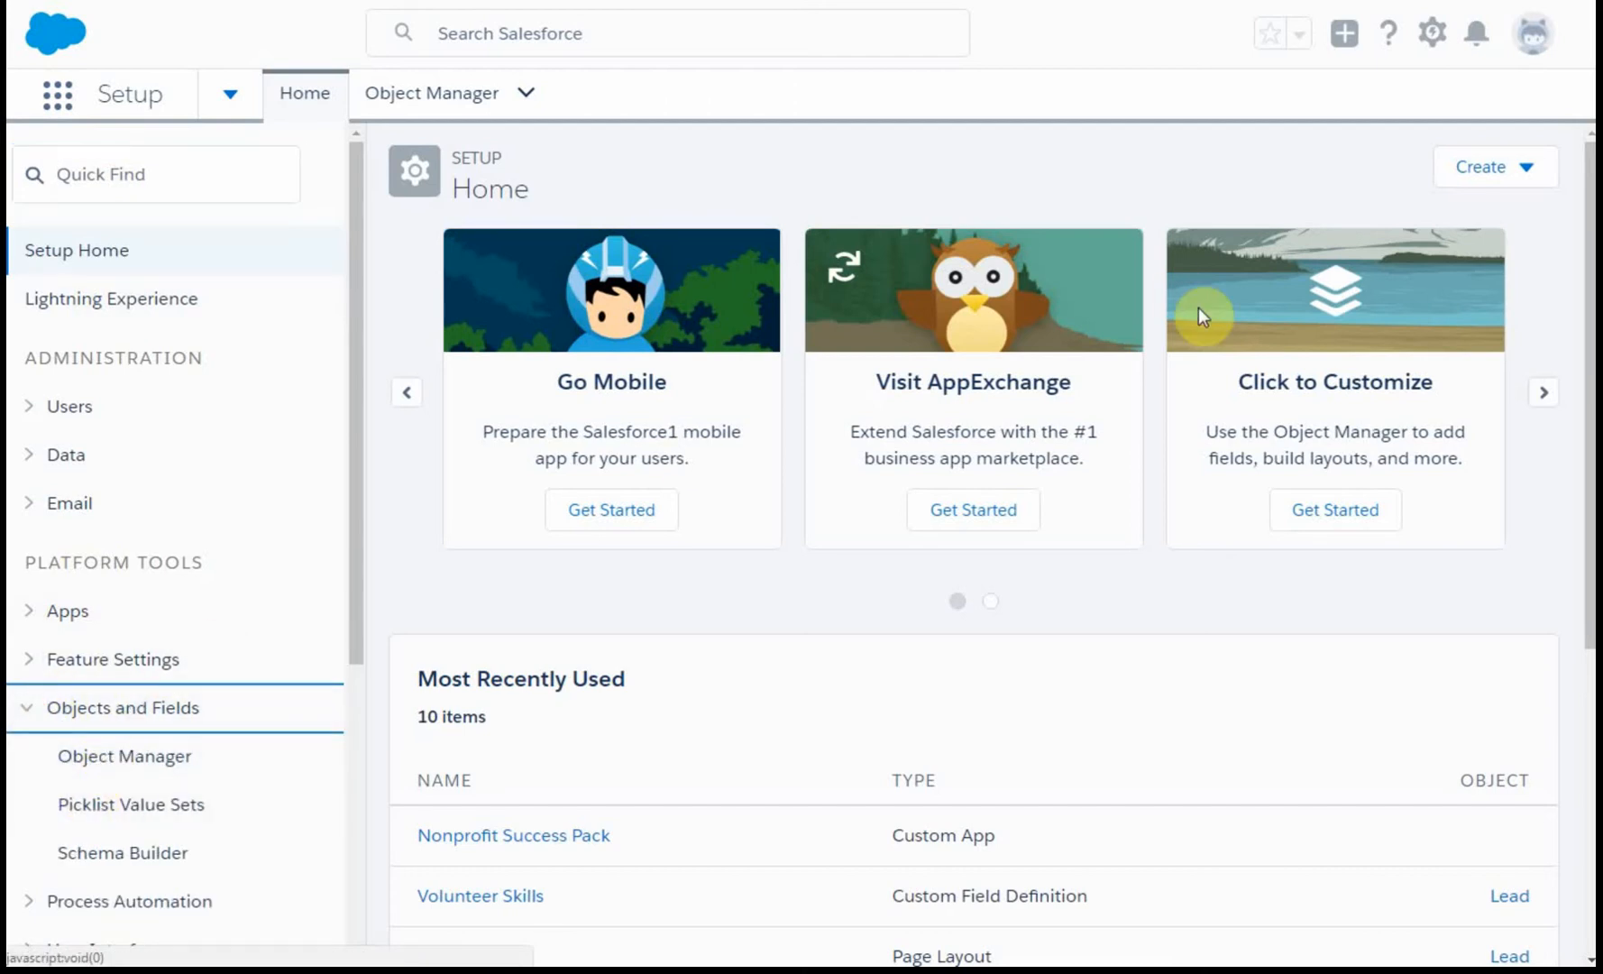
mouse_move(1336, 460)
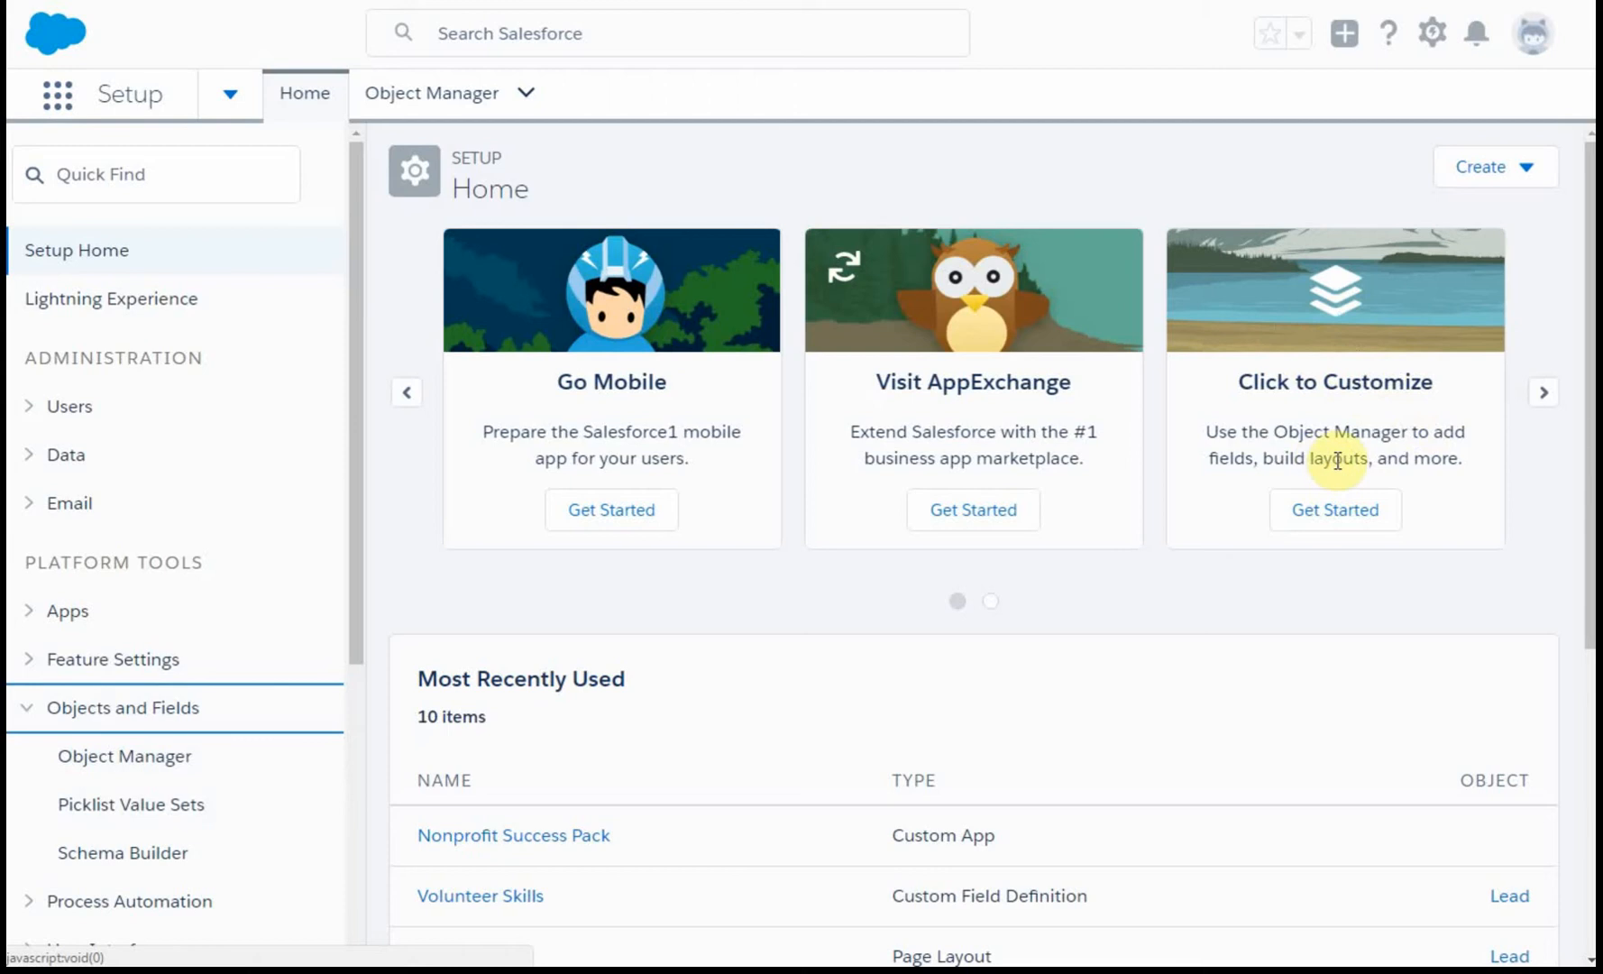
mouse_move(1280, 453)
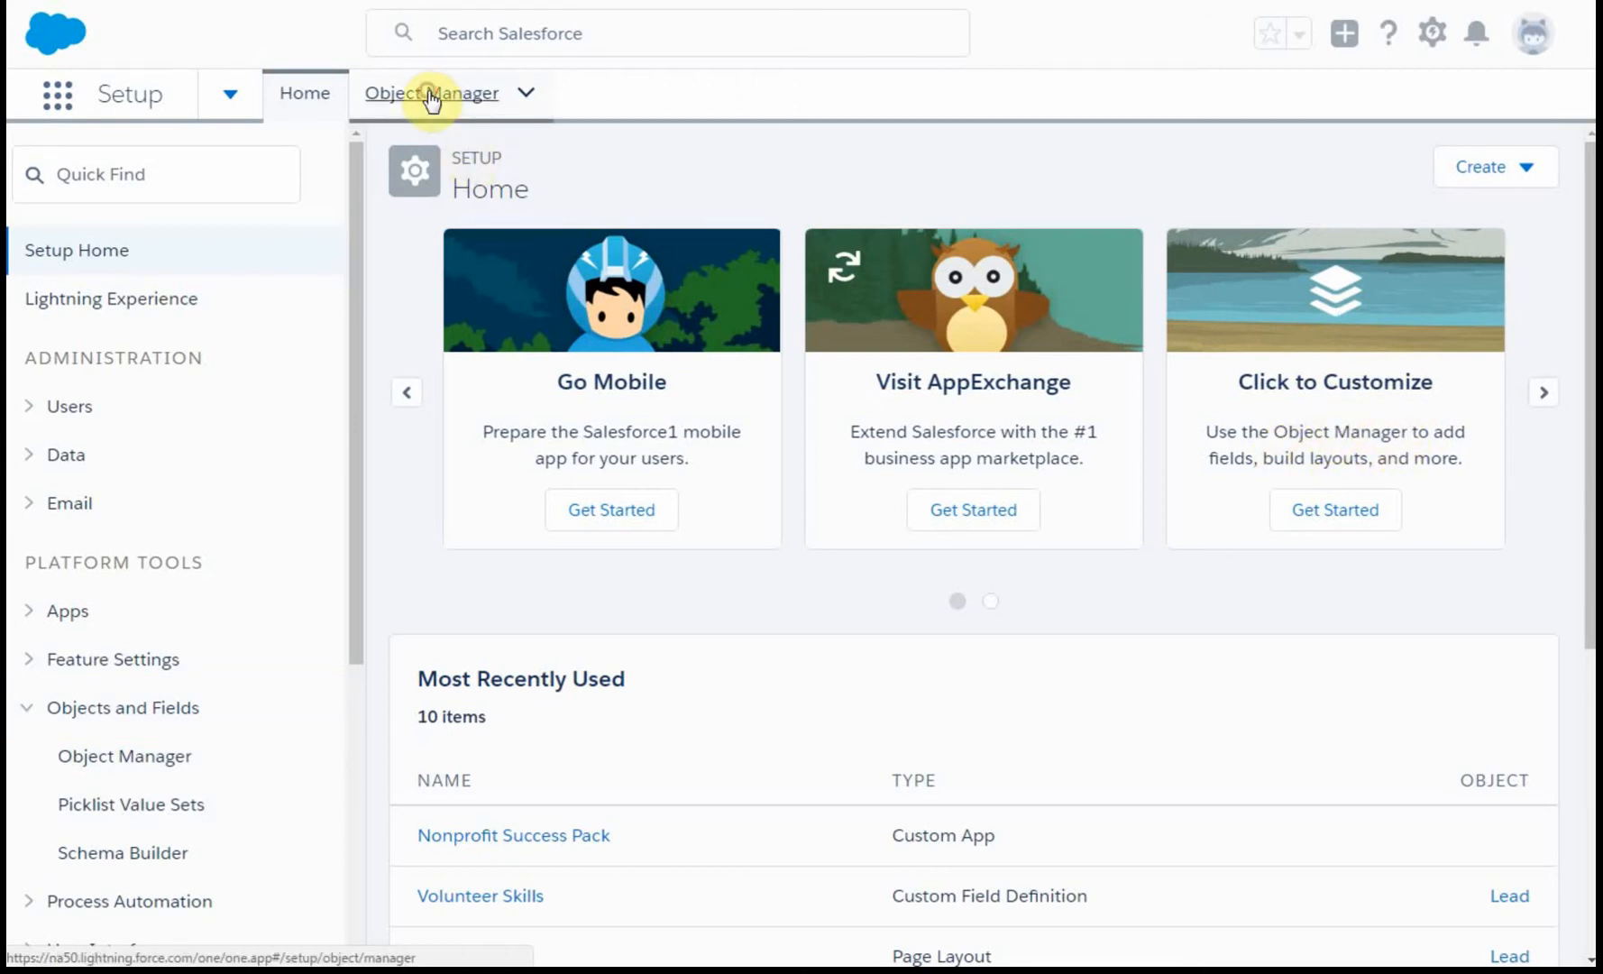
In Object Manager, filter the list by 'cont' and open the Contact object.
click(431, 94)
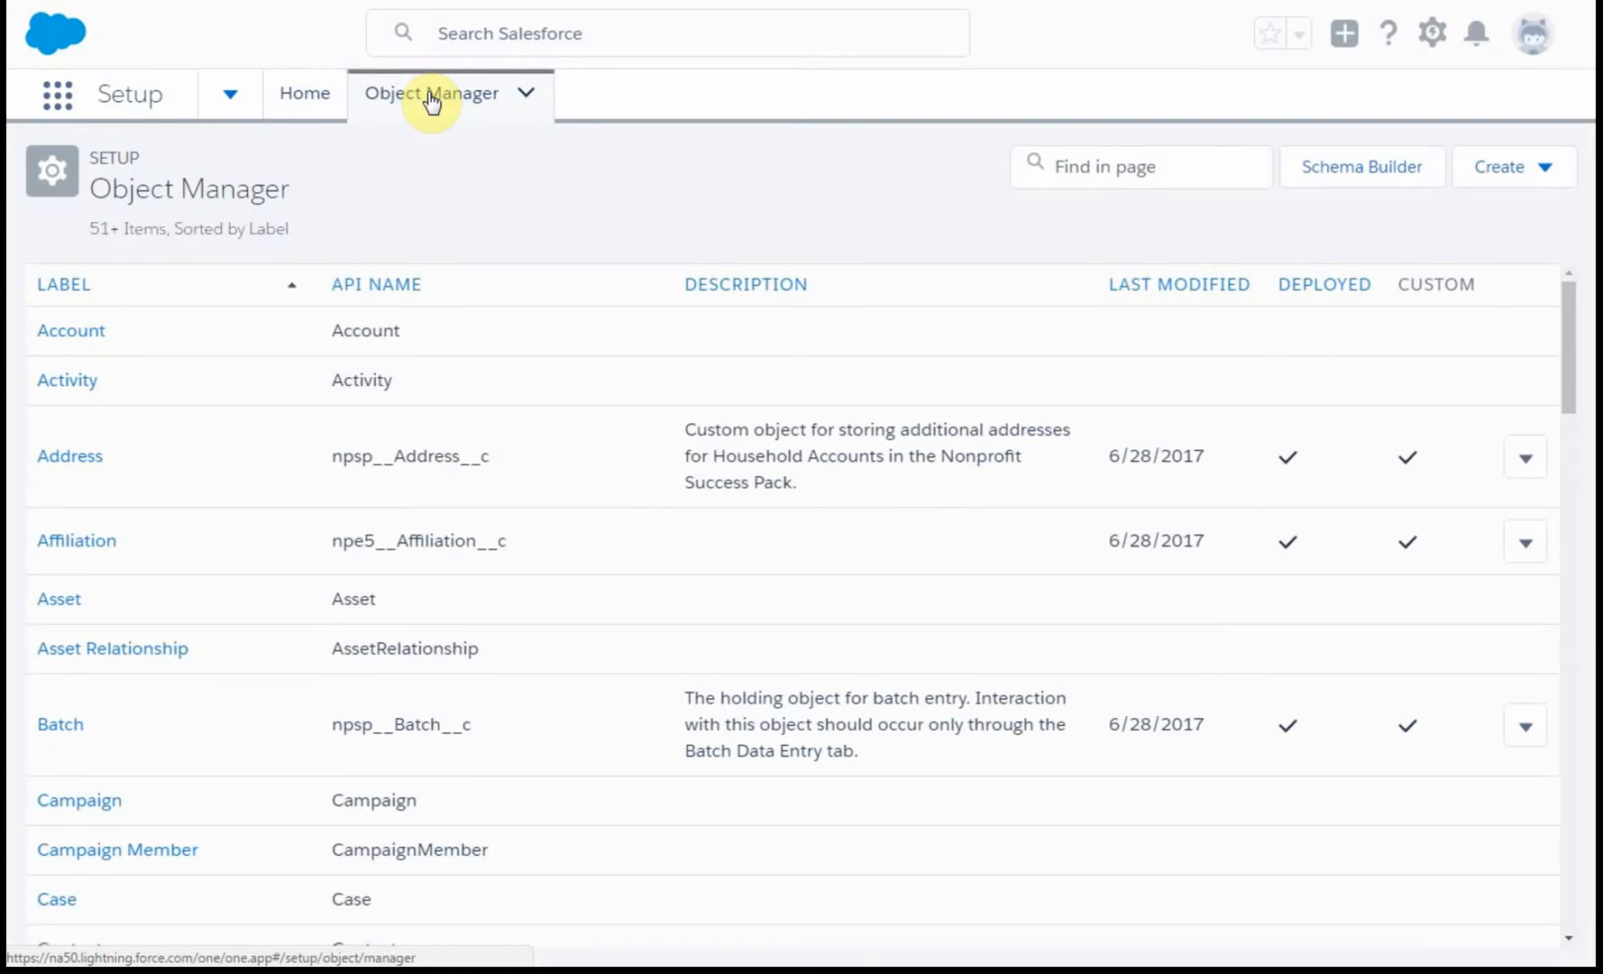
mouse_move(740, 200)
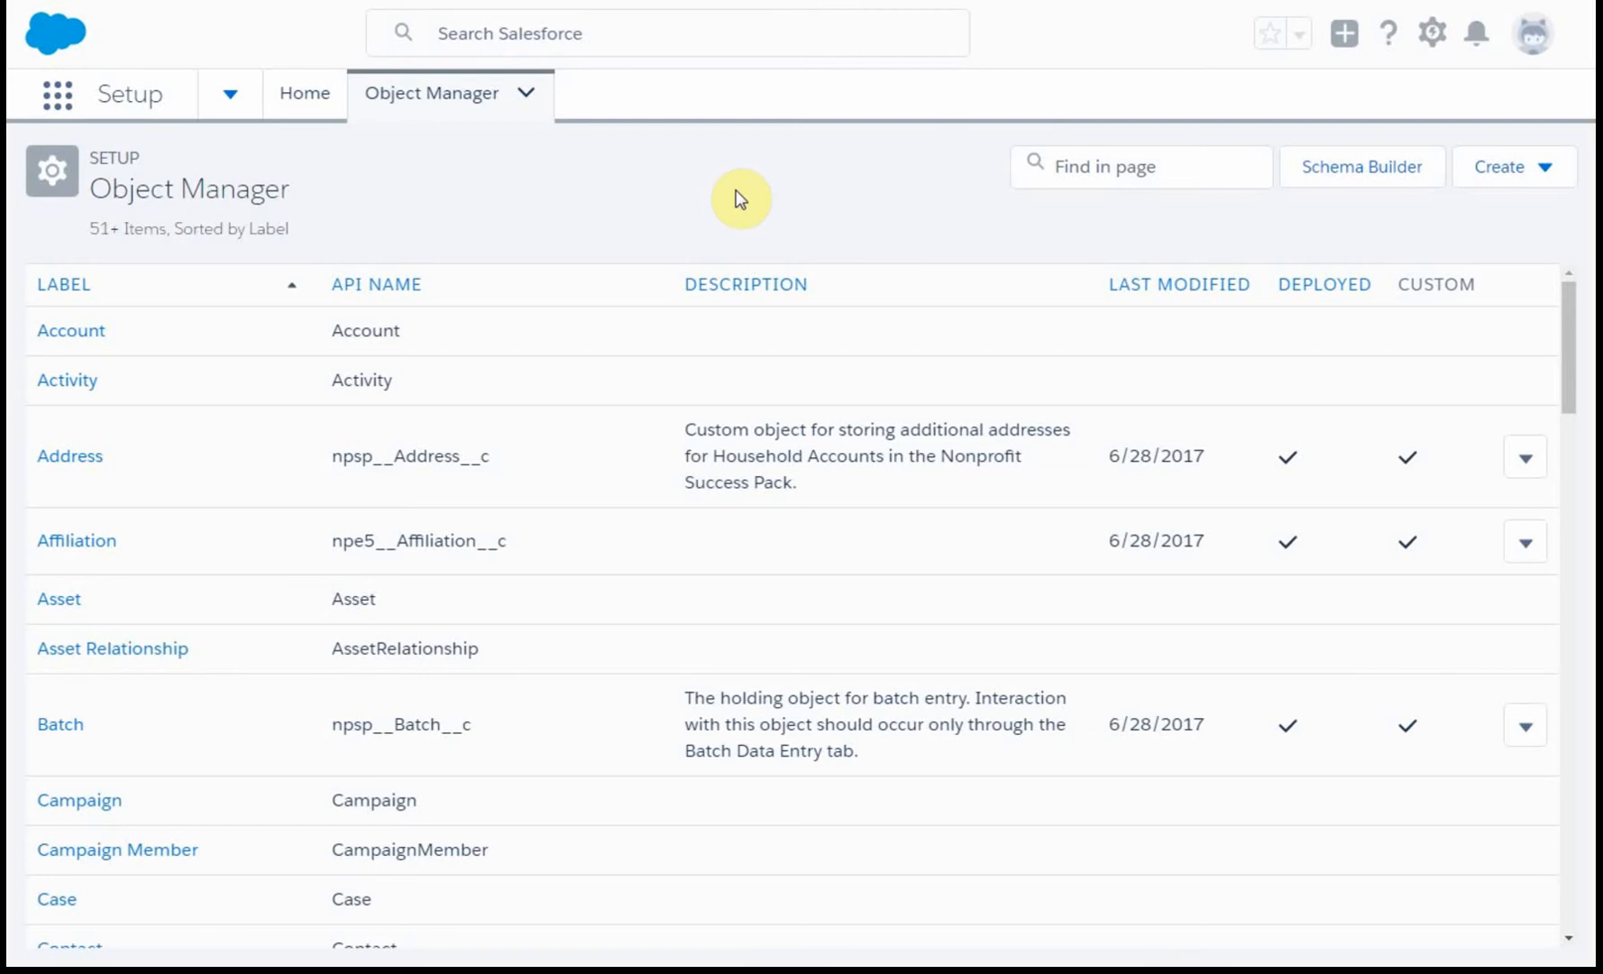
mouse_move(1064, 153)
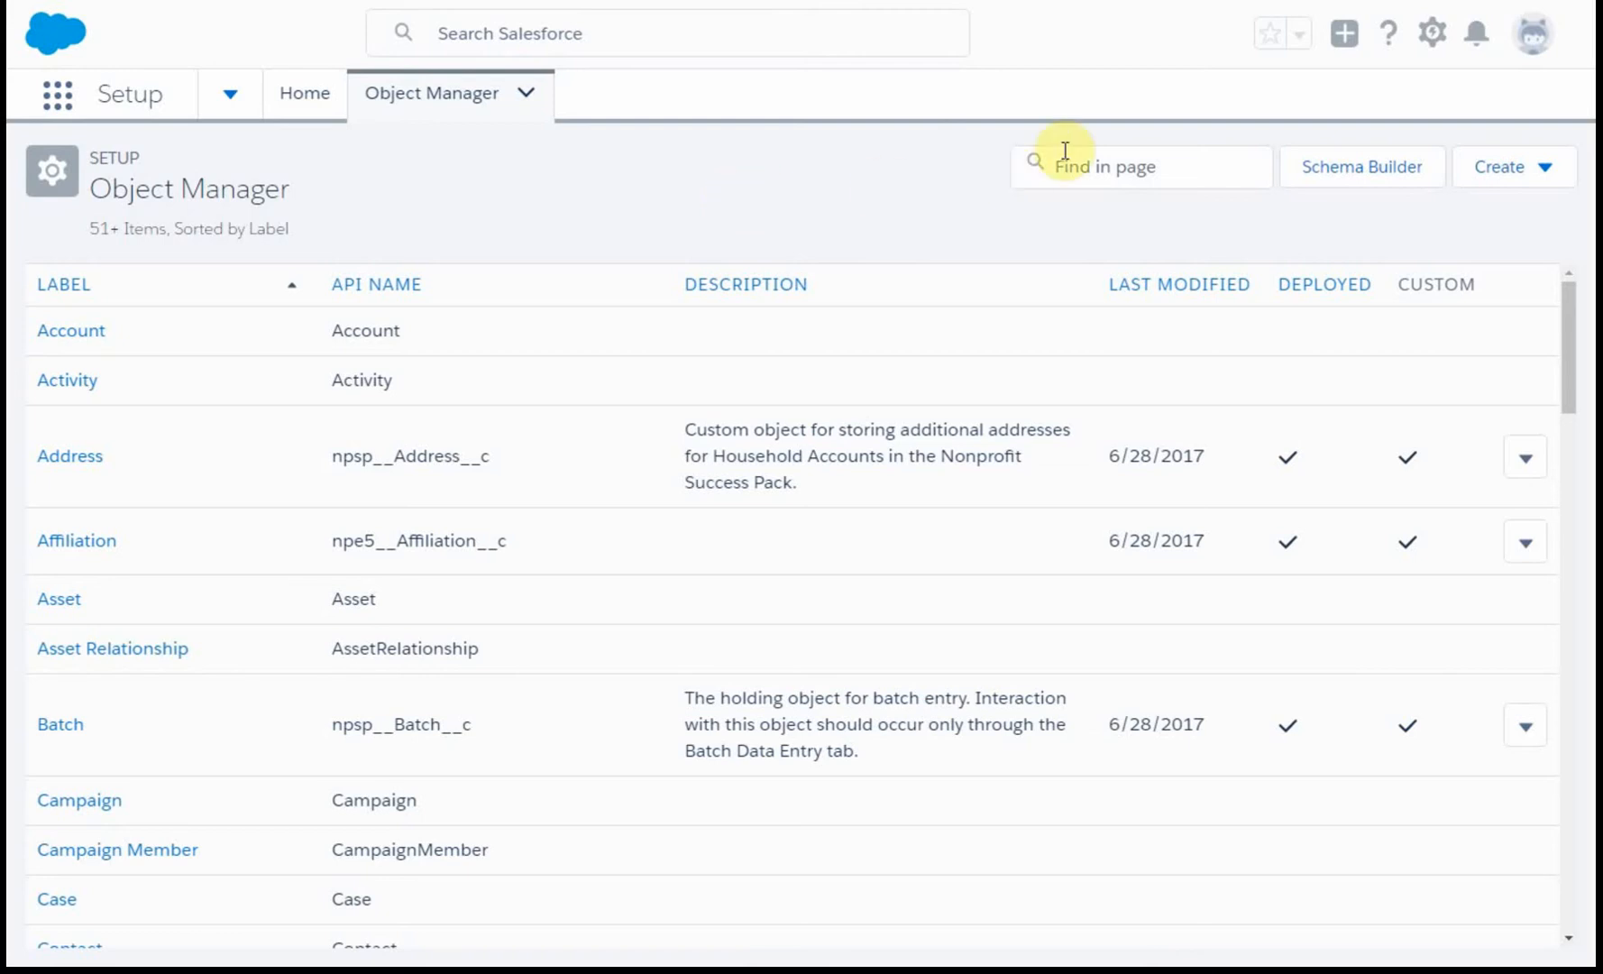
click(1140, 166)
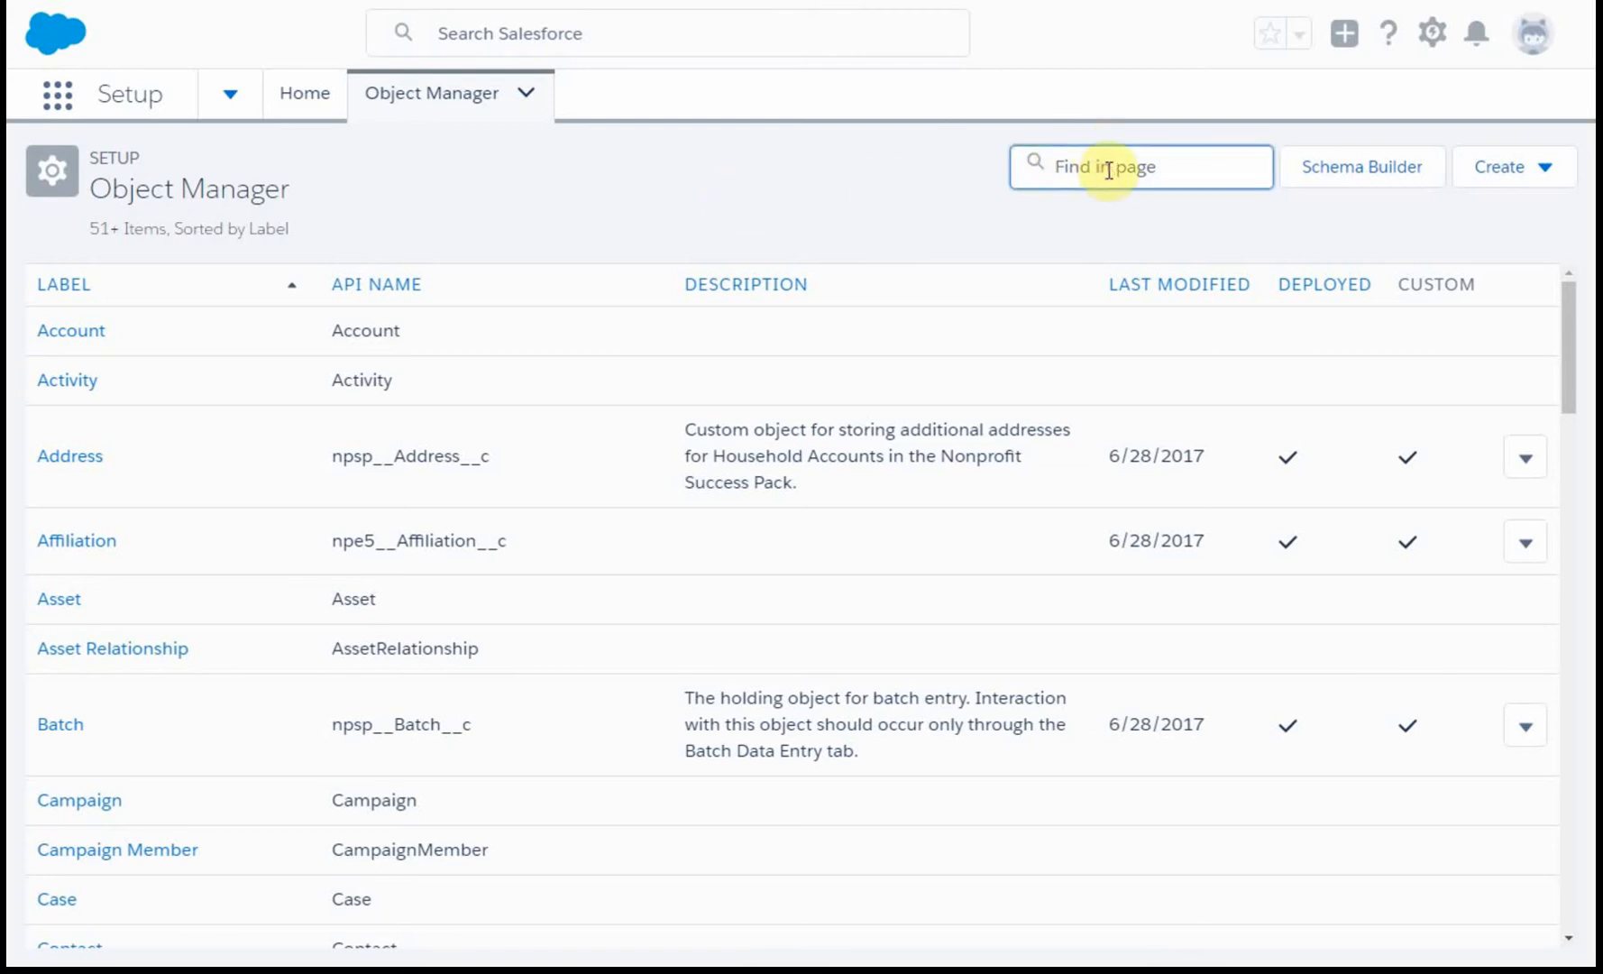
text(cont)
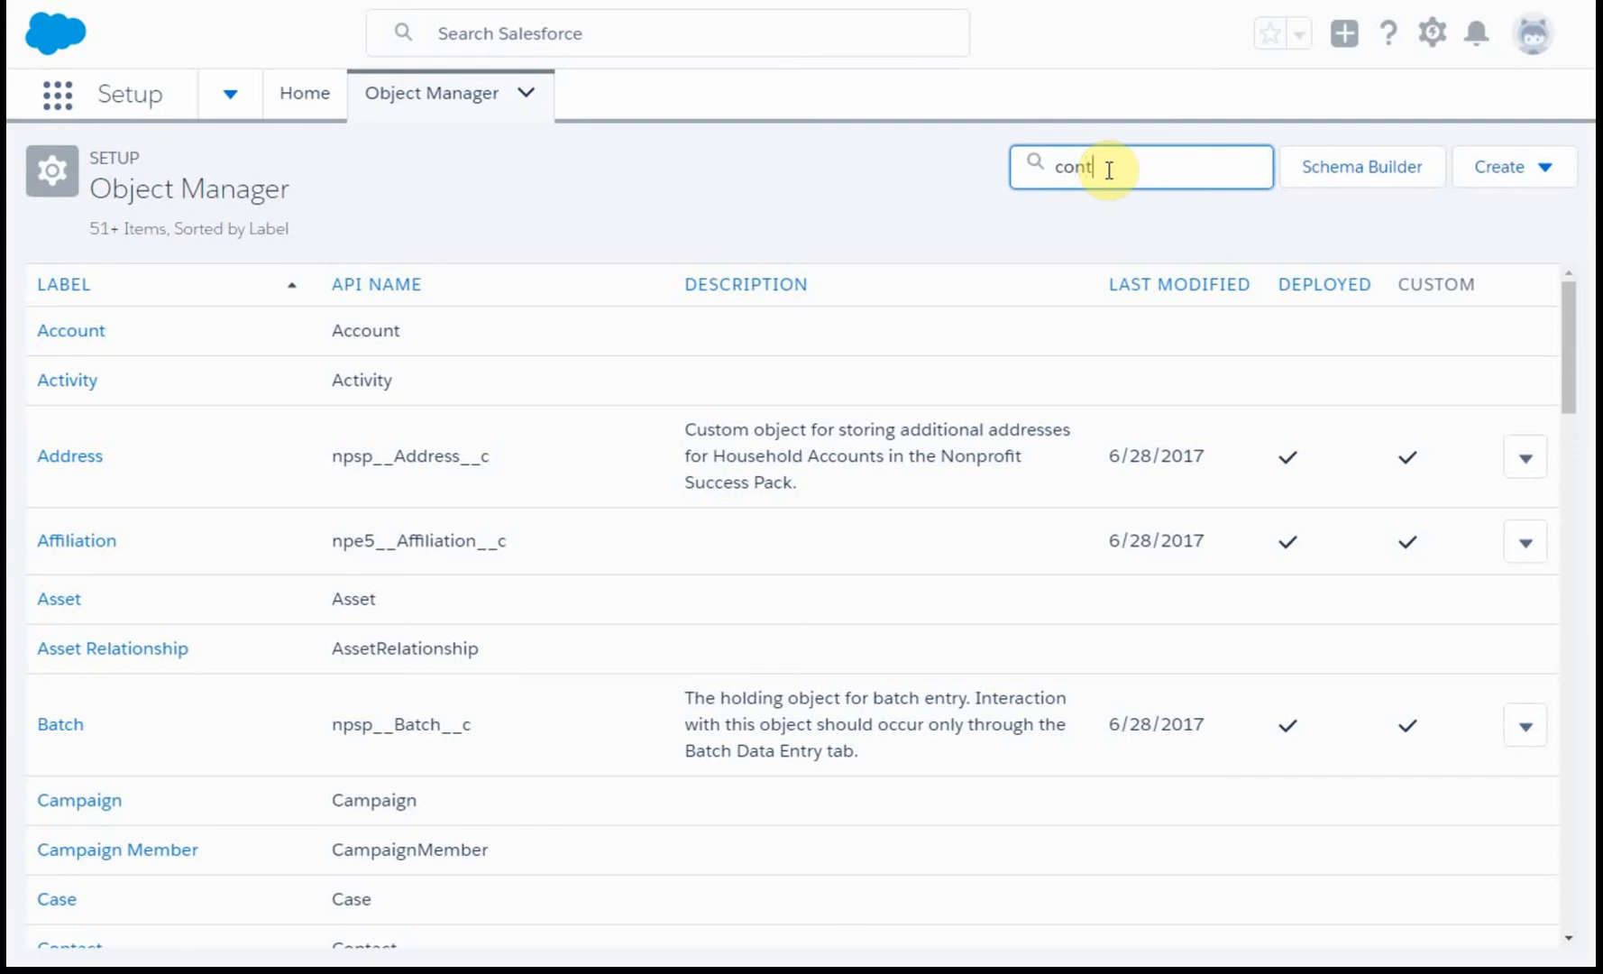
text(cont)
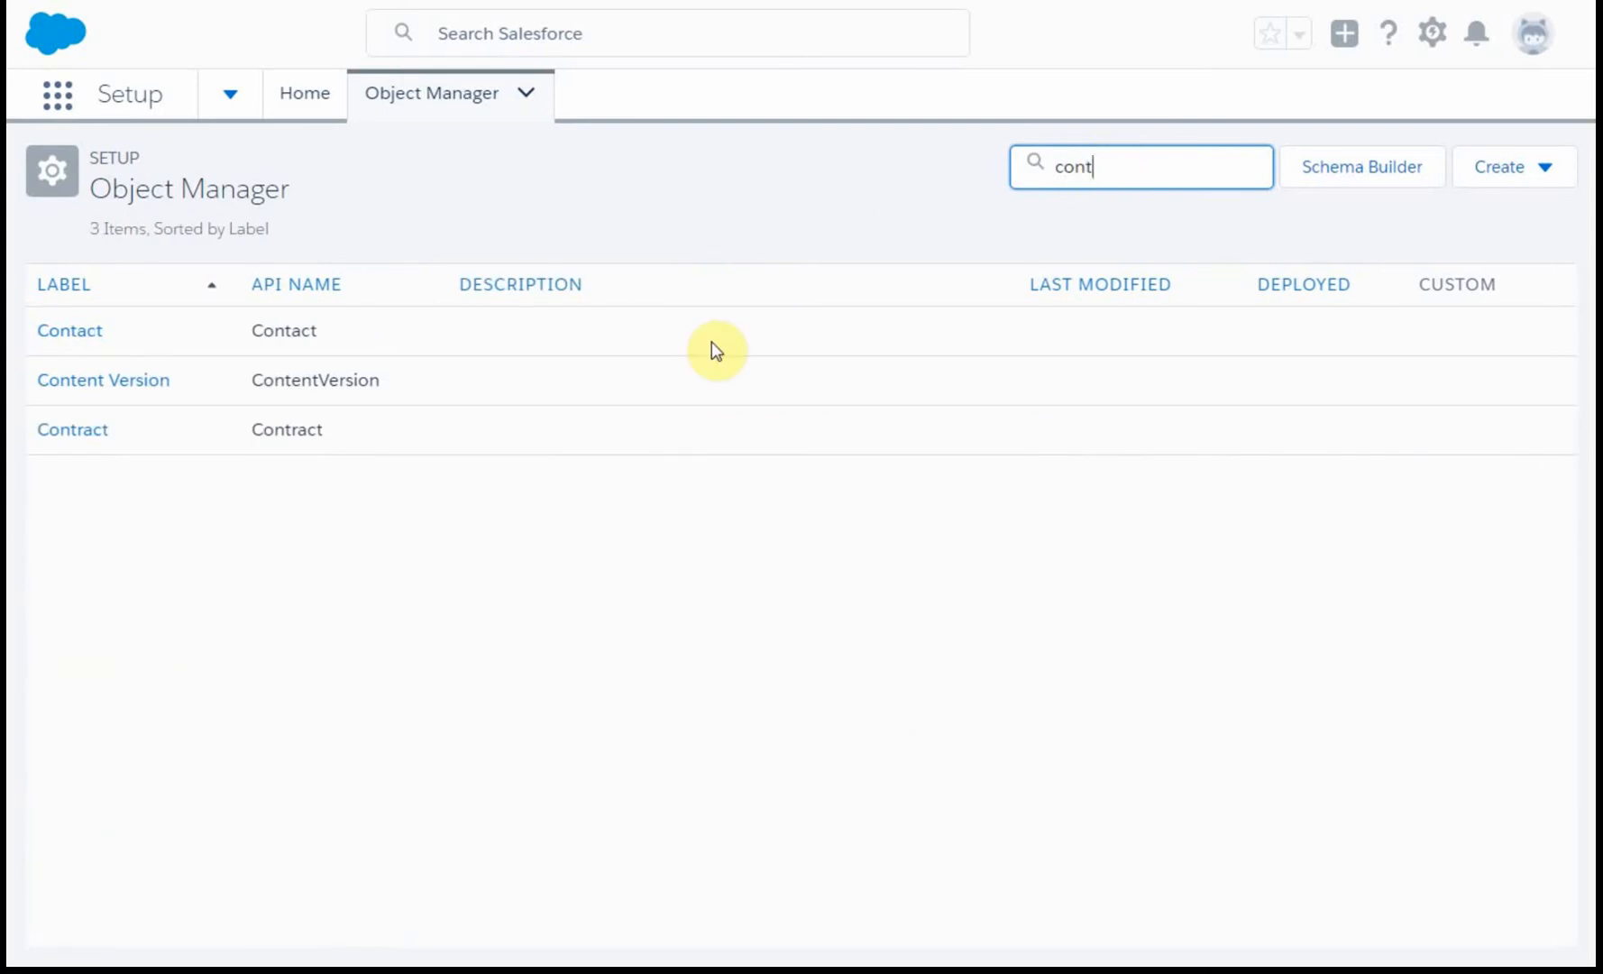
mouse_move(139, 348)
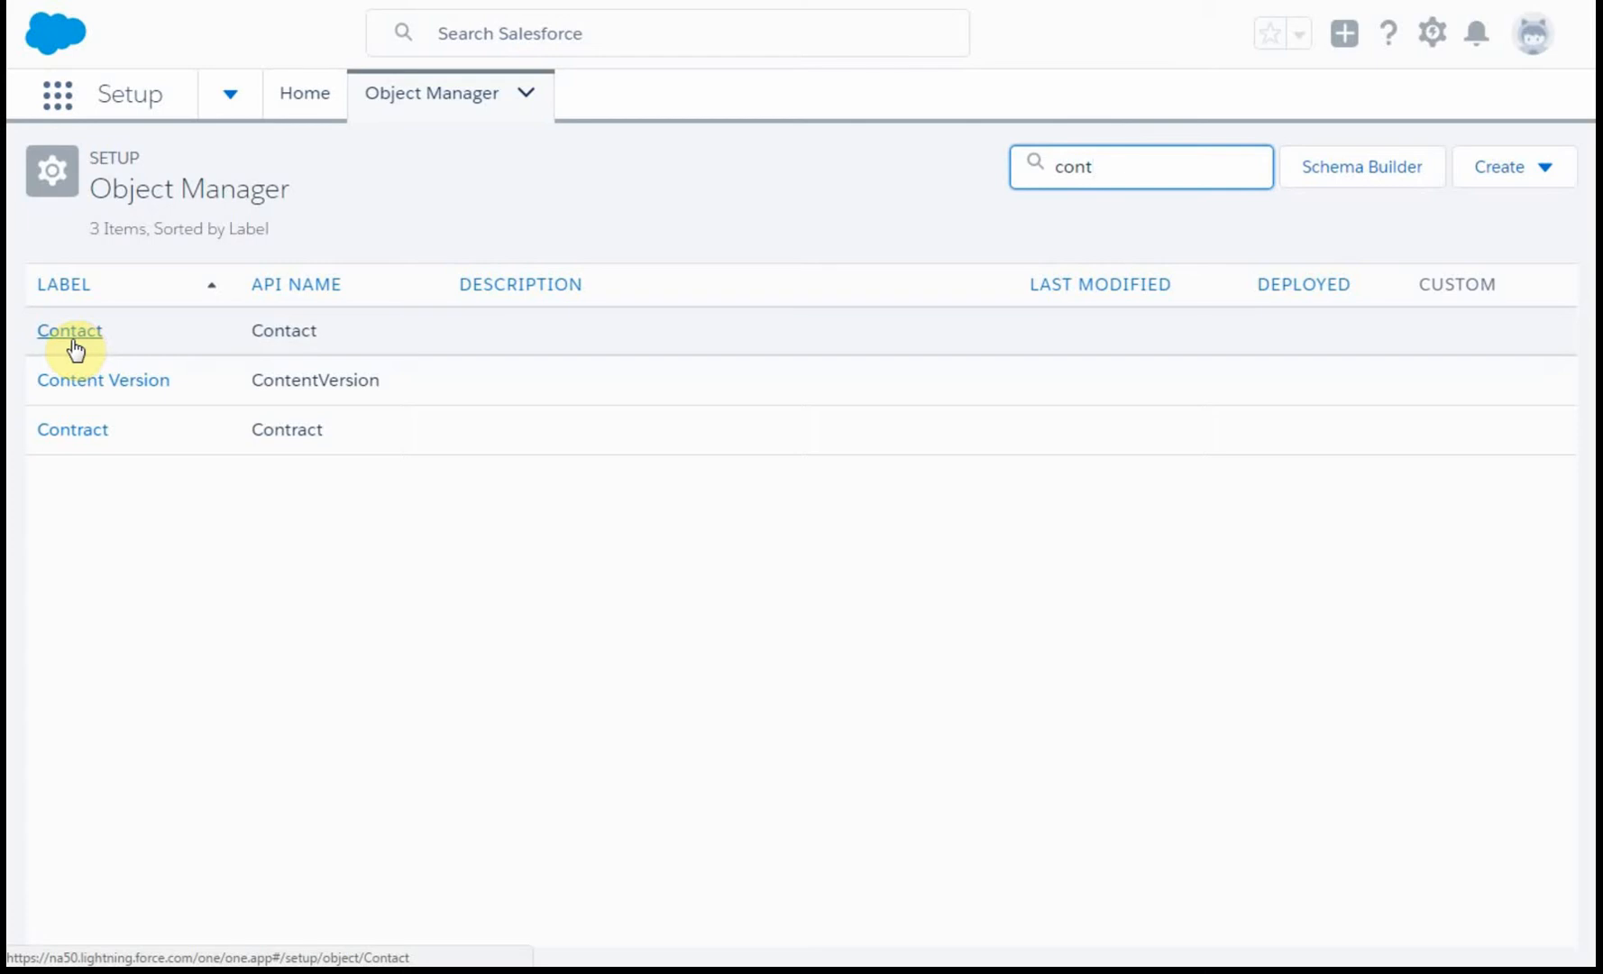
mouse_move(72, 430)
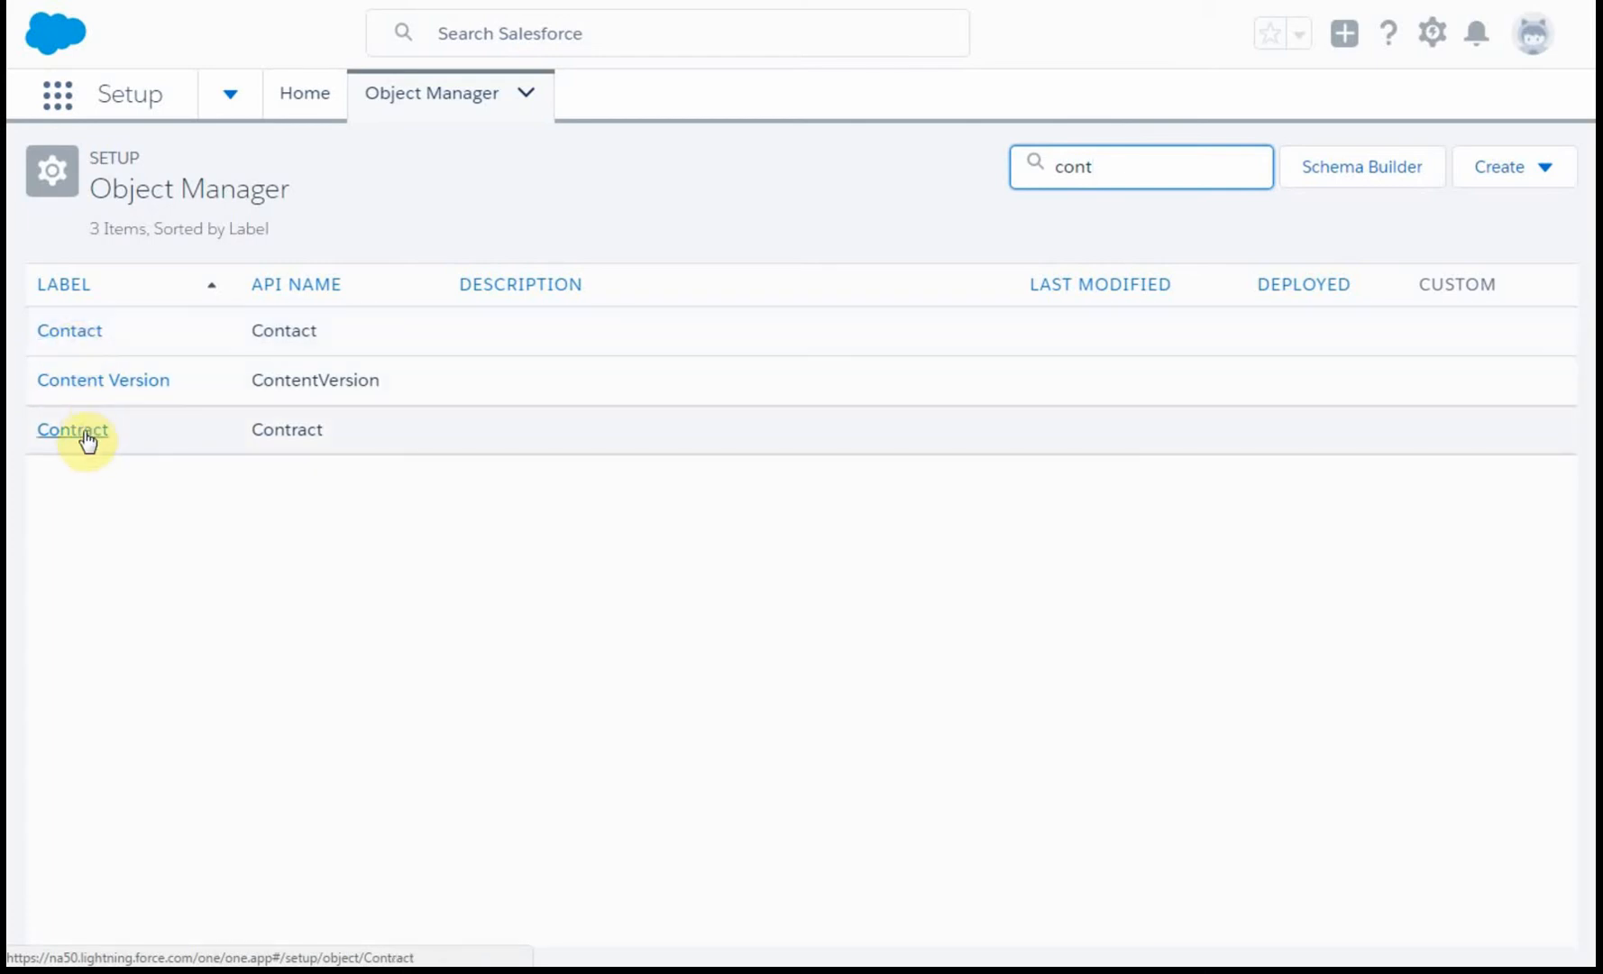
mouse_move(70, 330)
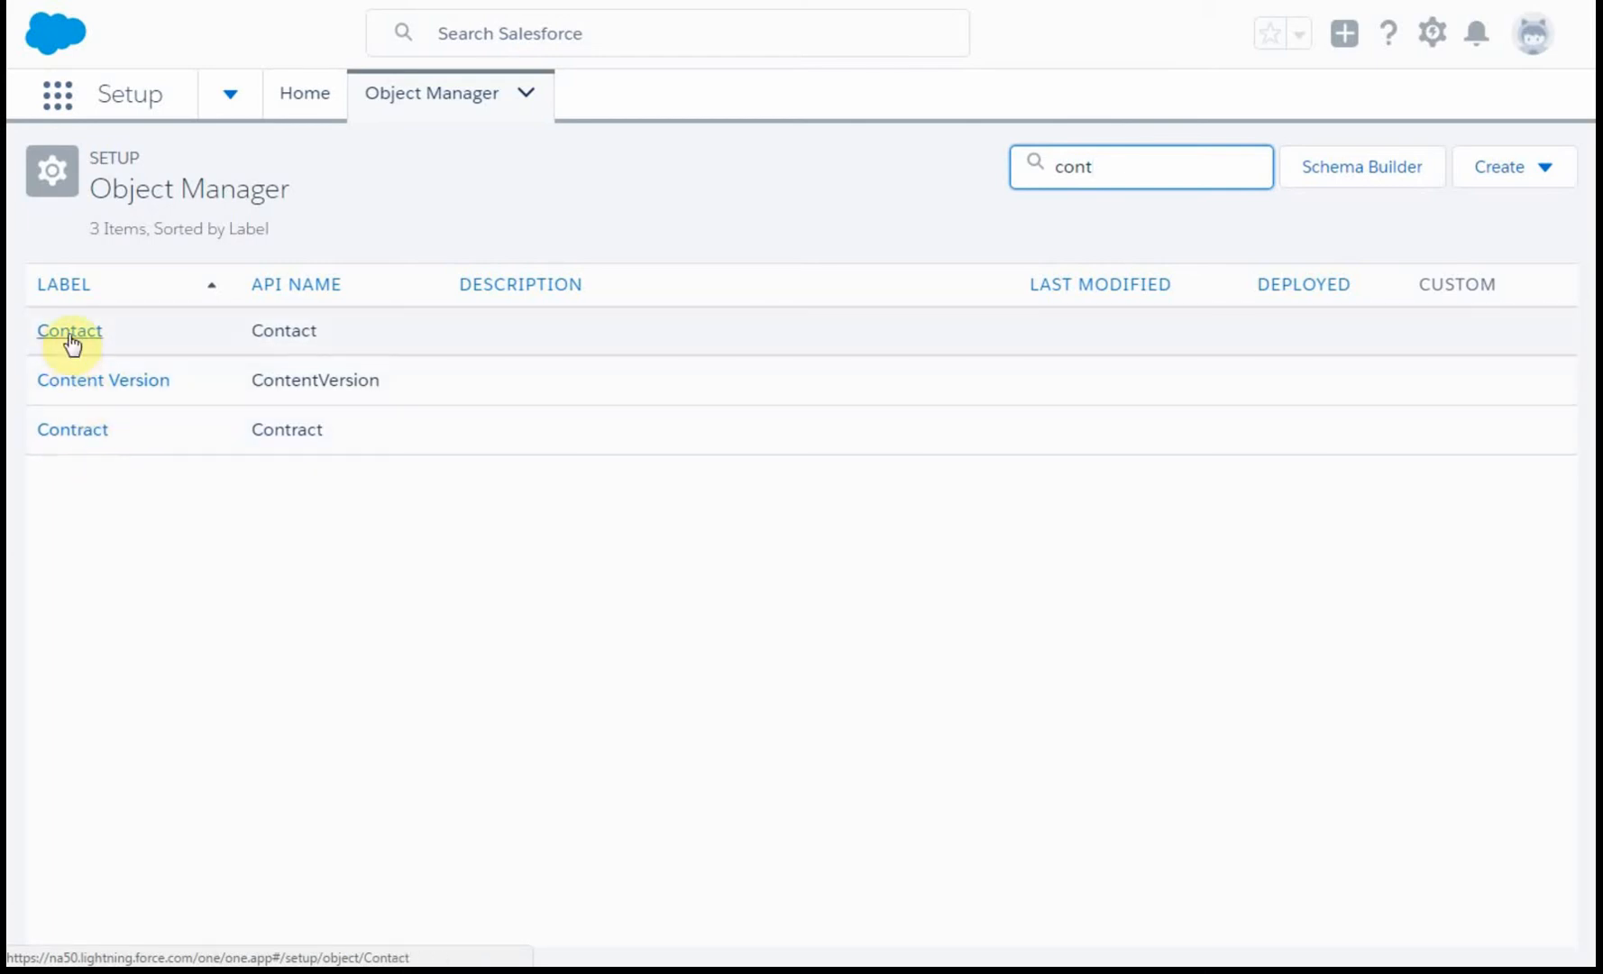
click(68, 330)
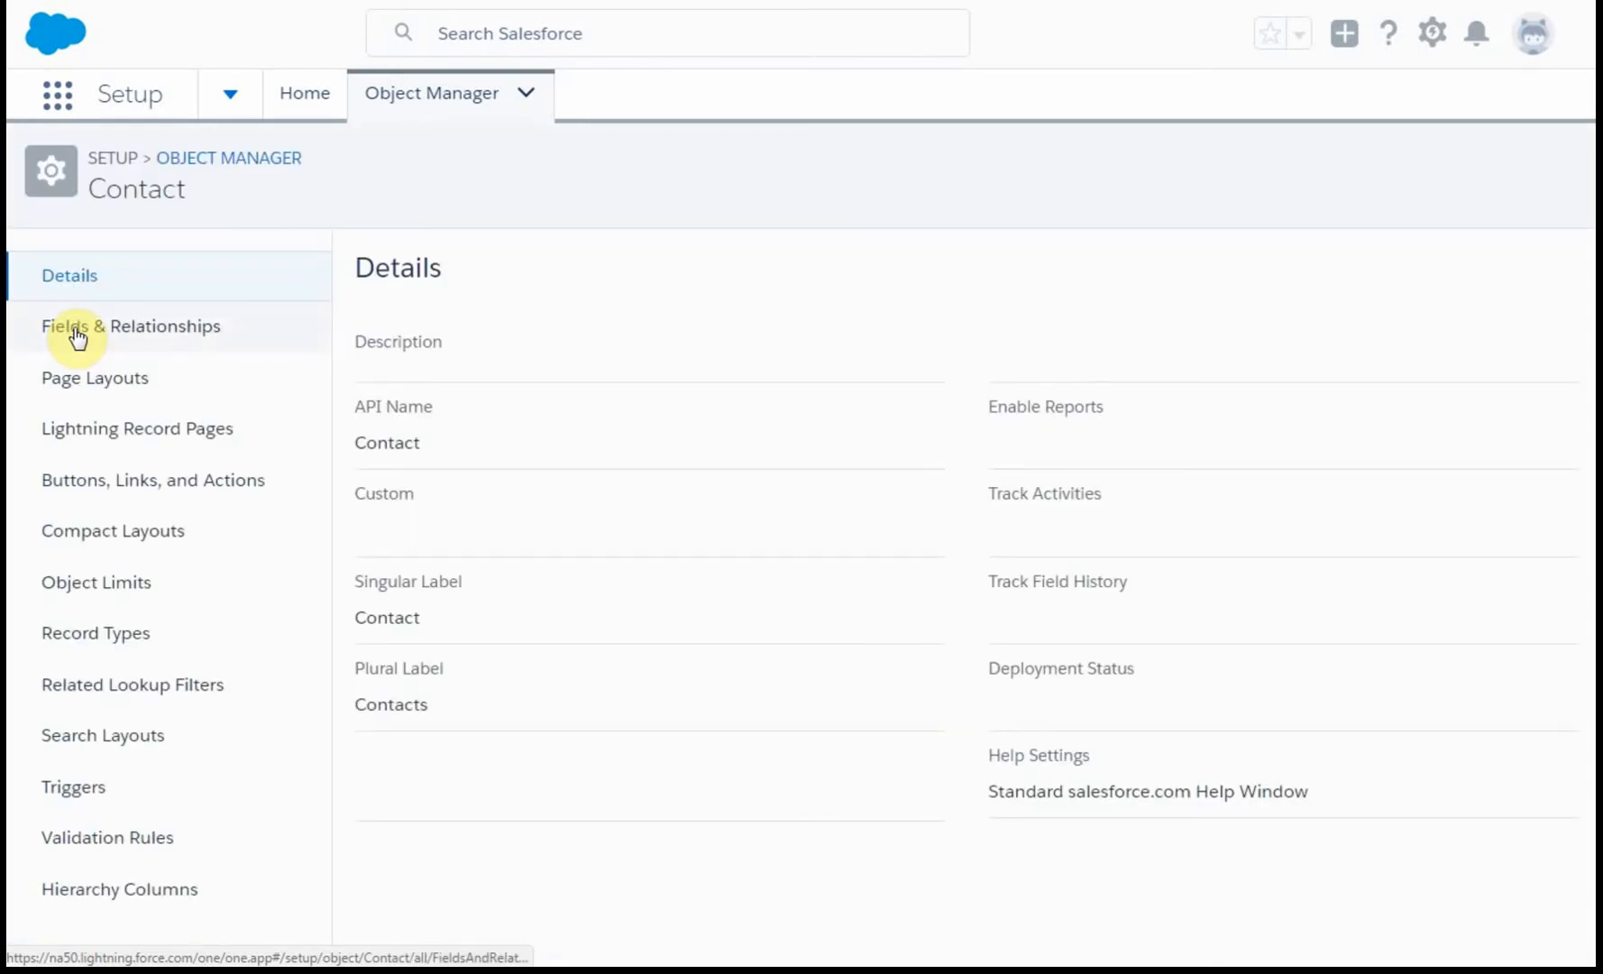
Start a new custom field from Contact's Fields & Relationships list.
click(131, 324)
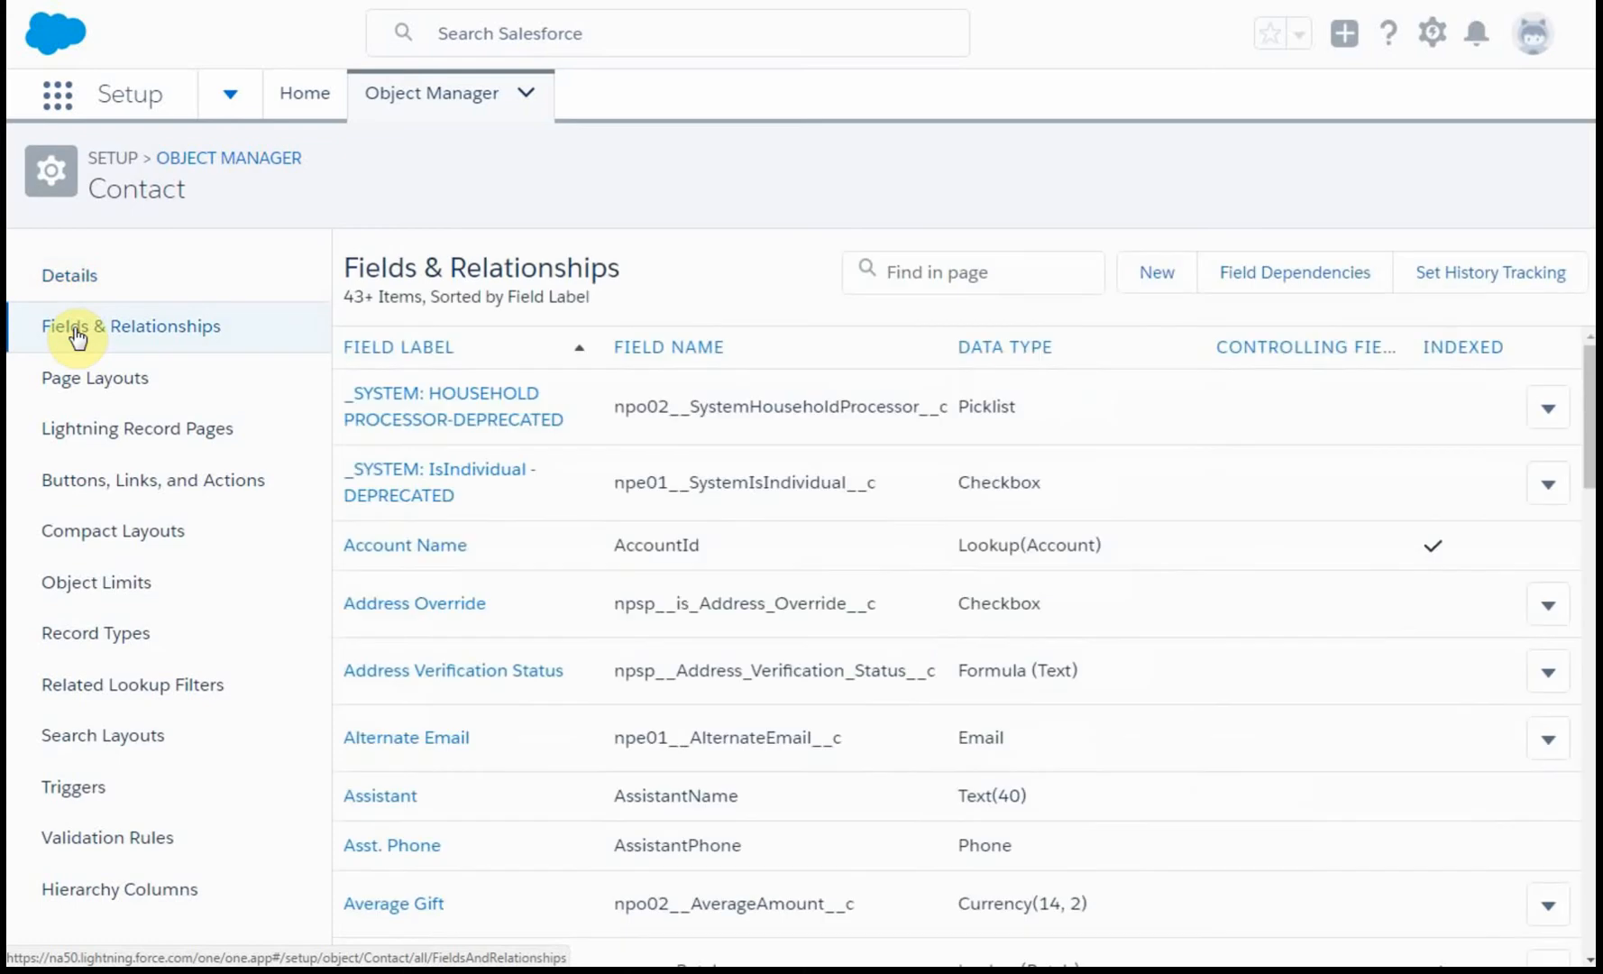
mouse_move(1157, 272)
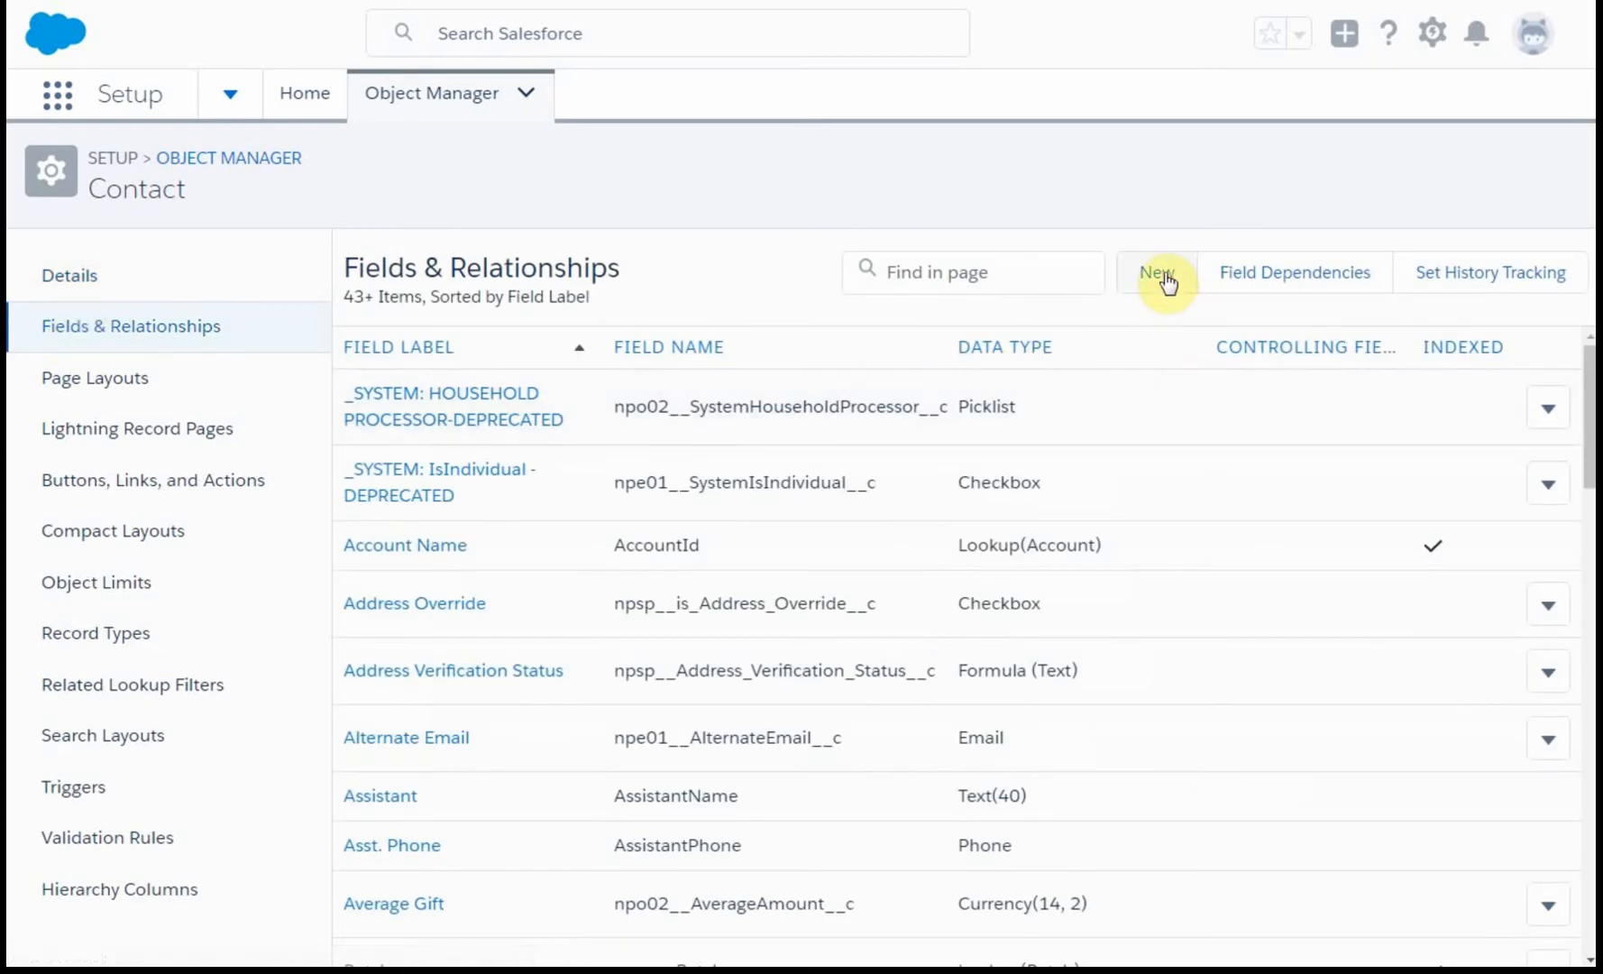
click(1158, 273)
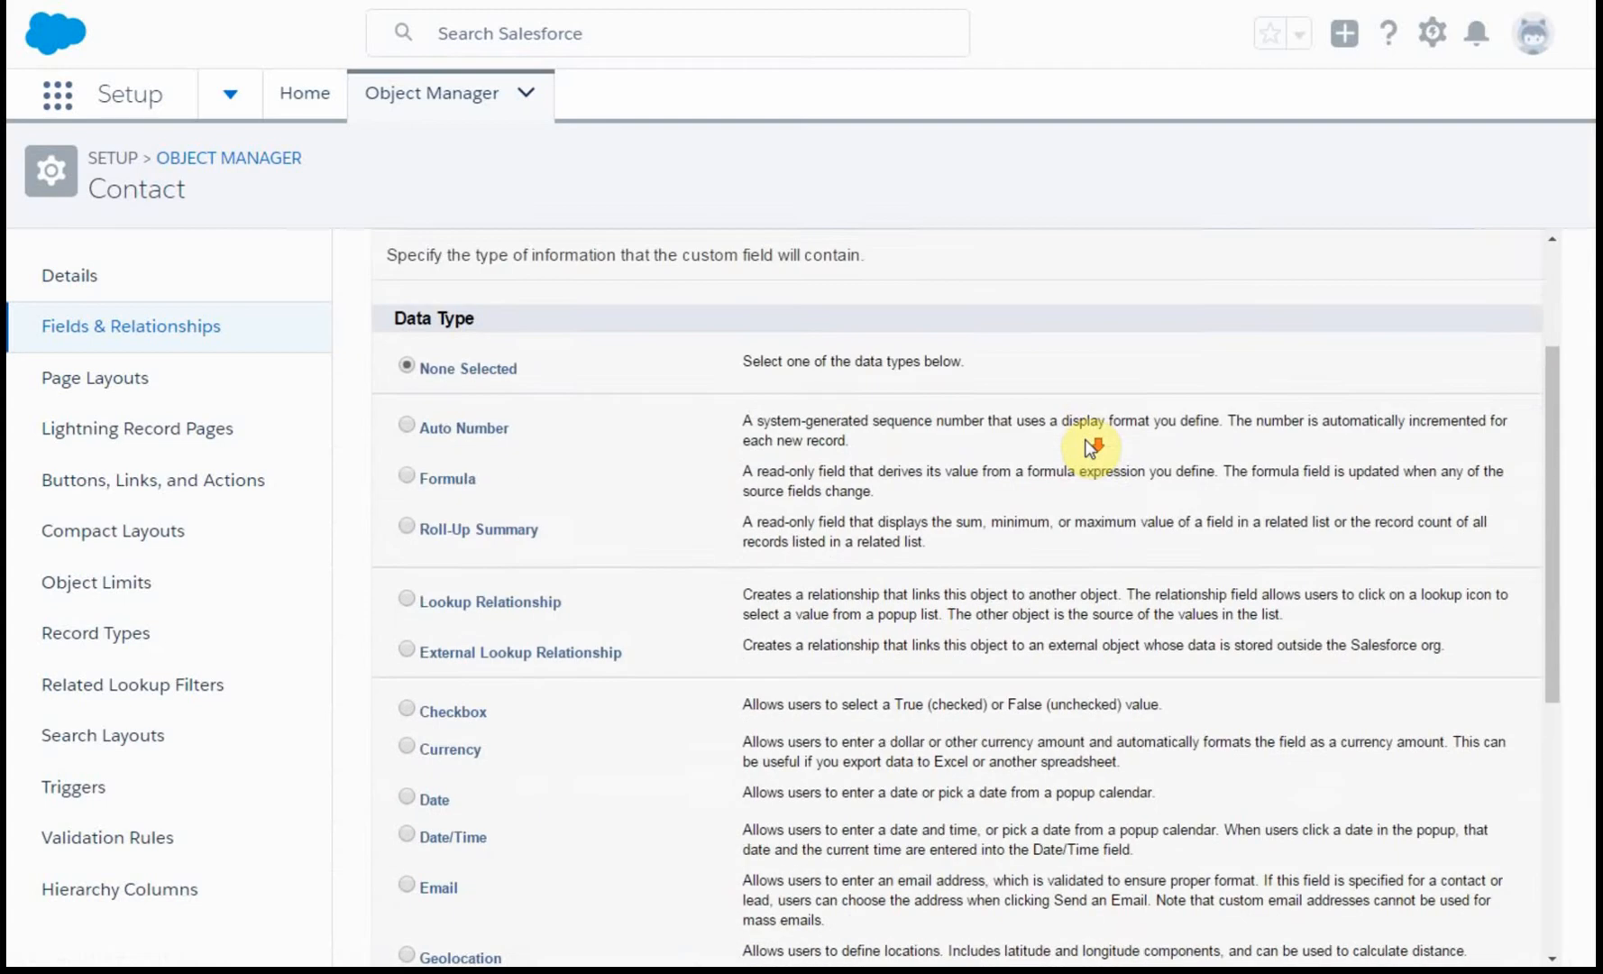
Choose Checkbox as the field's data type and continue to the details step.
scroll(up, 3)
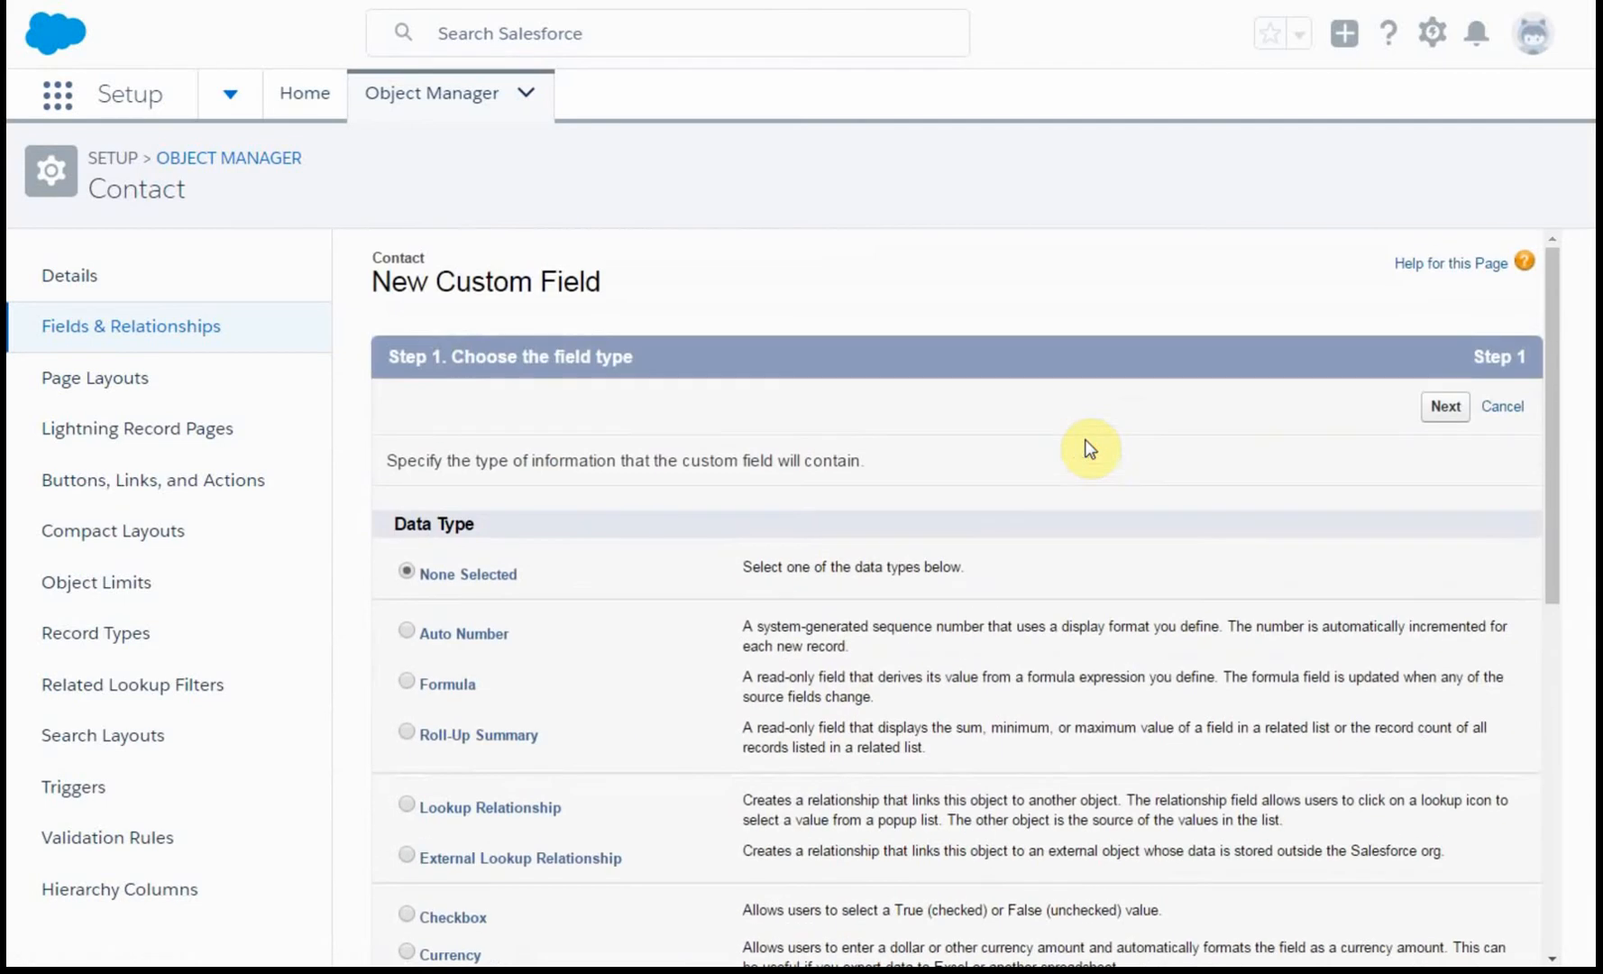
mouse_move(1461, 268)
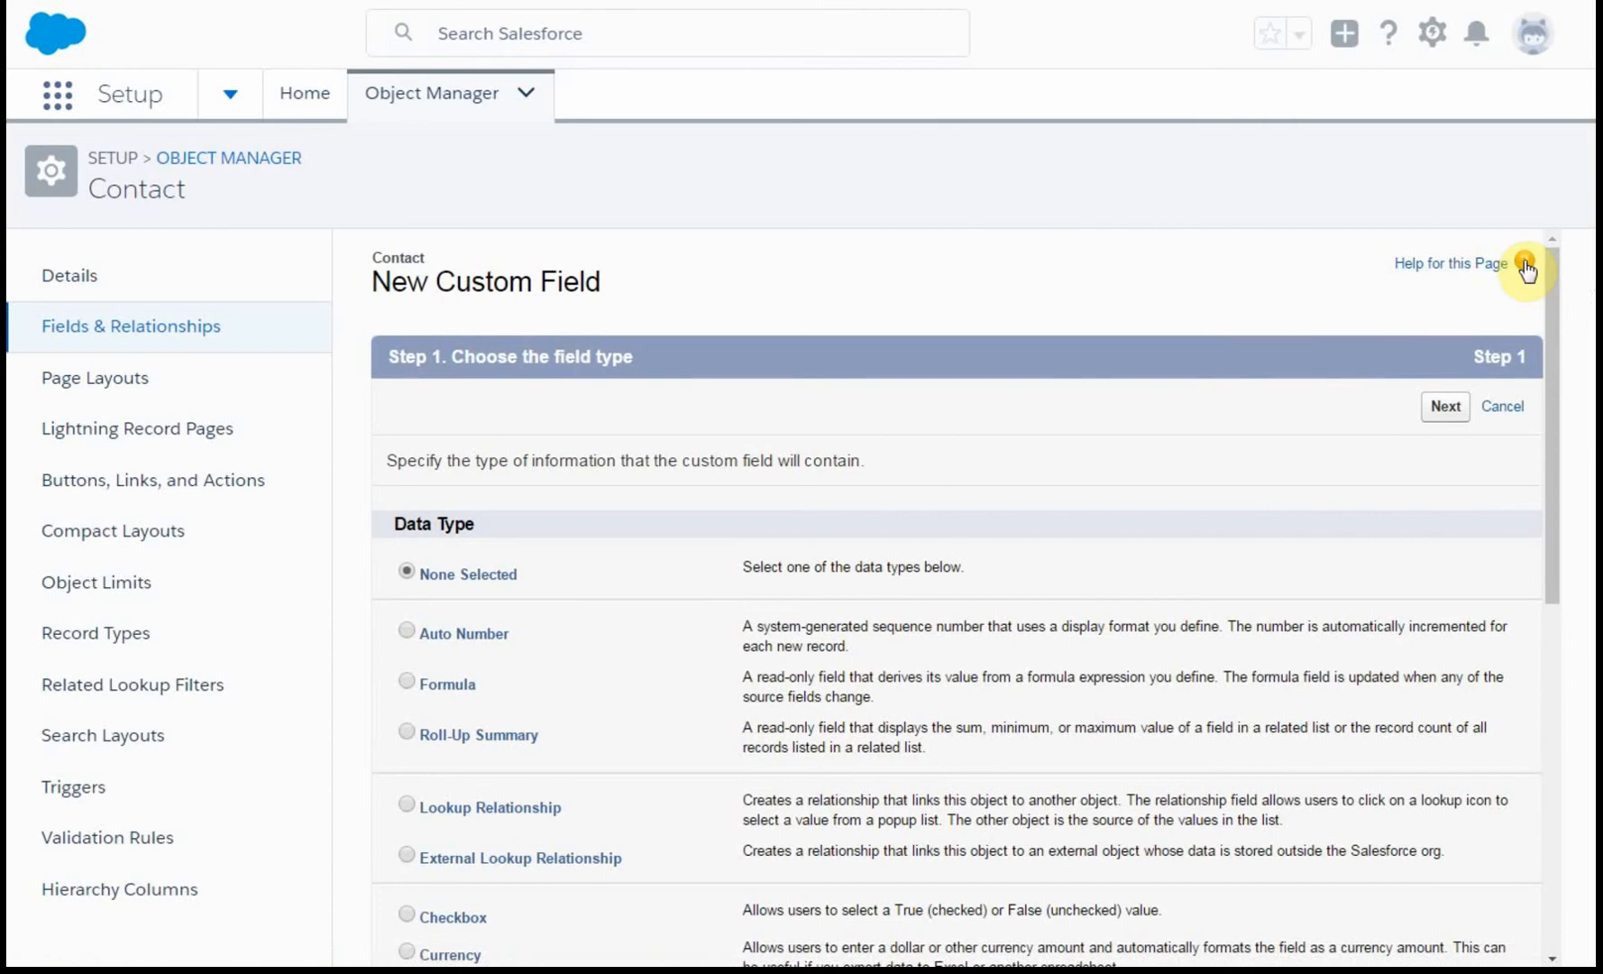
scroll(down, 3)
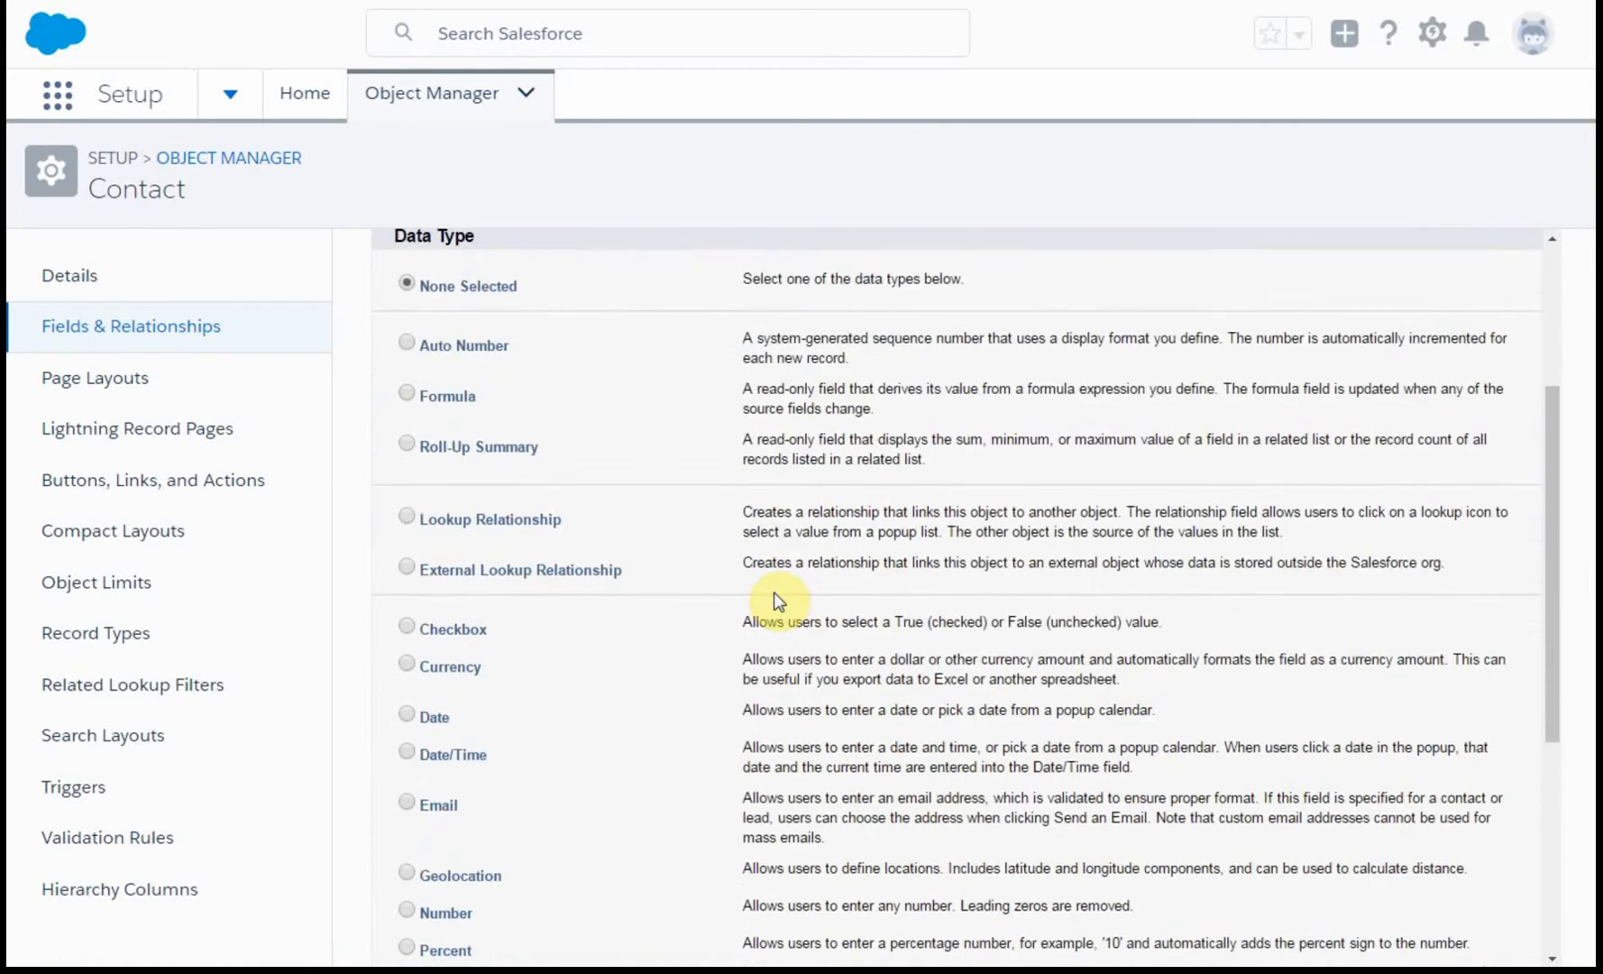
scroll(down, 3)
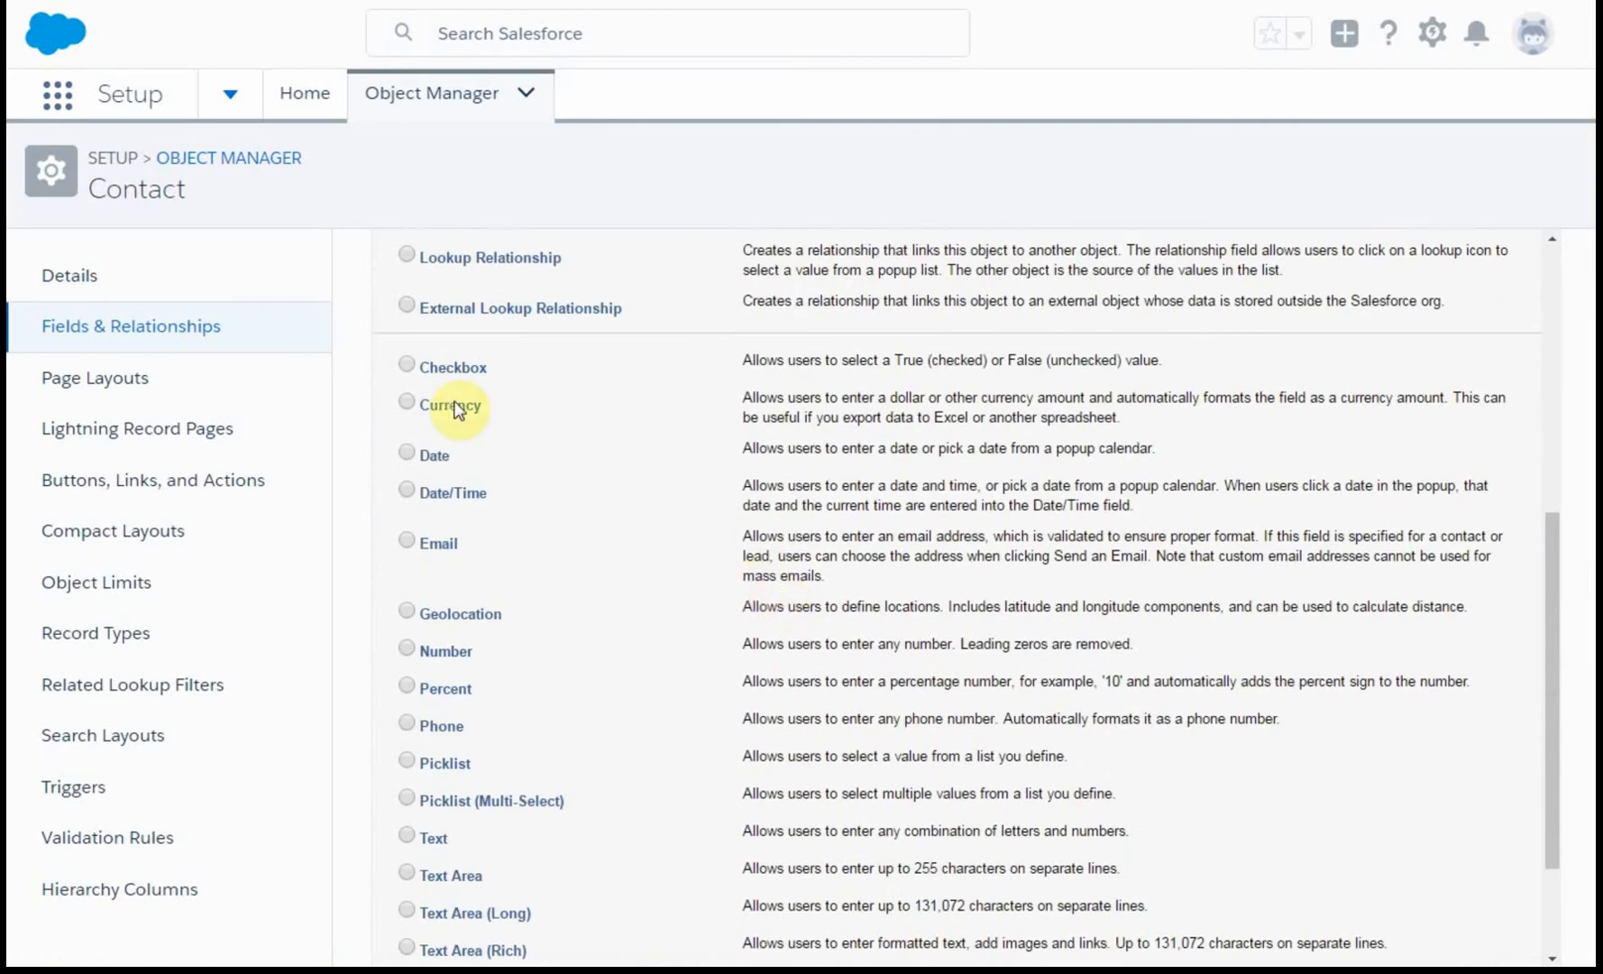
click(406, 366)
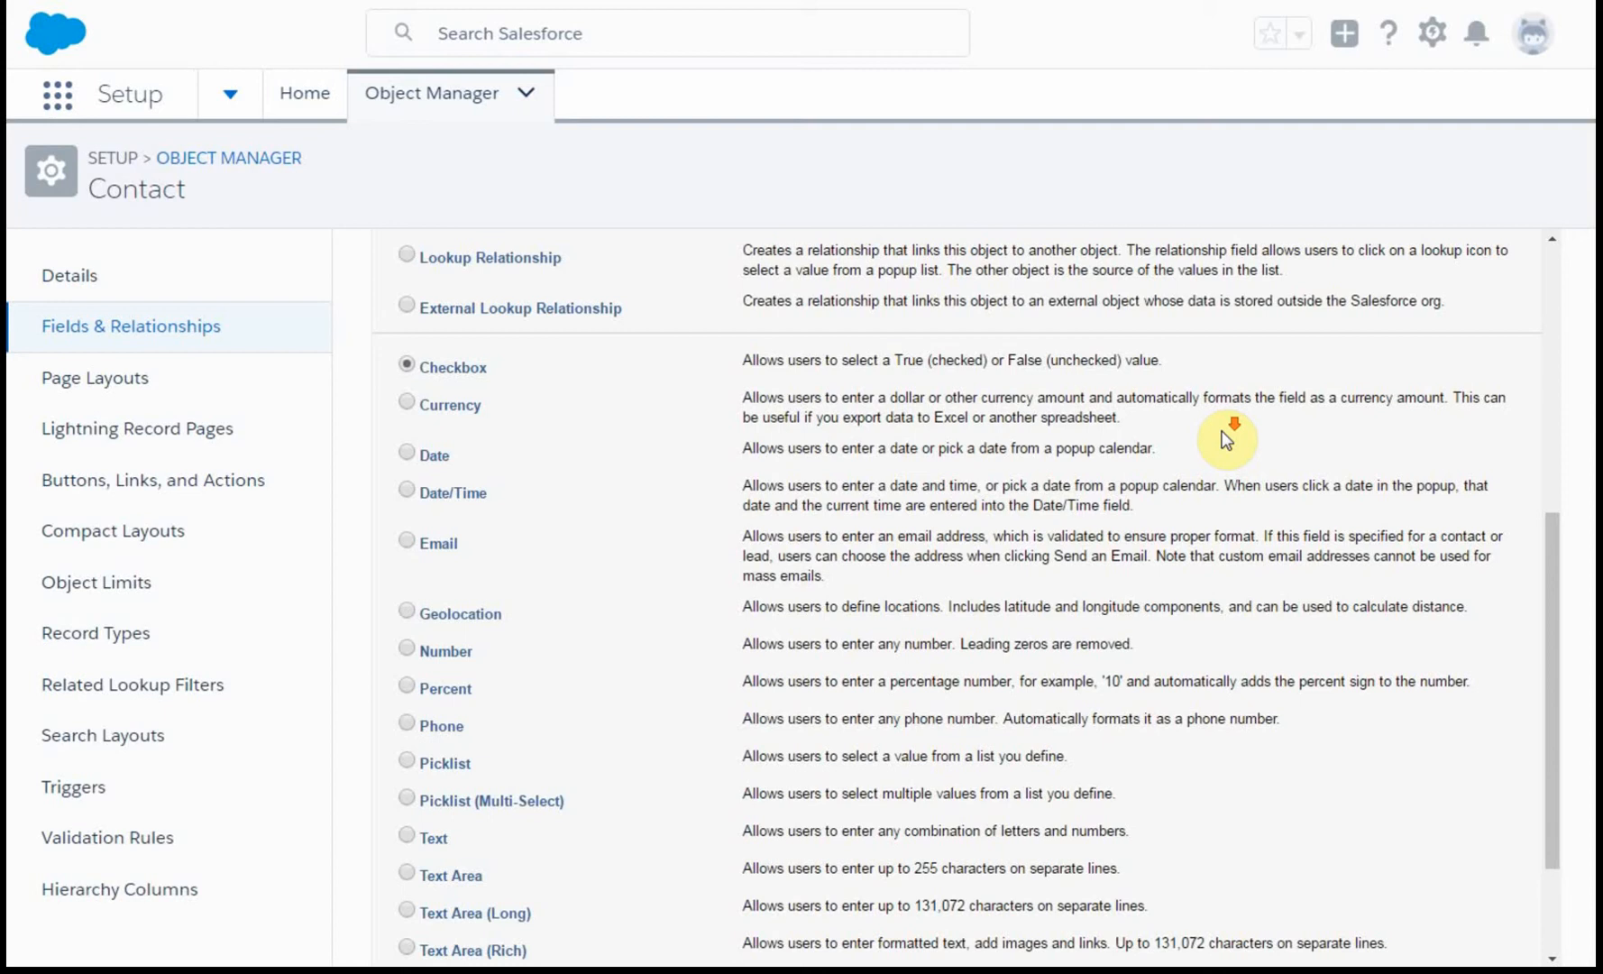
scroll(down, 3)
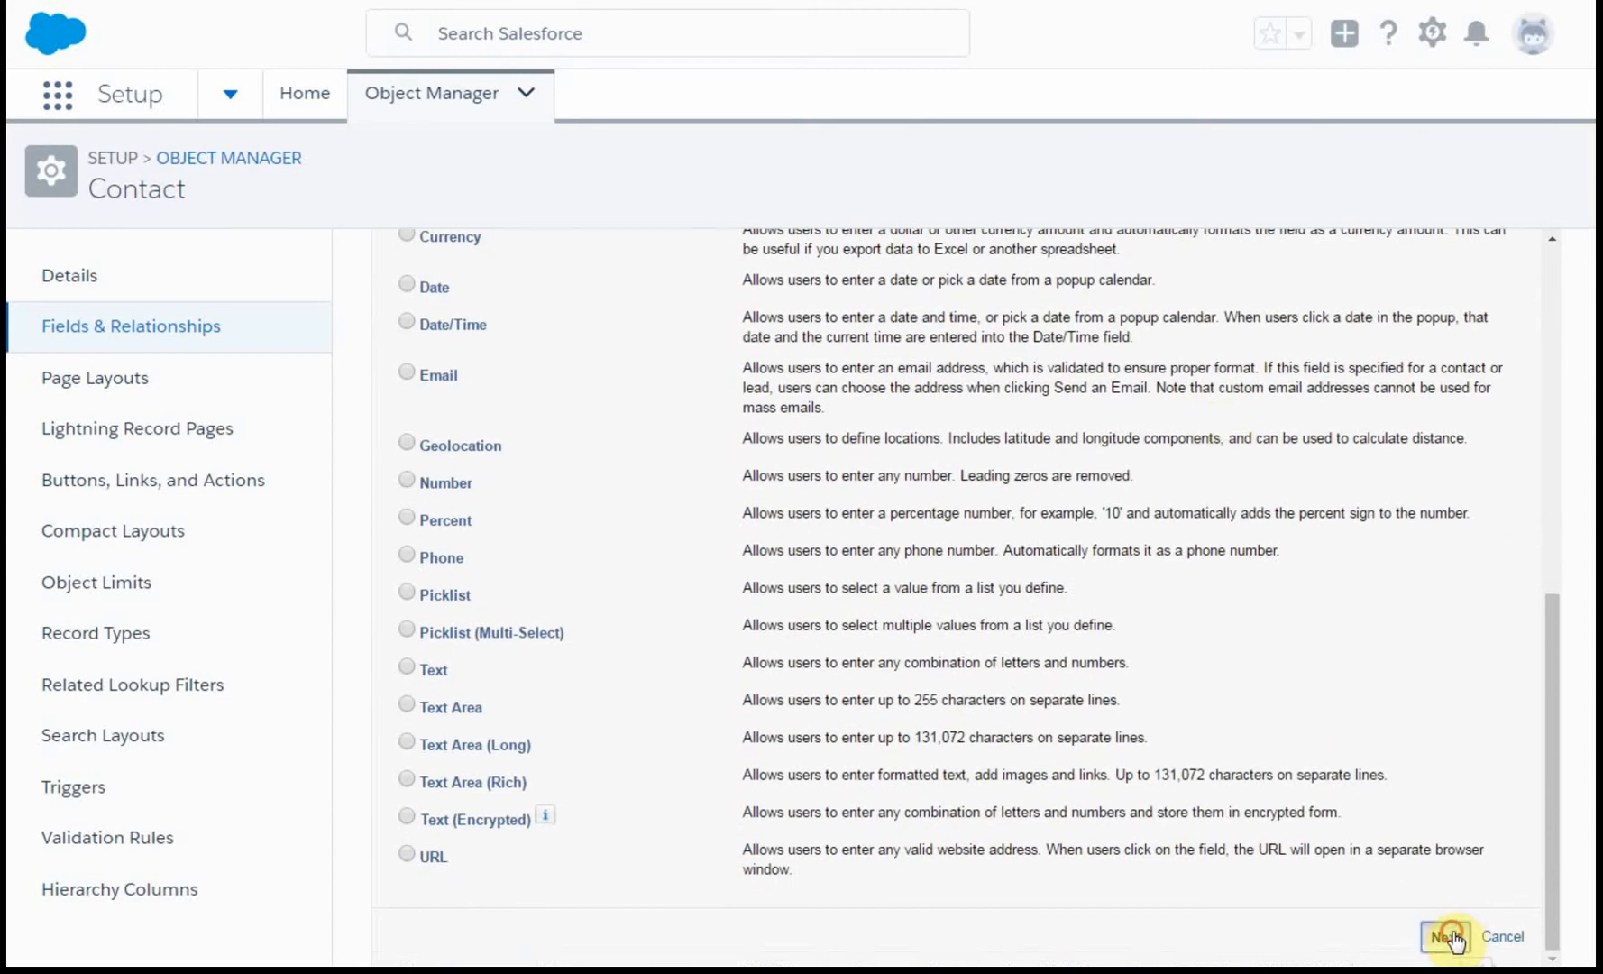
click(1448, 936)
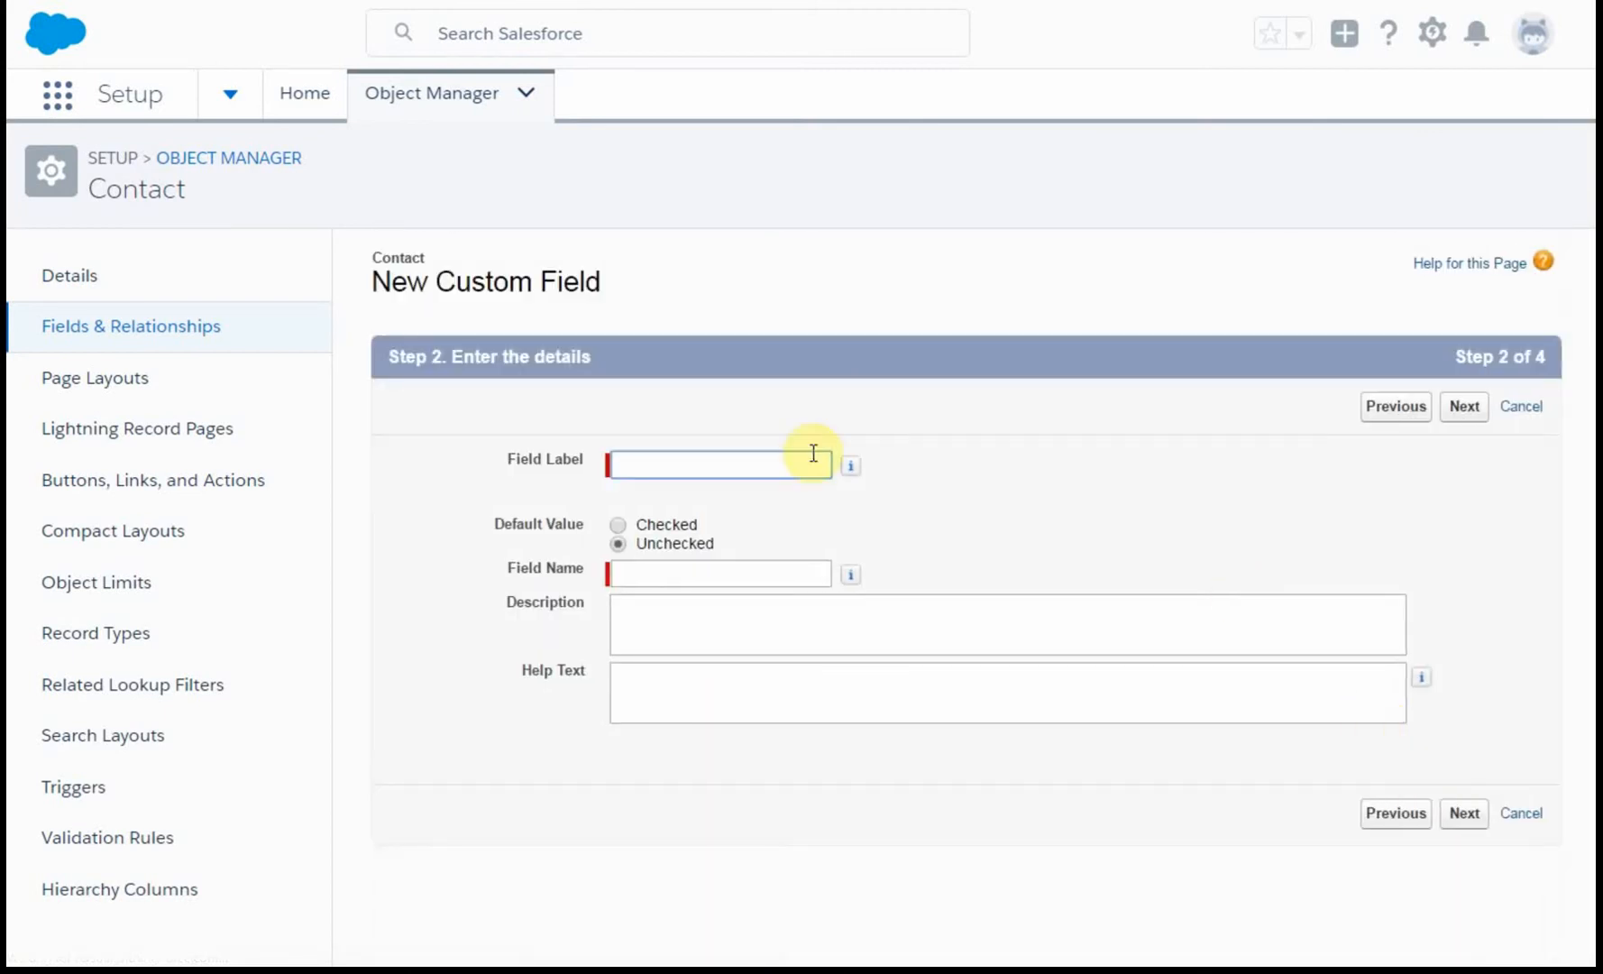
Label the field 'Required Service' with help text 'Volunteers with a service requirement'.
click(719, 463)
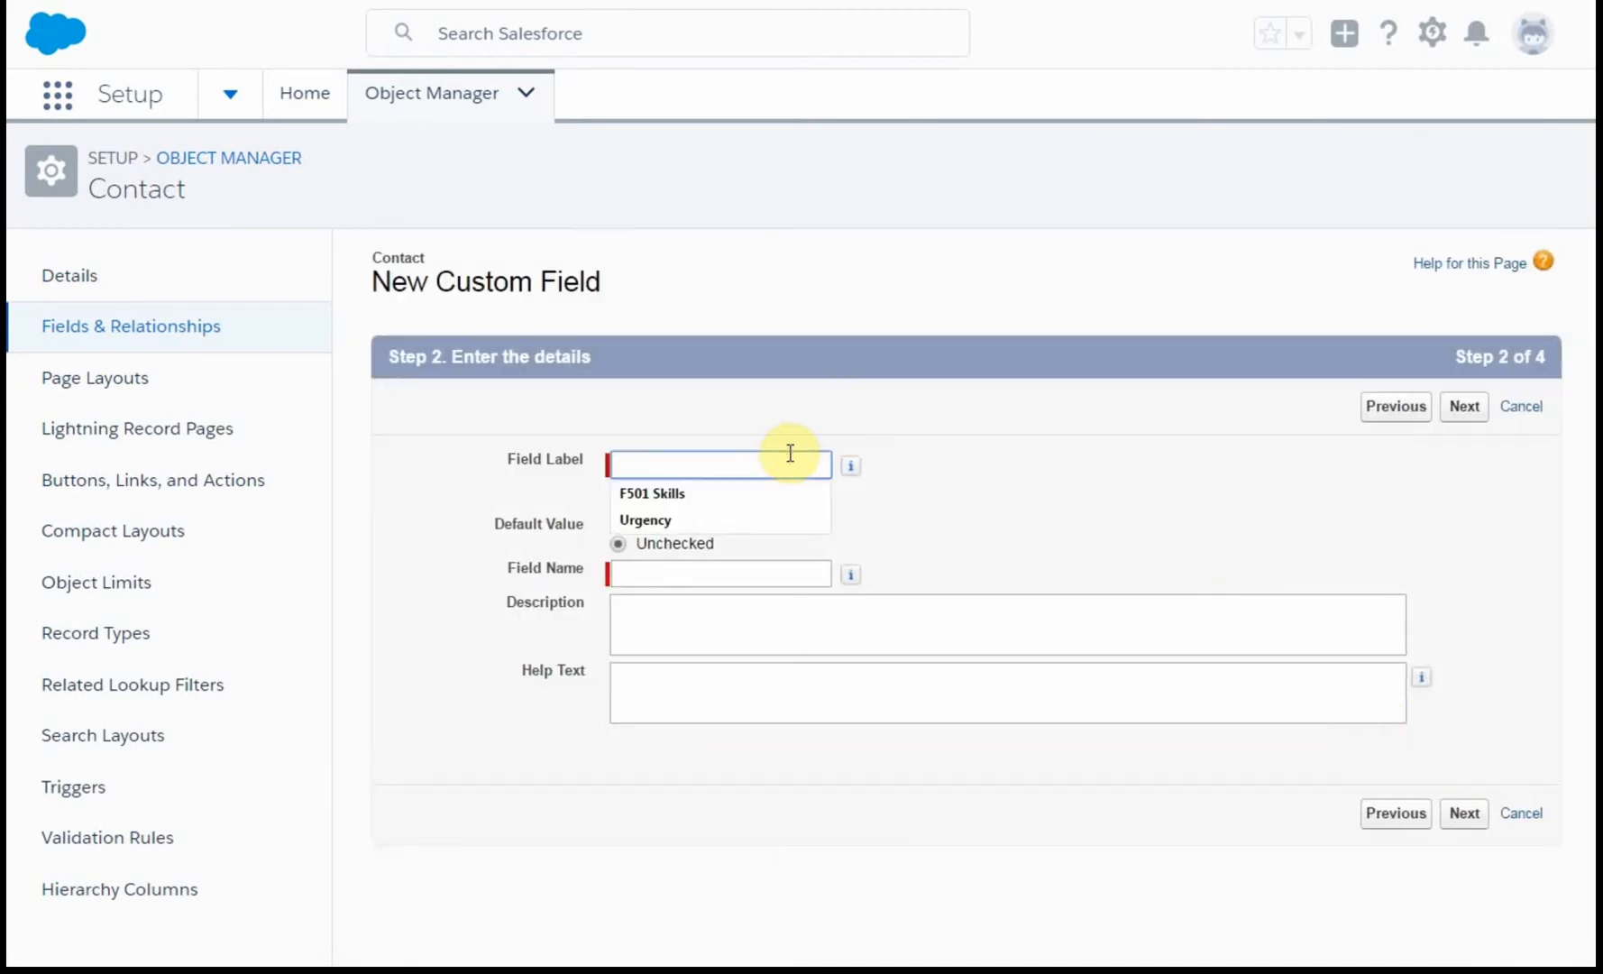
text(Required S)
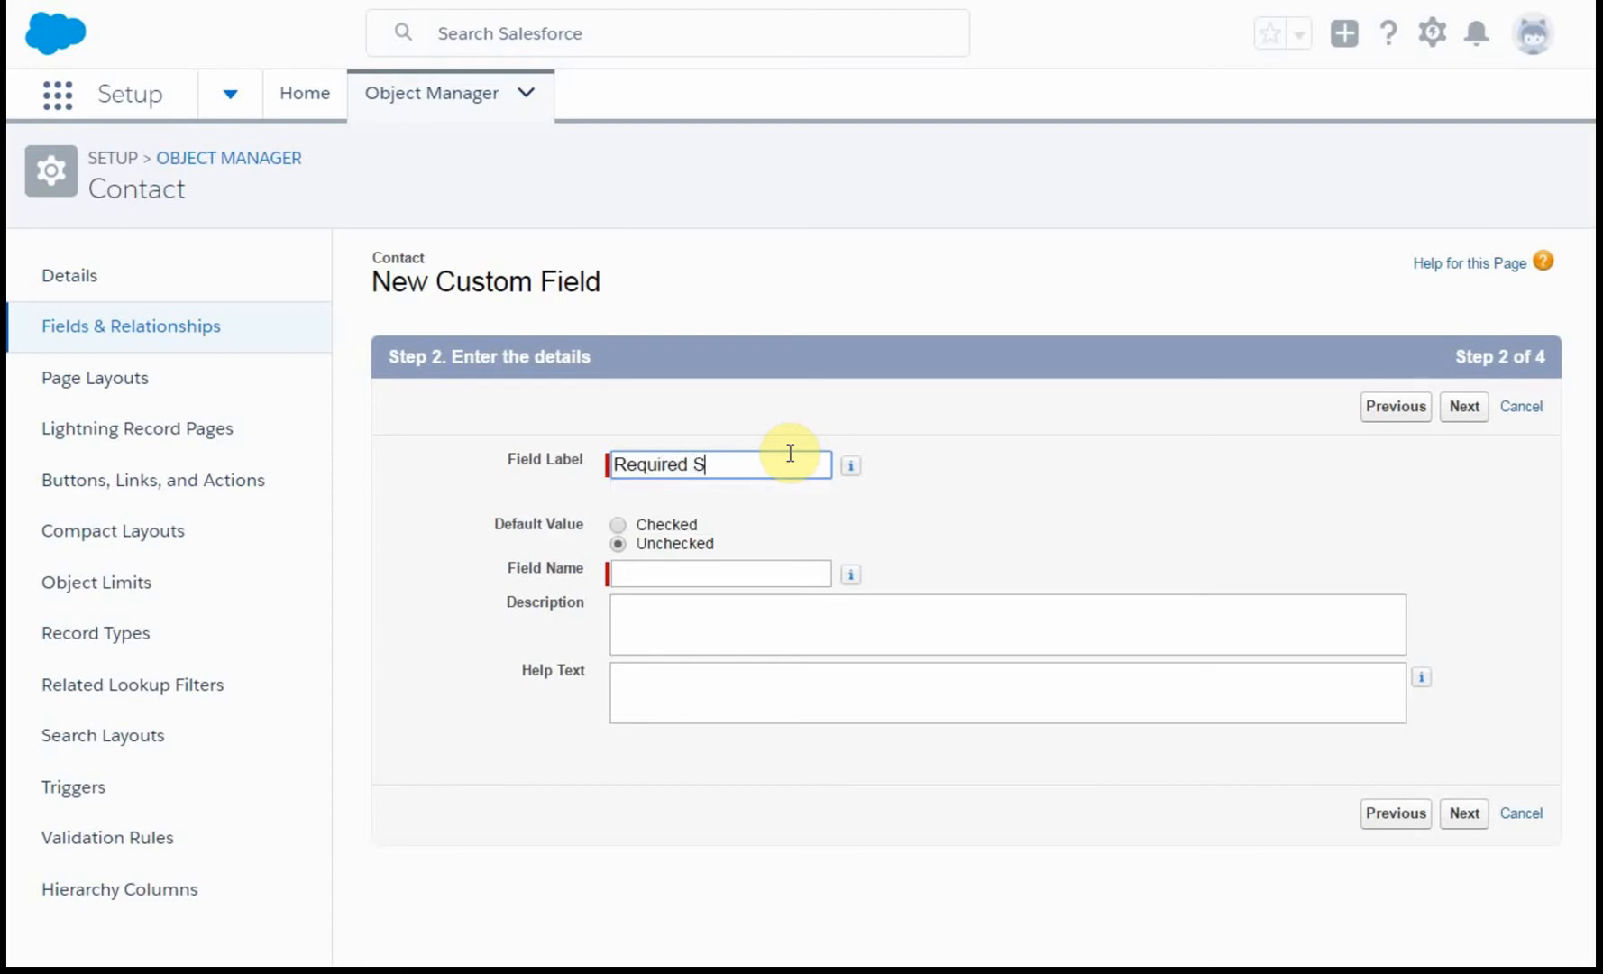
text(ervice)
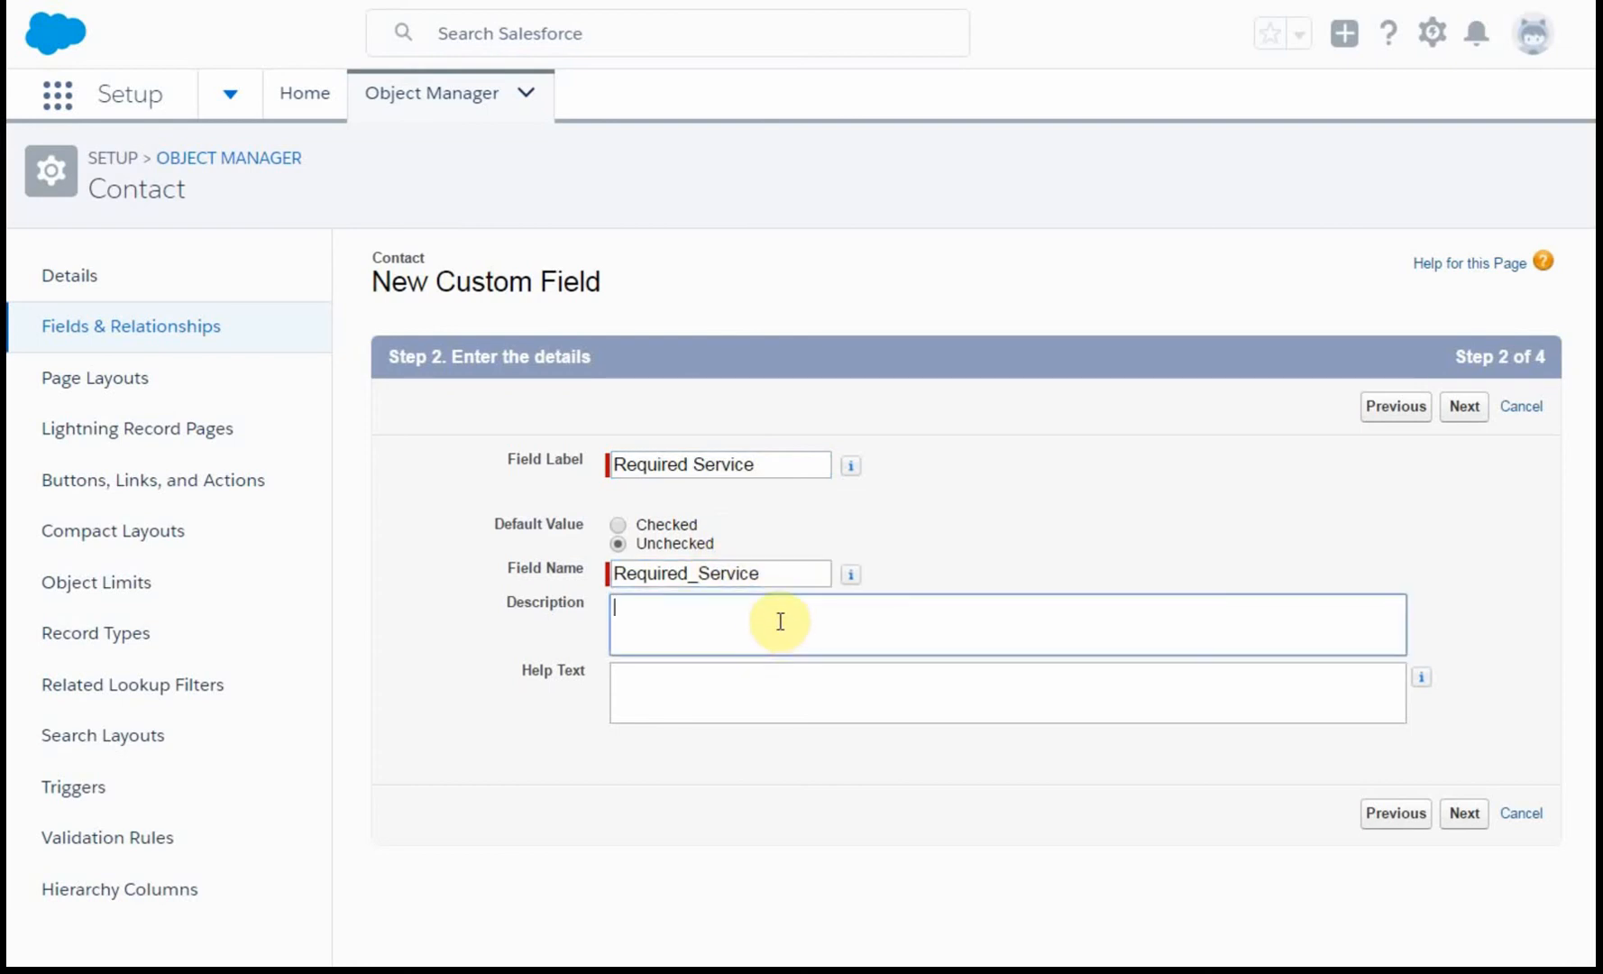
mouse_move(761, 691)
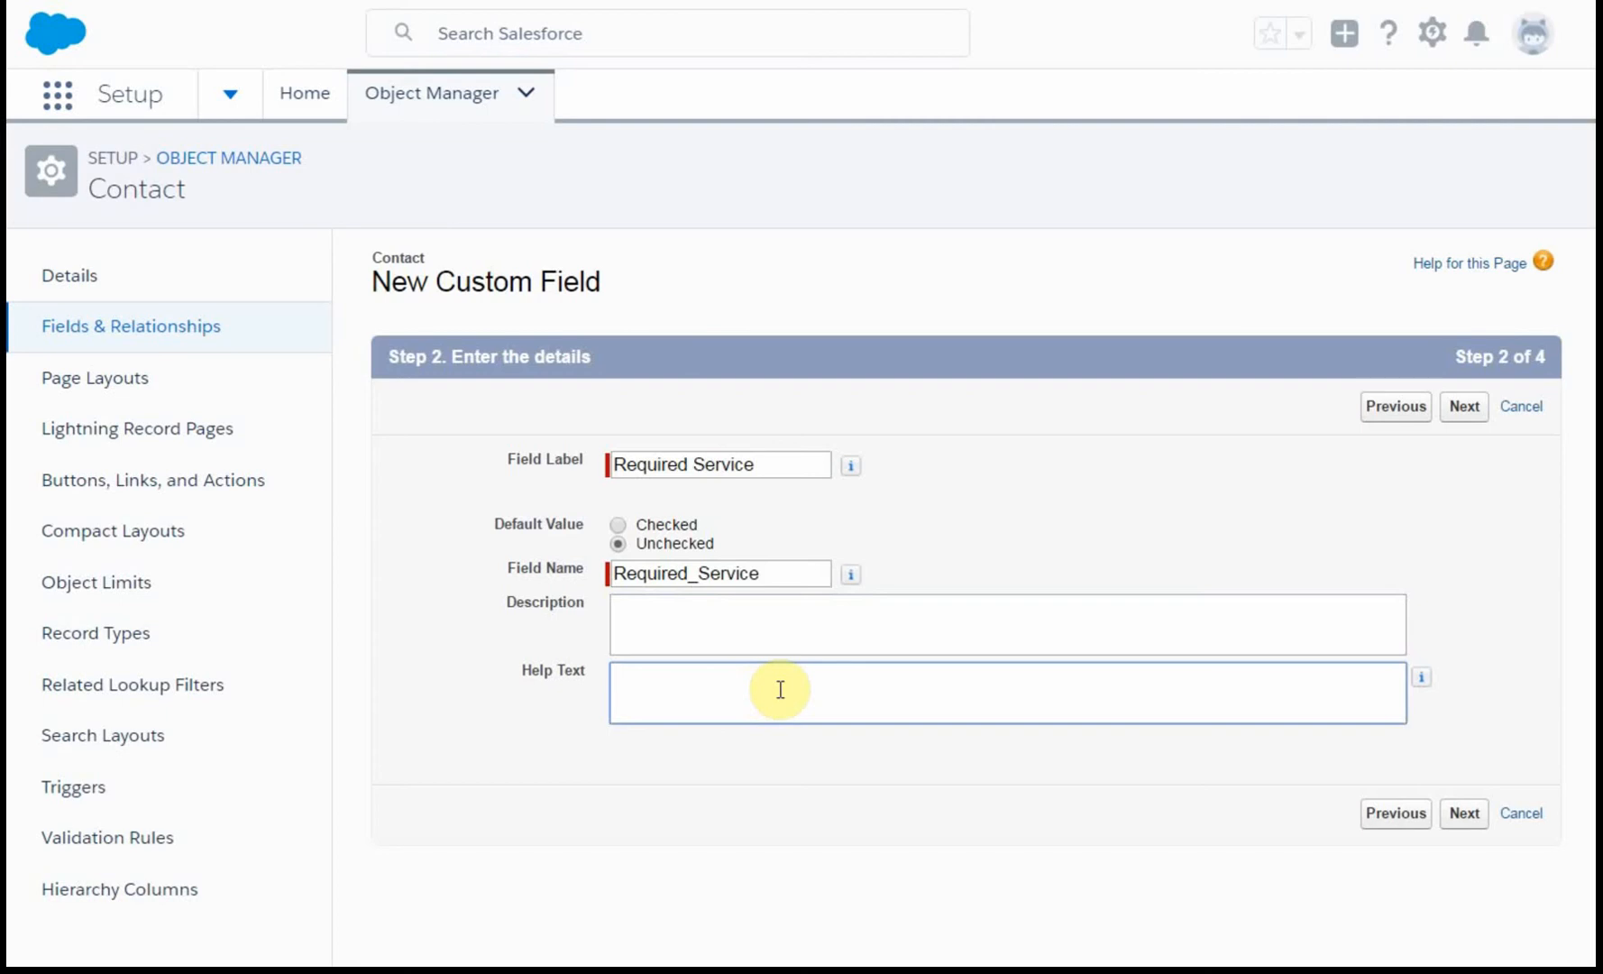
text(Volunte)
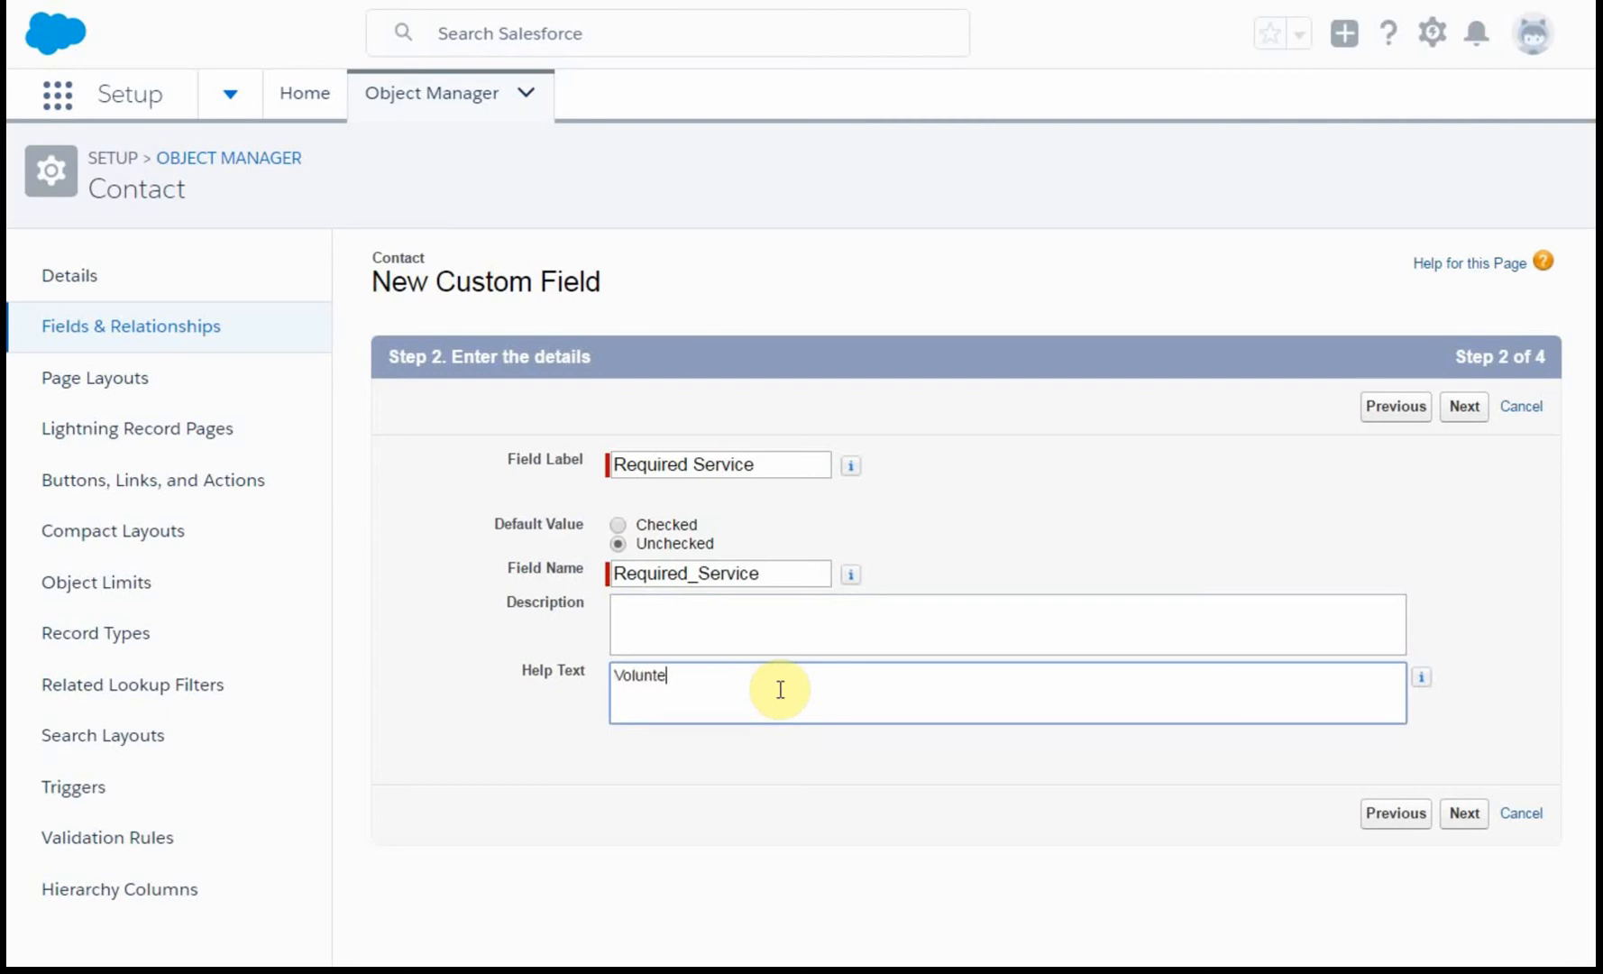
text(ers with a)
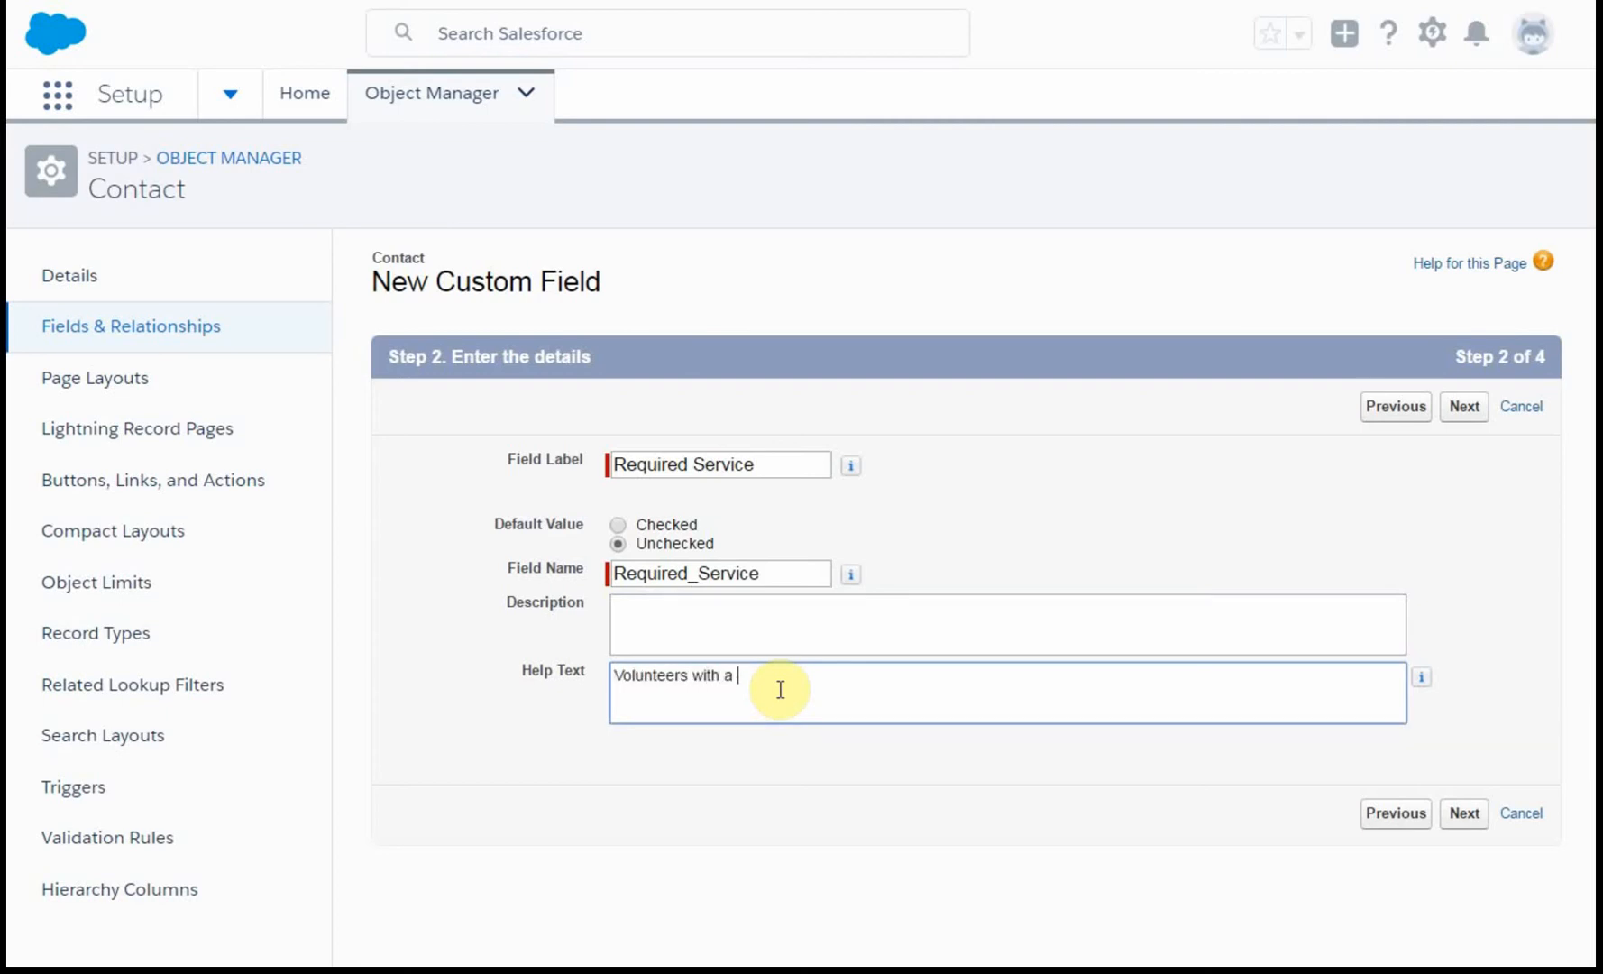
text(service)
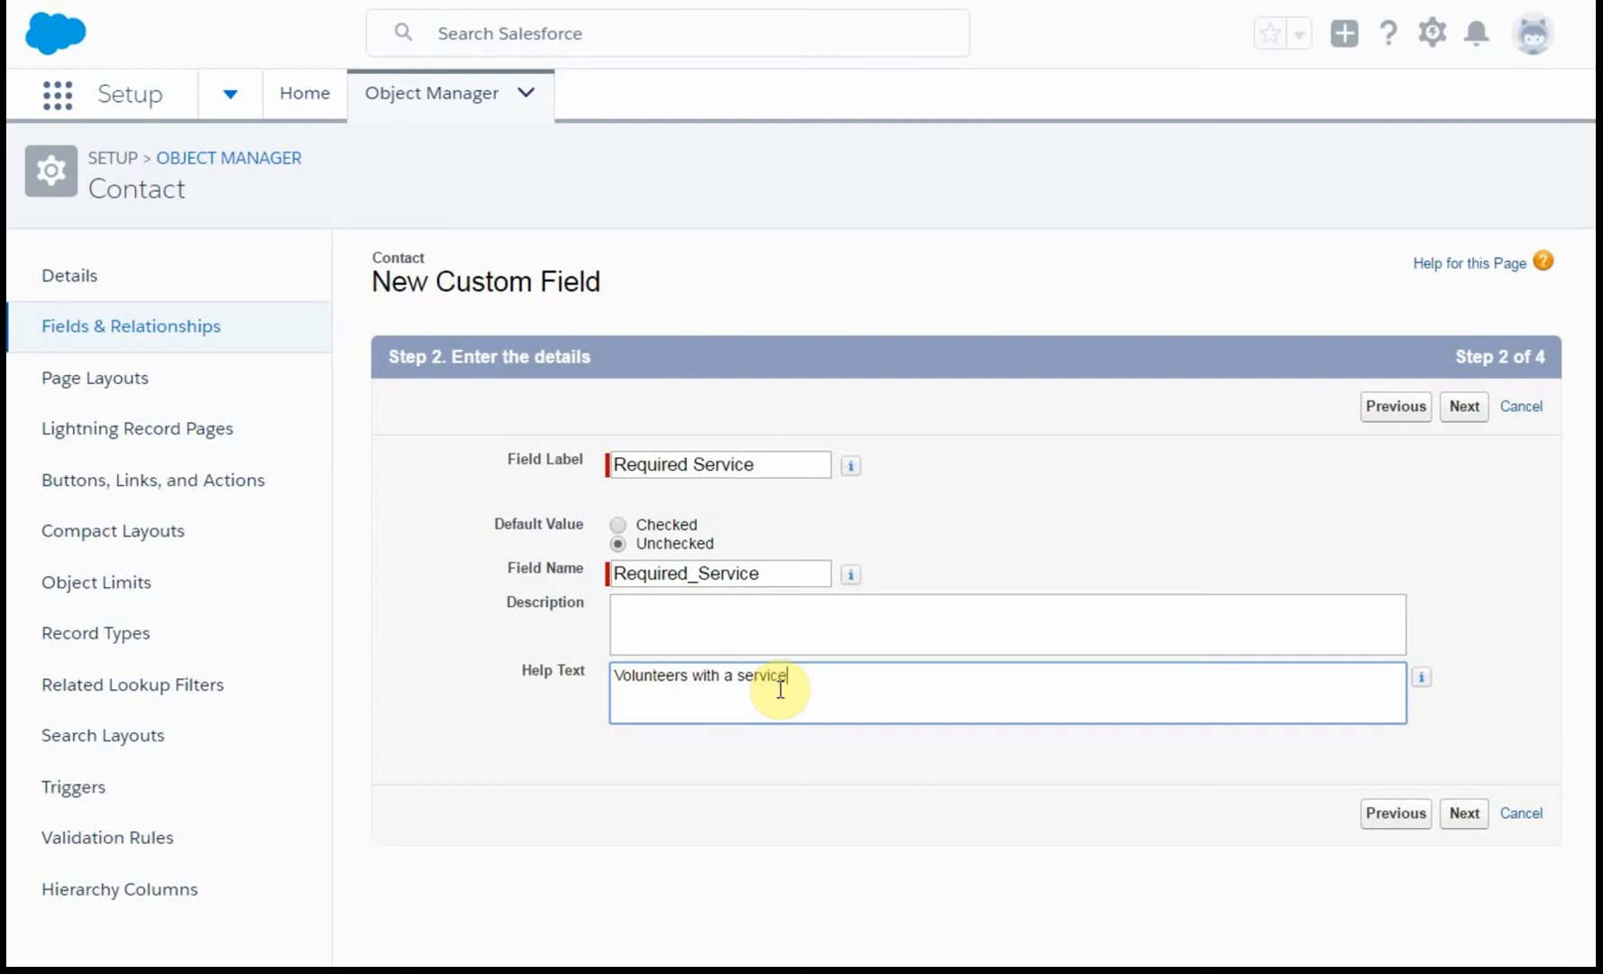
text(requi)
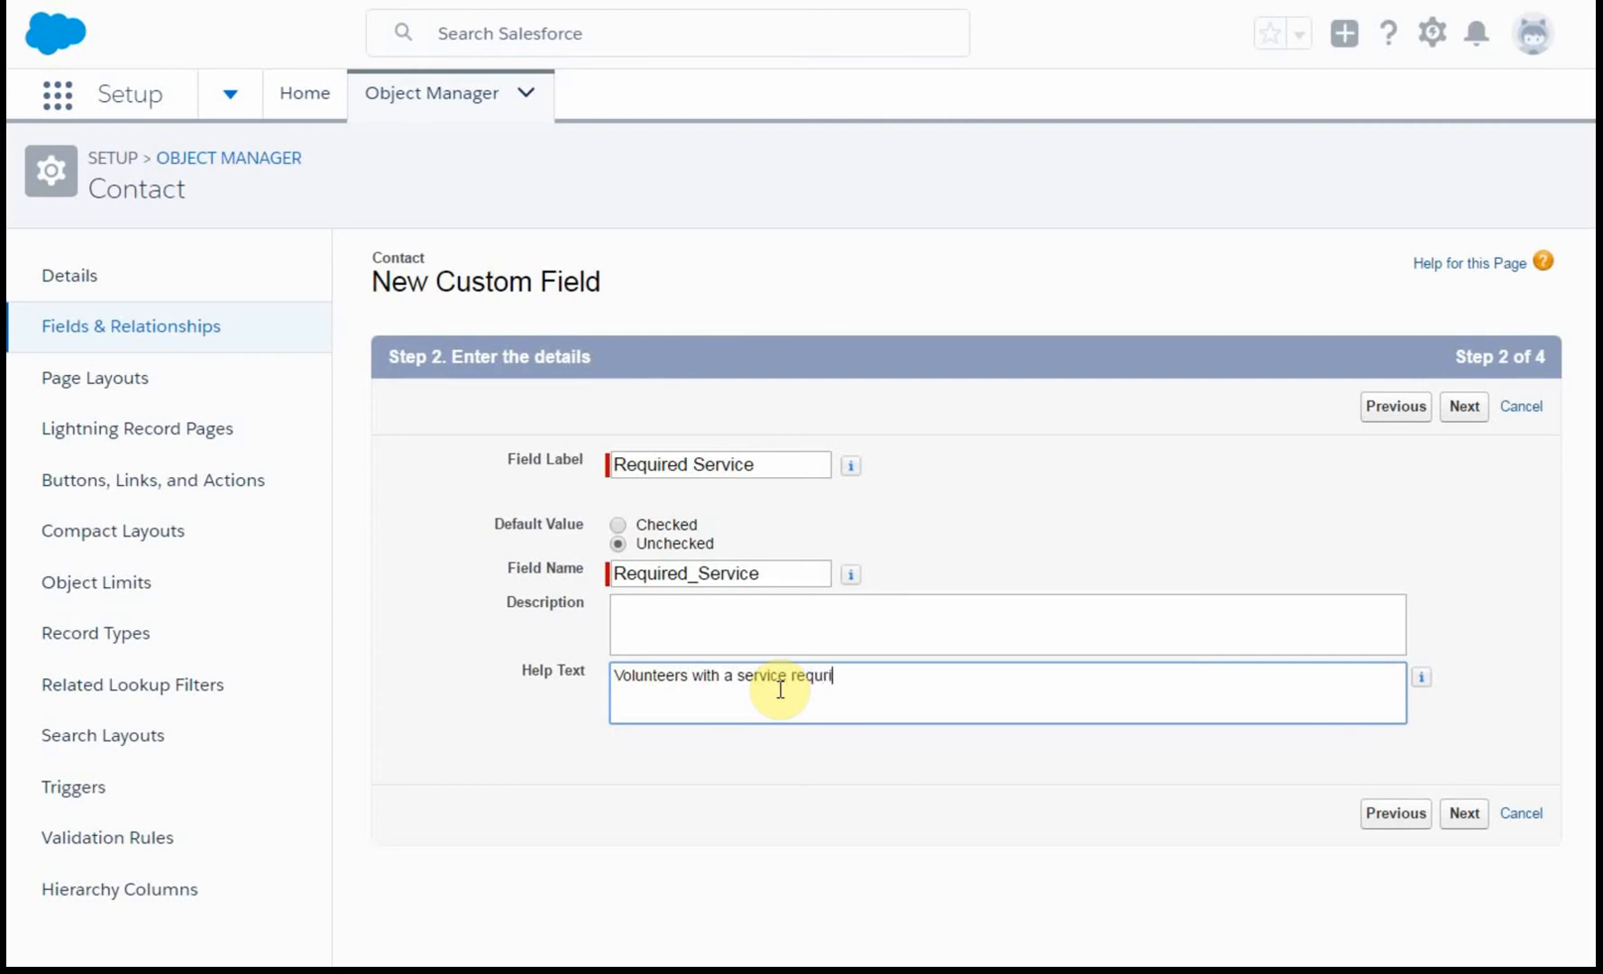
text(rement)
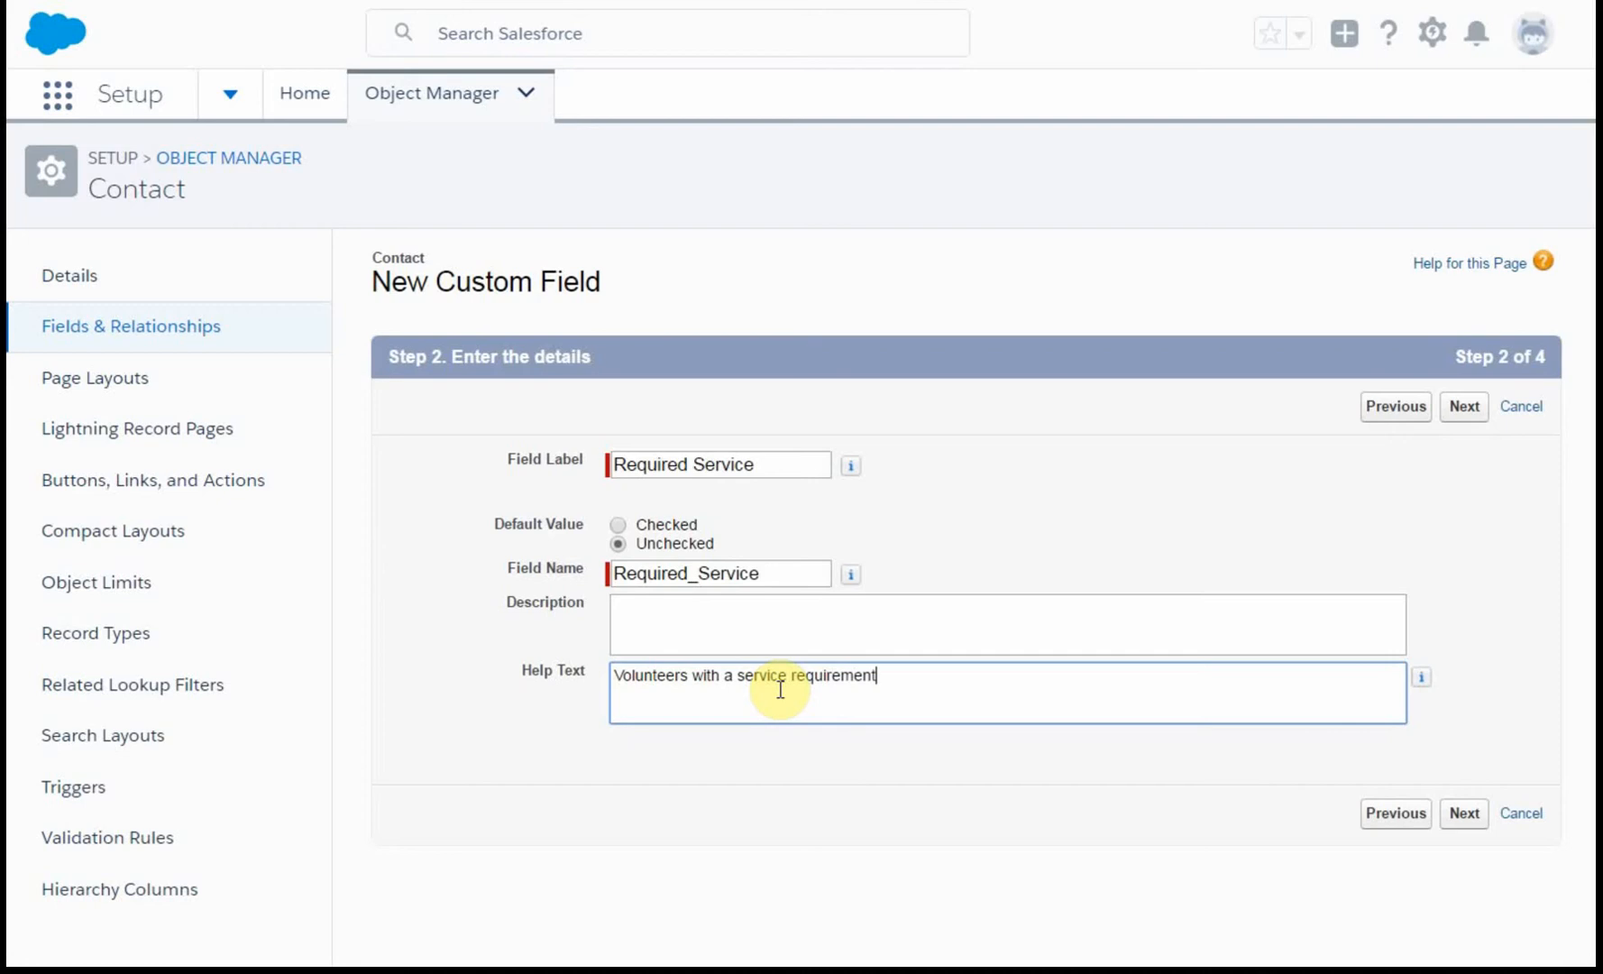
mouse_move(990, 704)
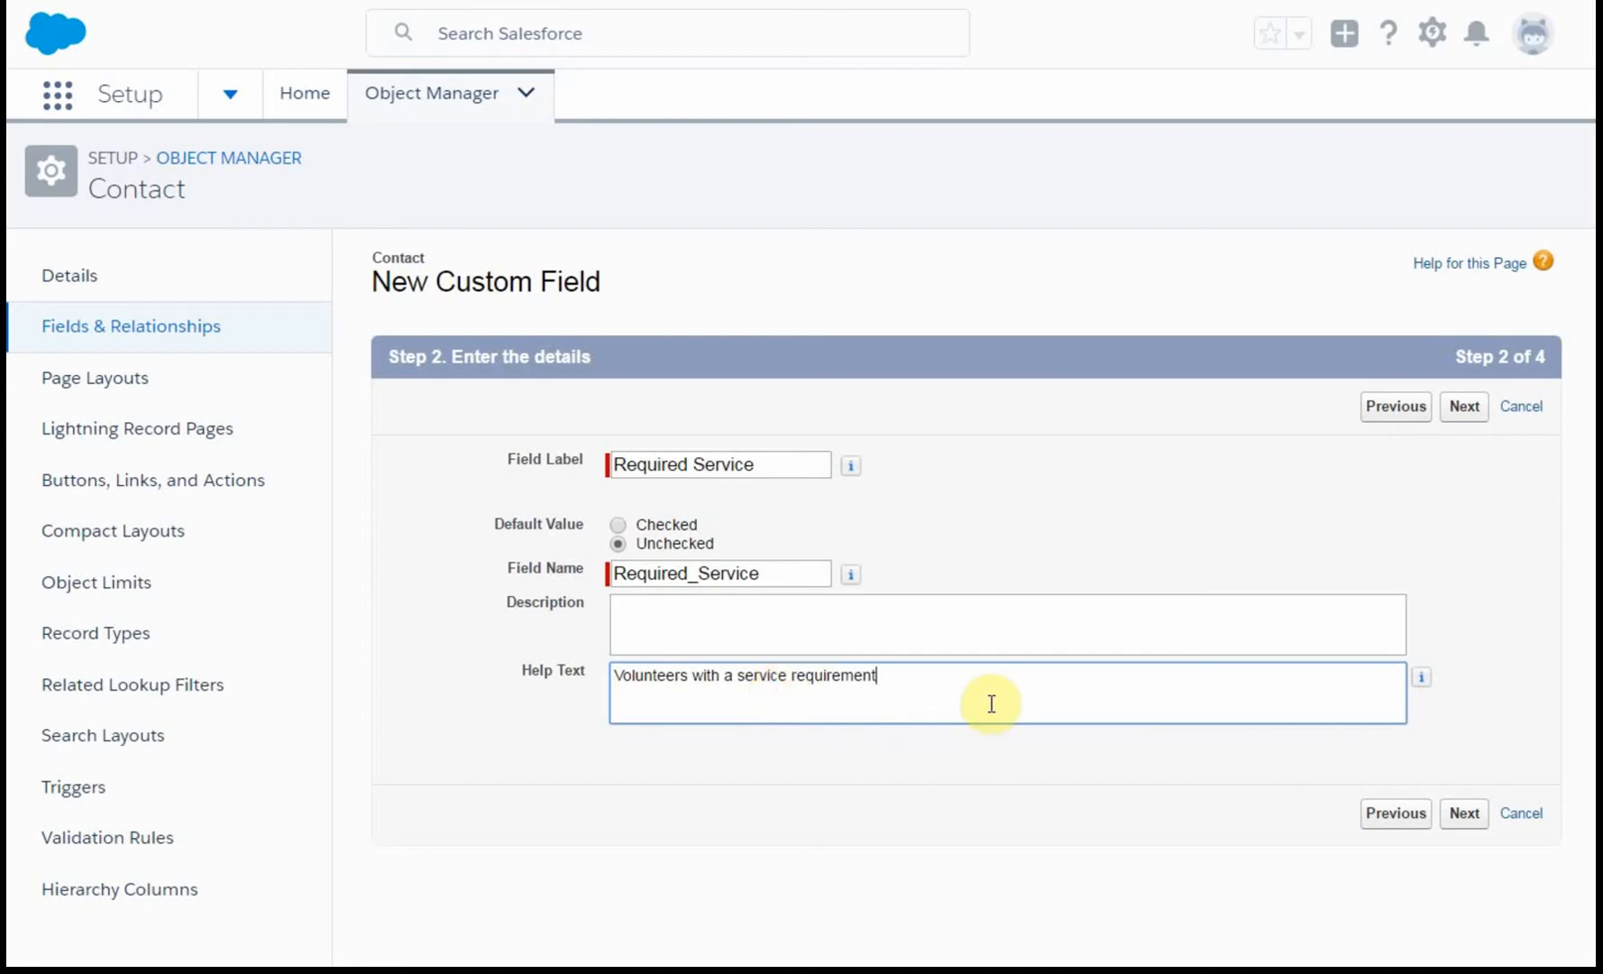
mouse_move(1091, 691)
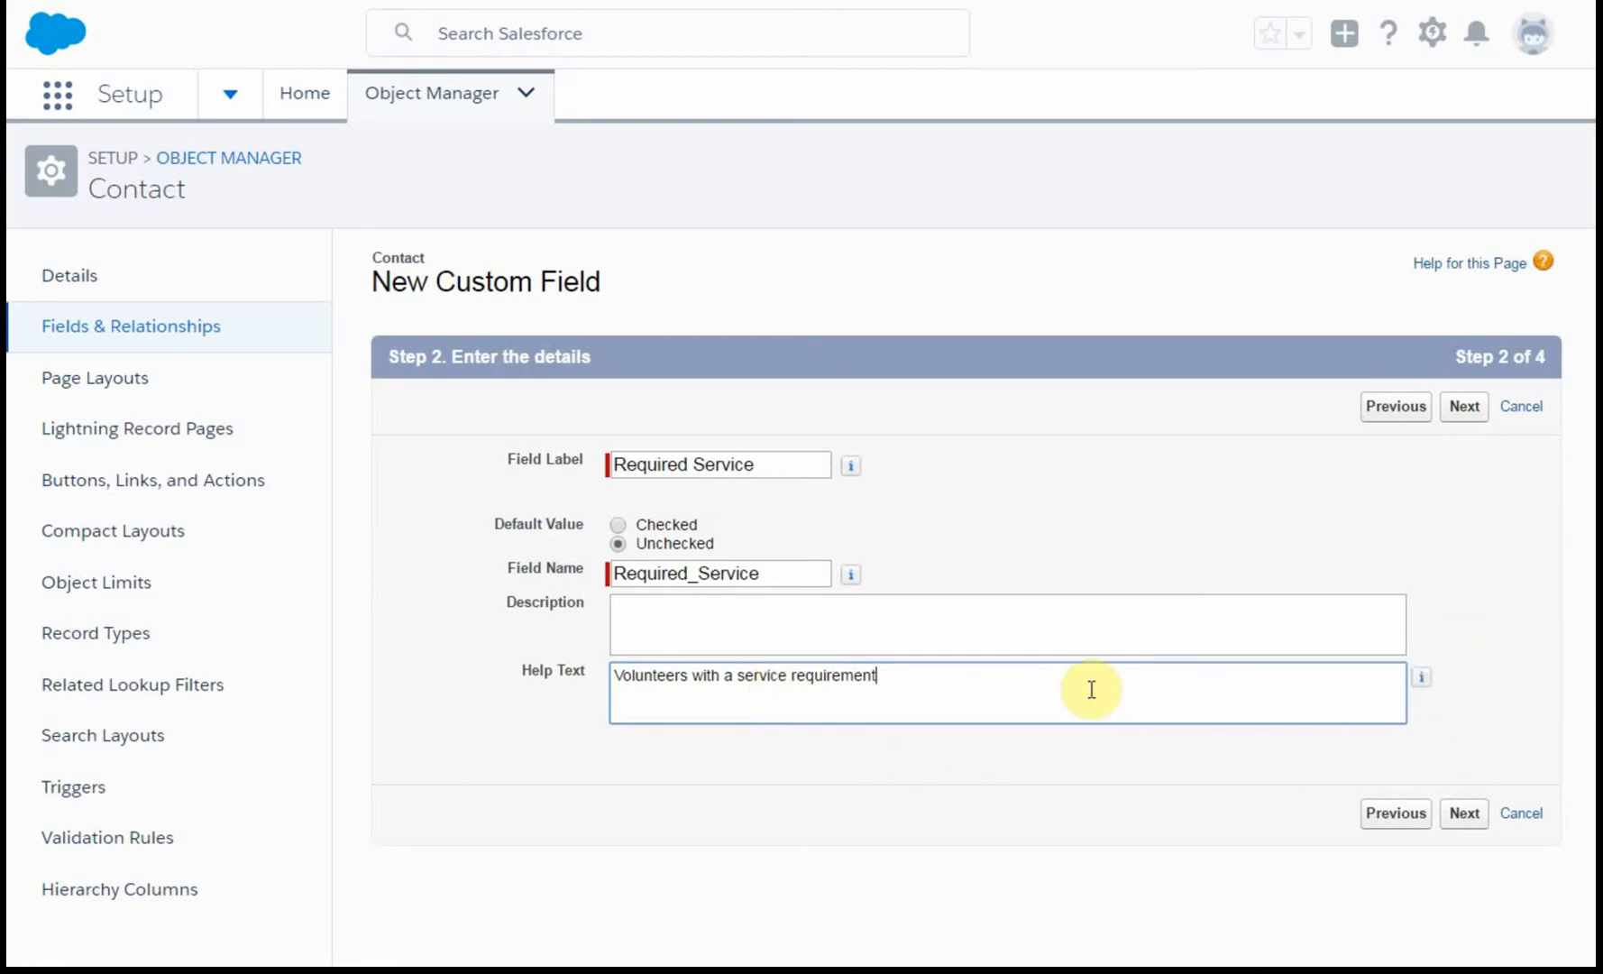
click(941, 622)
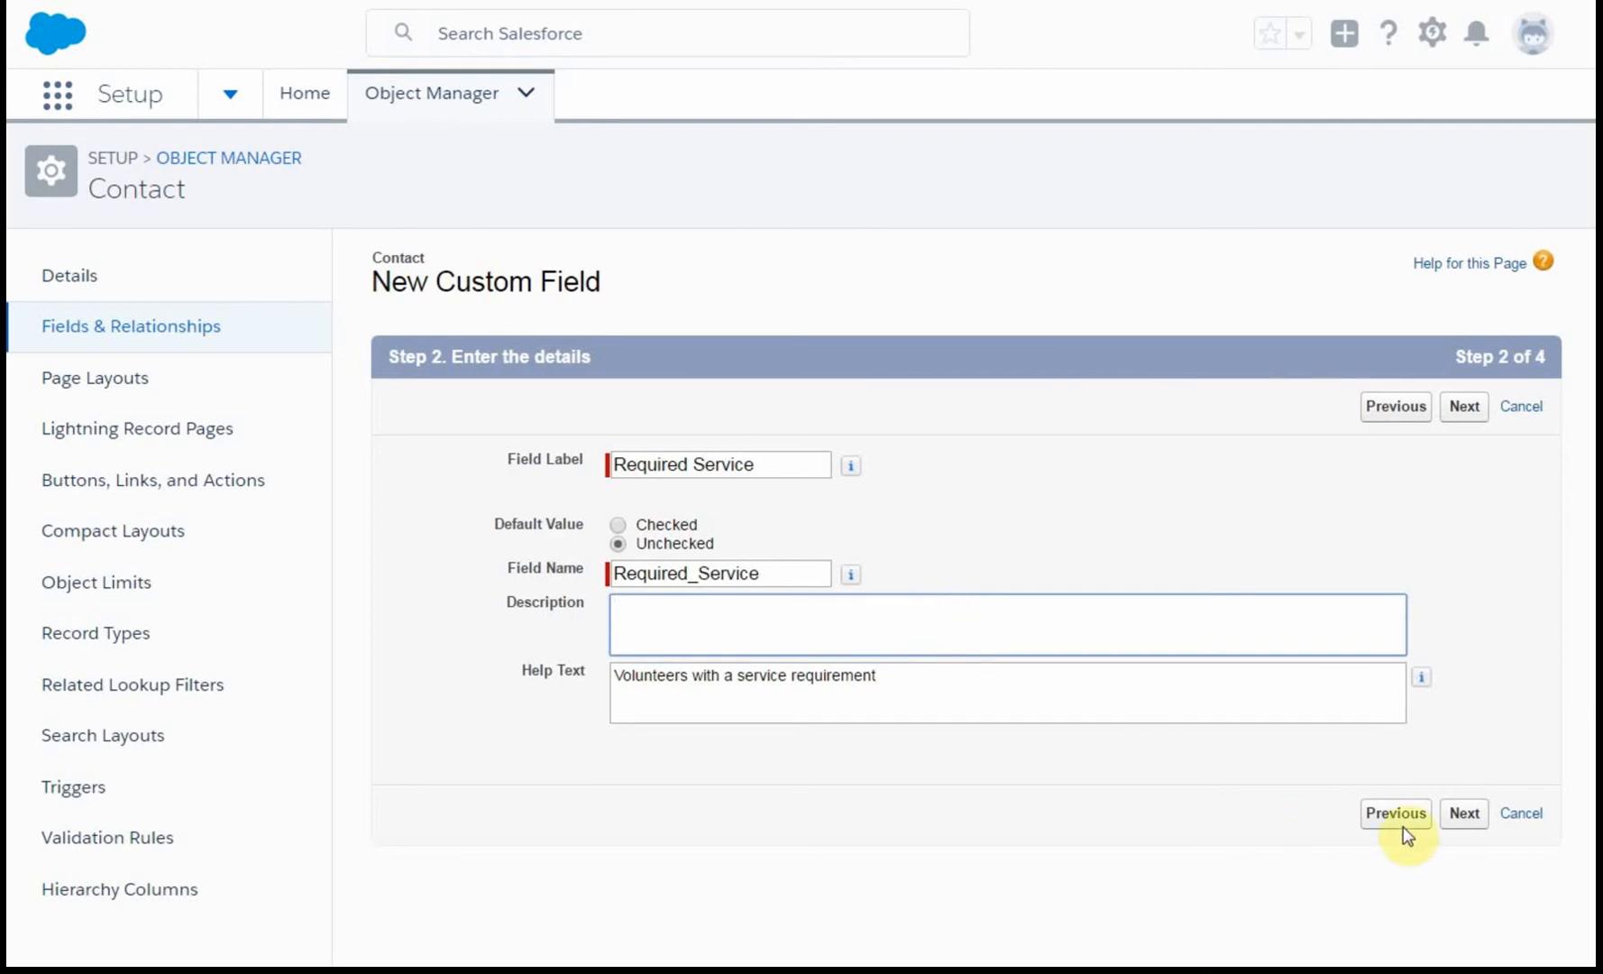
mouse_move(1583, 777)
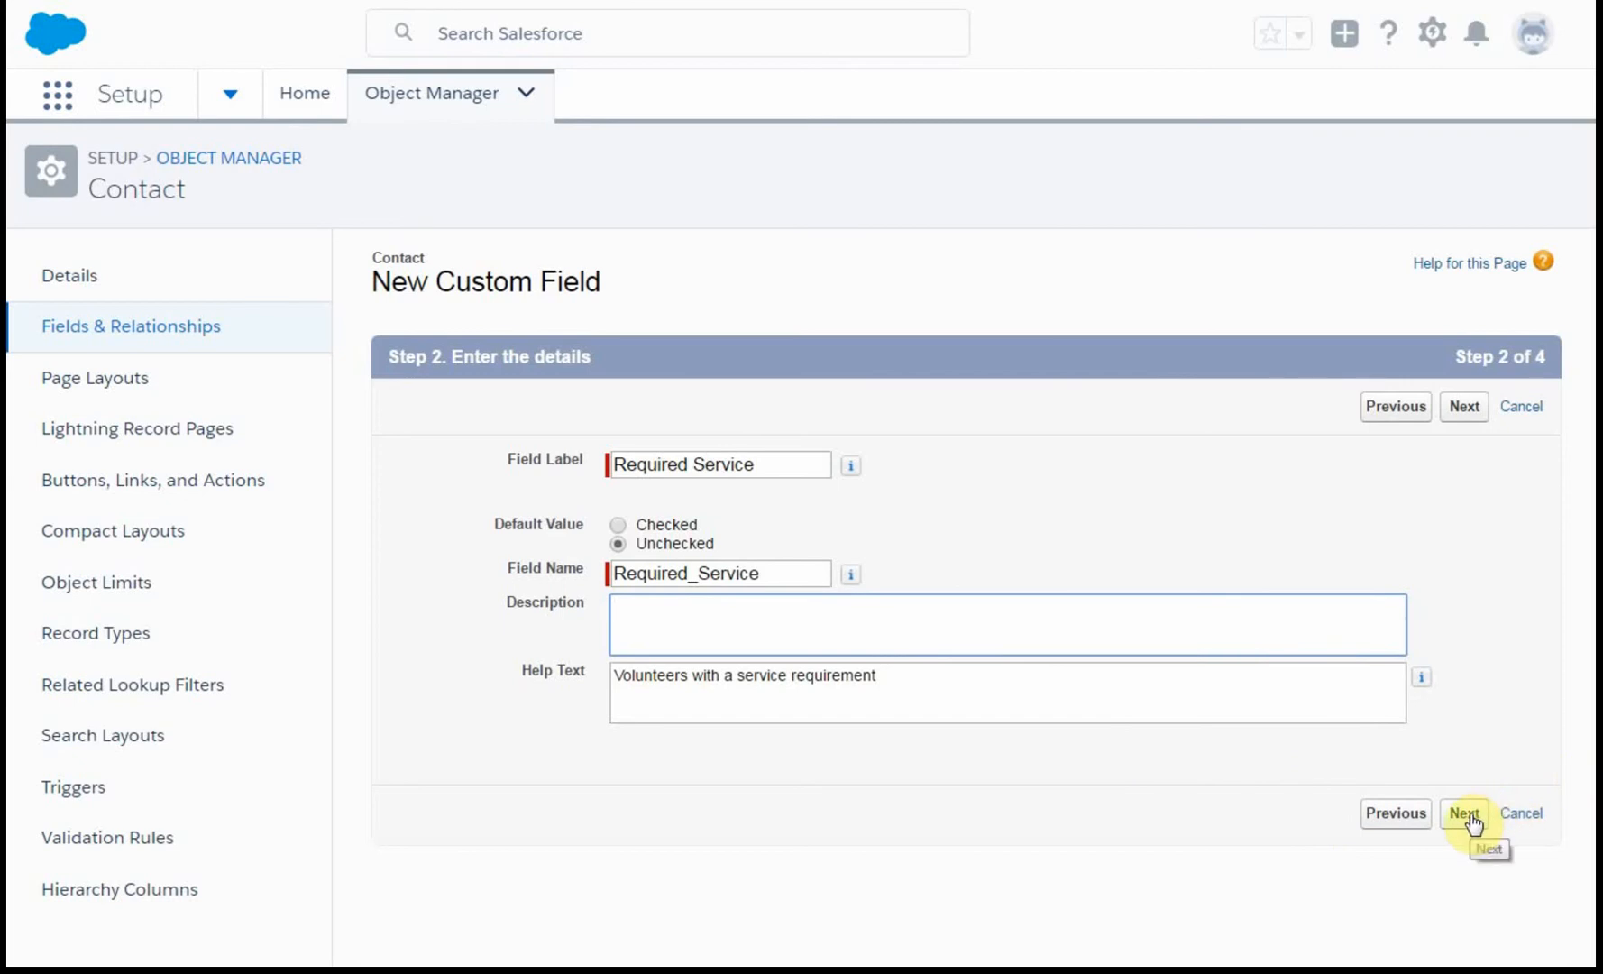
Advance to field-level security and review that all profiles have Visible checked.
click(1464, 813)
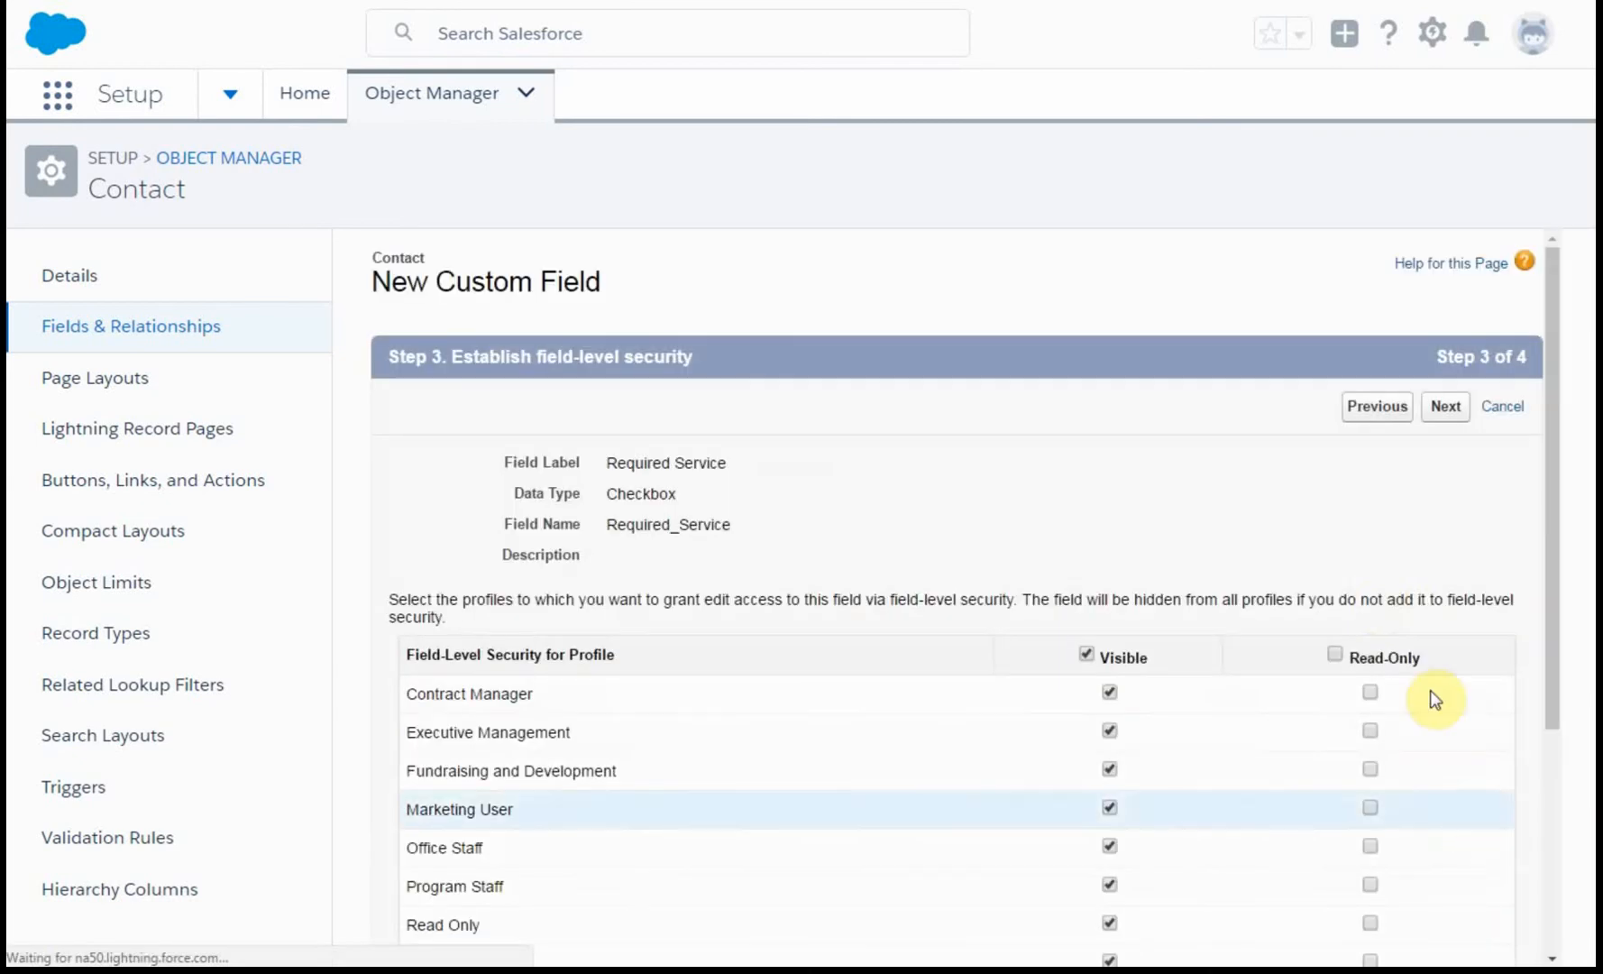
mouse_move(737, 415)
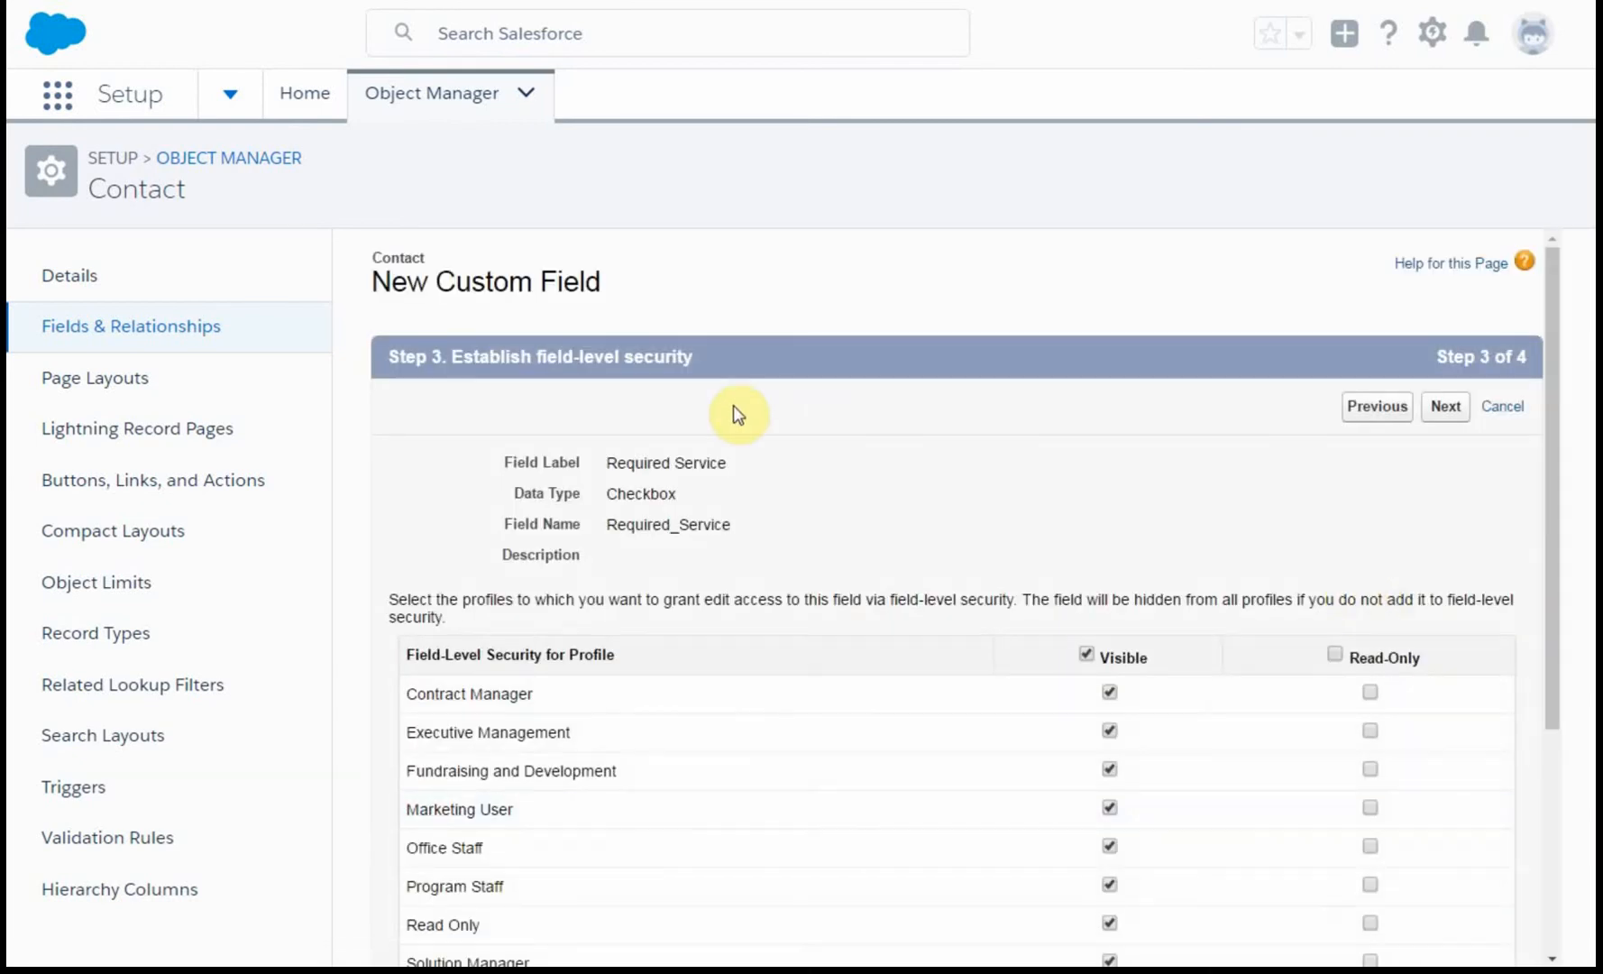
scroll(down, 3)
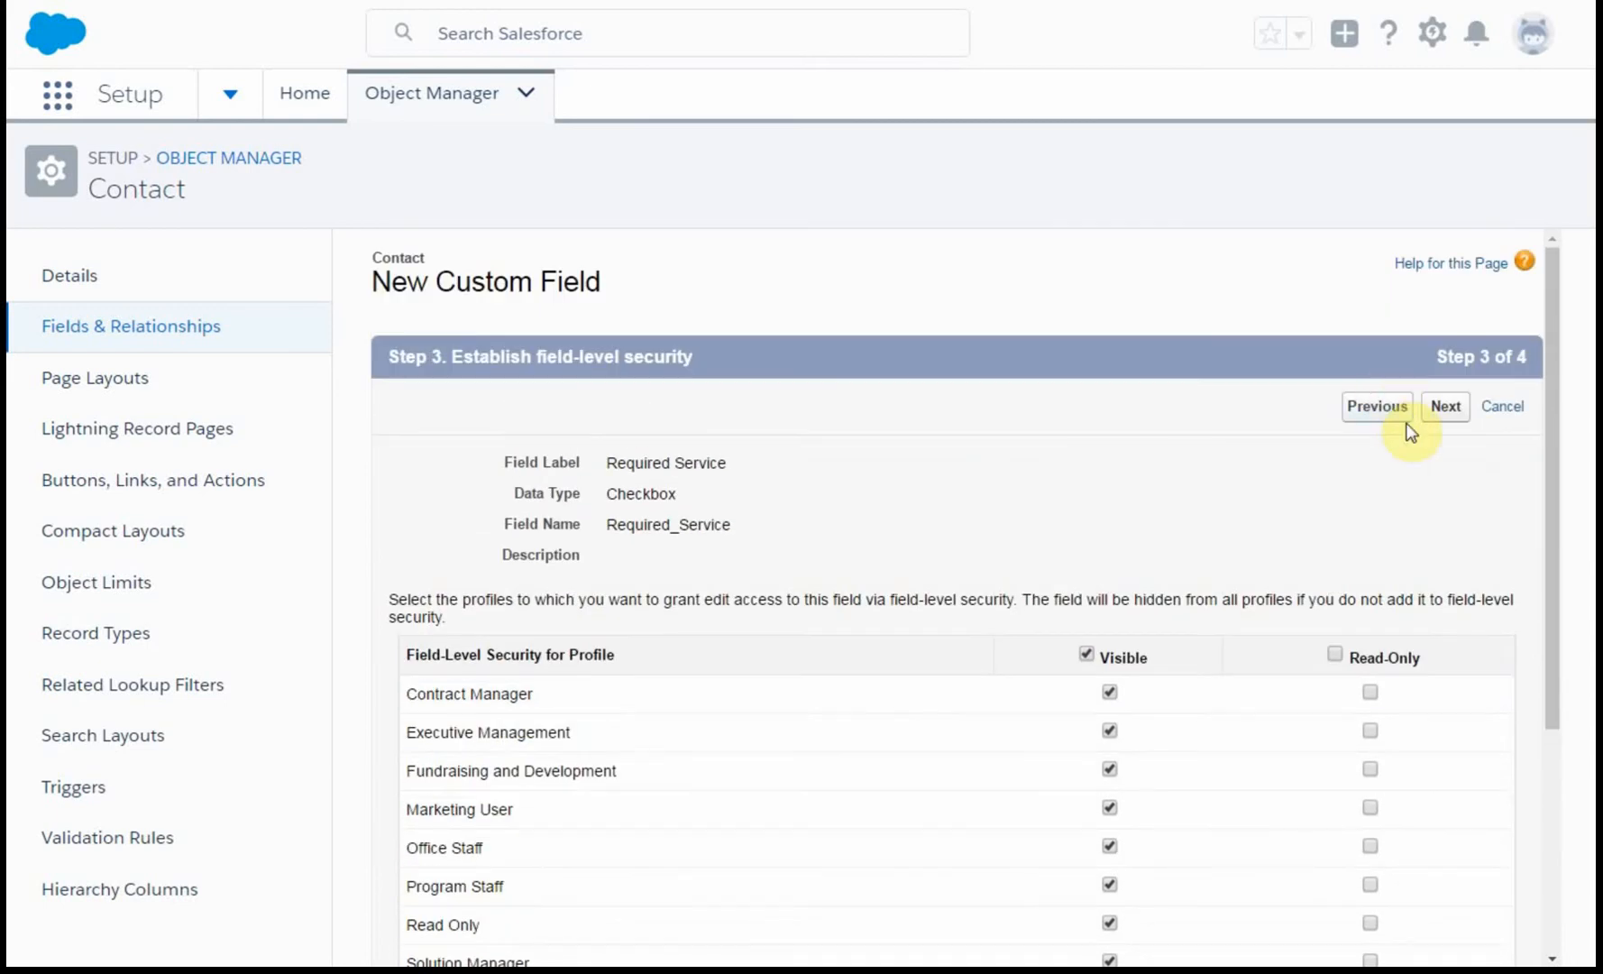
mouse_move(1345, 570)
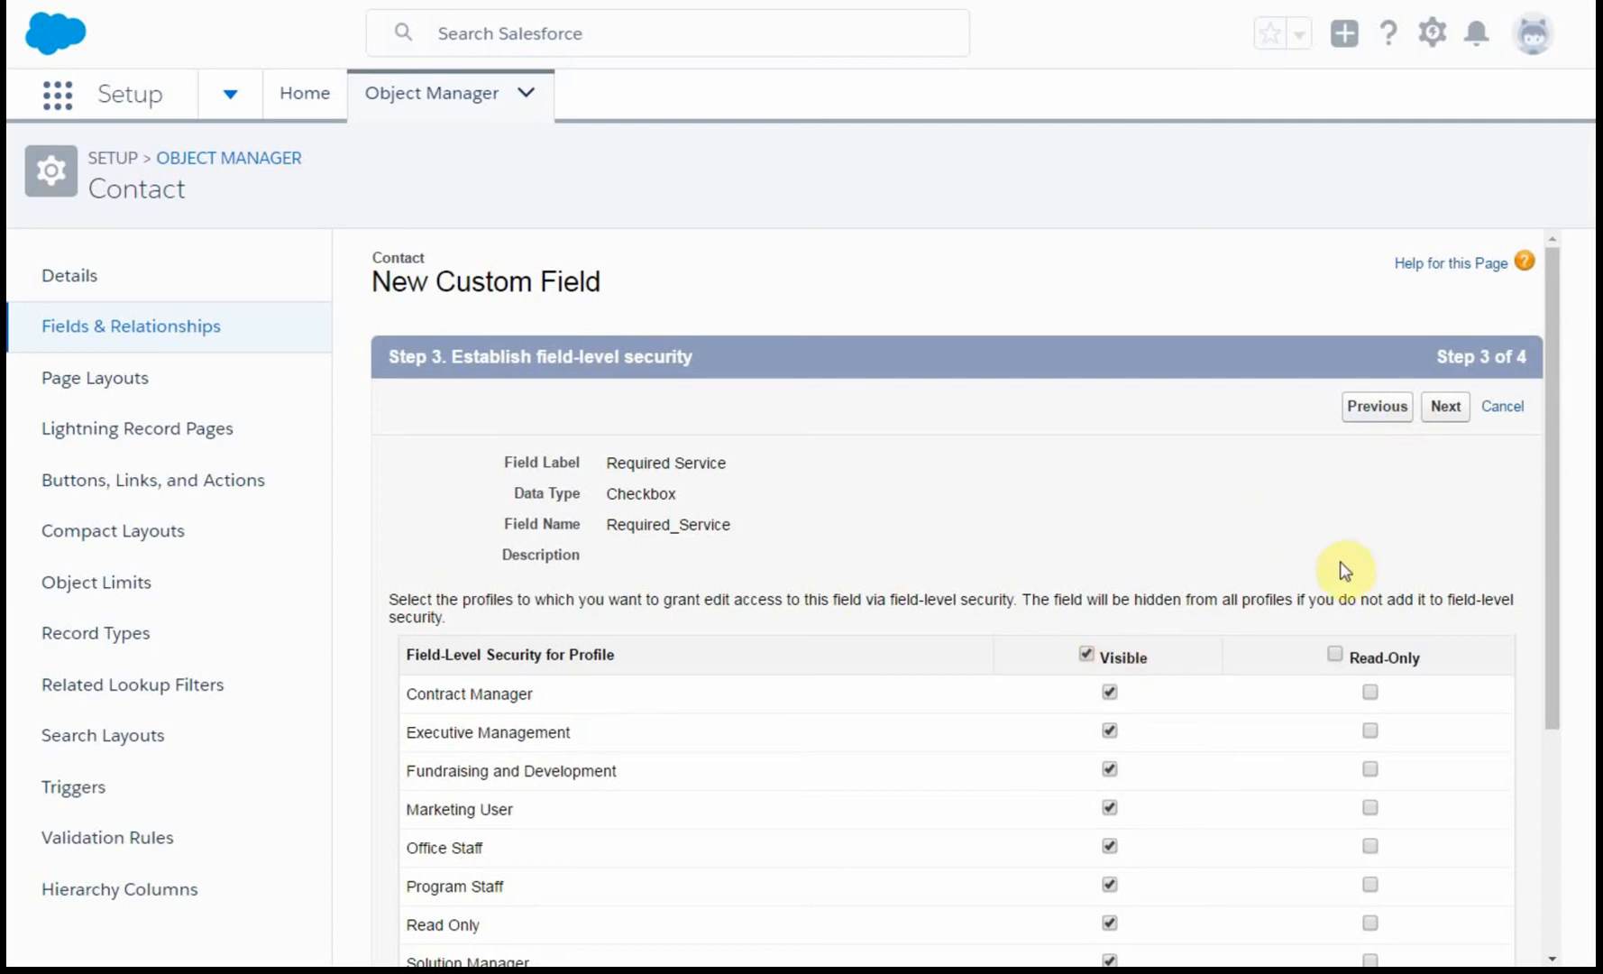
Accept visibility for all profiles and reach the page layouts step.
click(1445, 406)
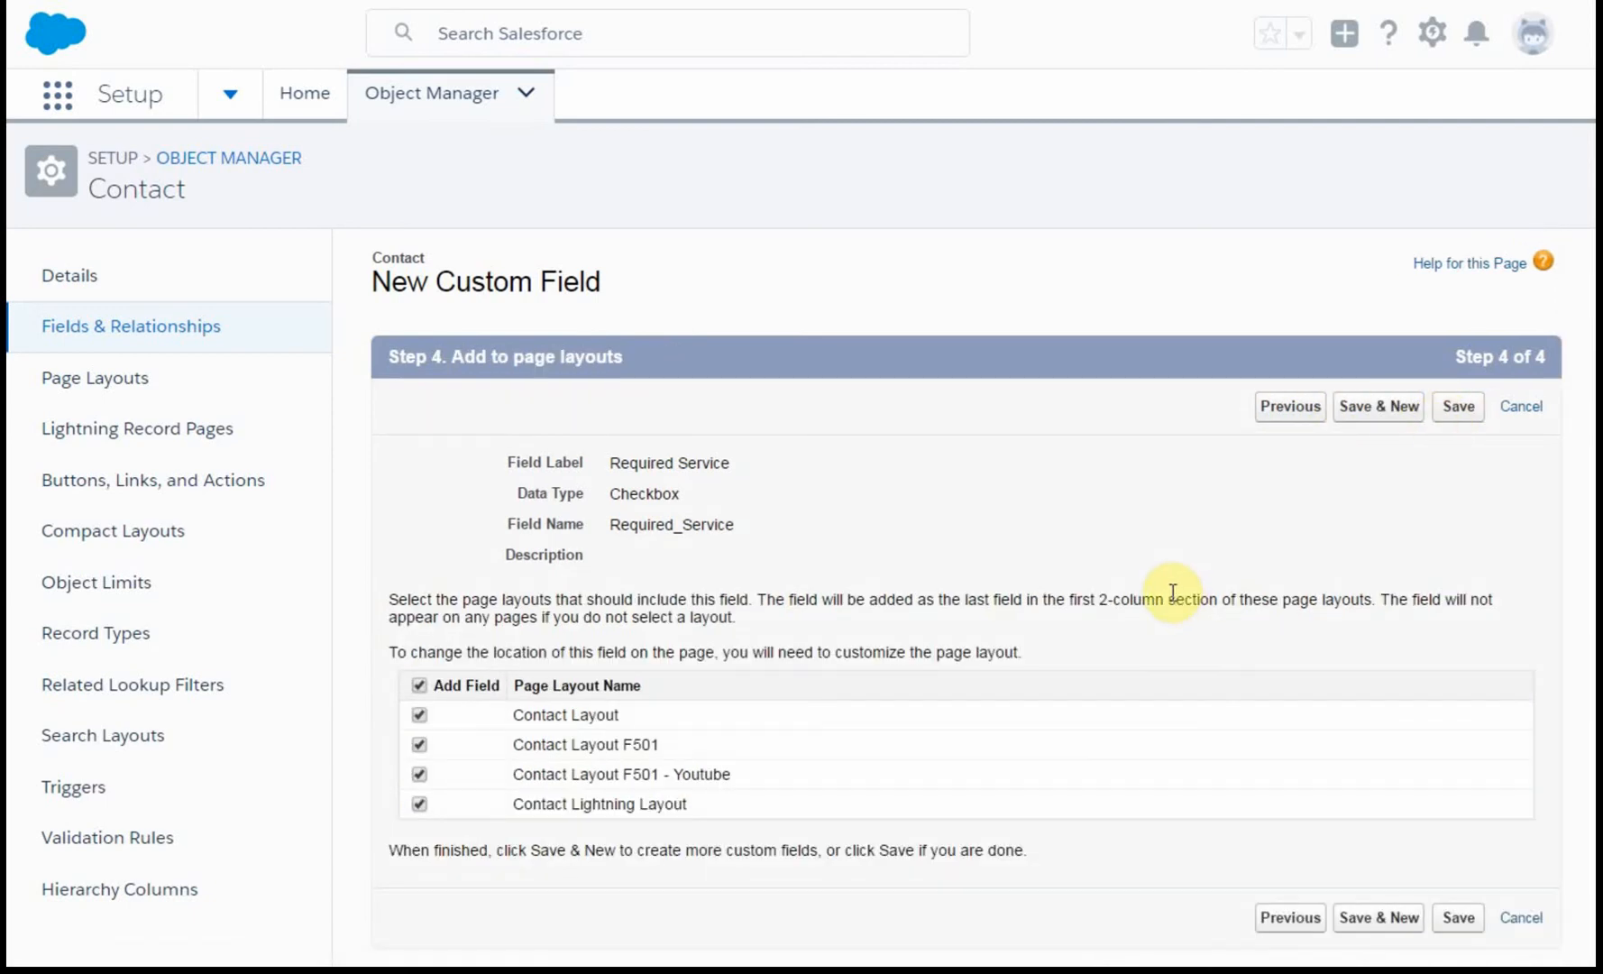
mouse_move(1088, 732)
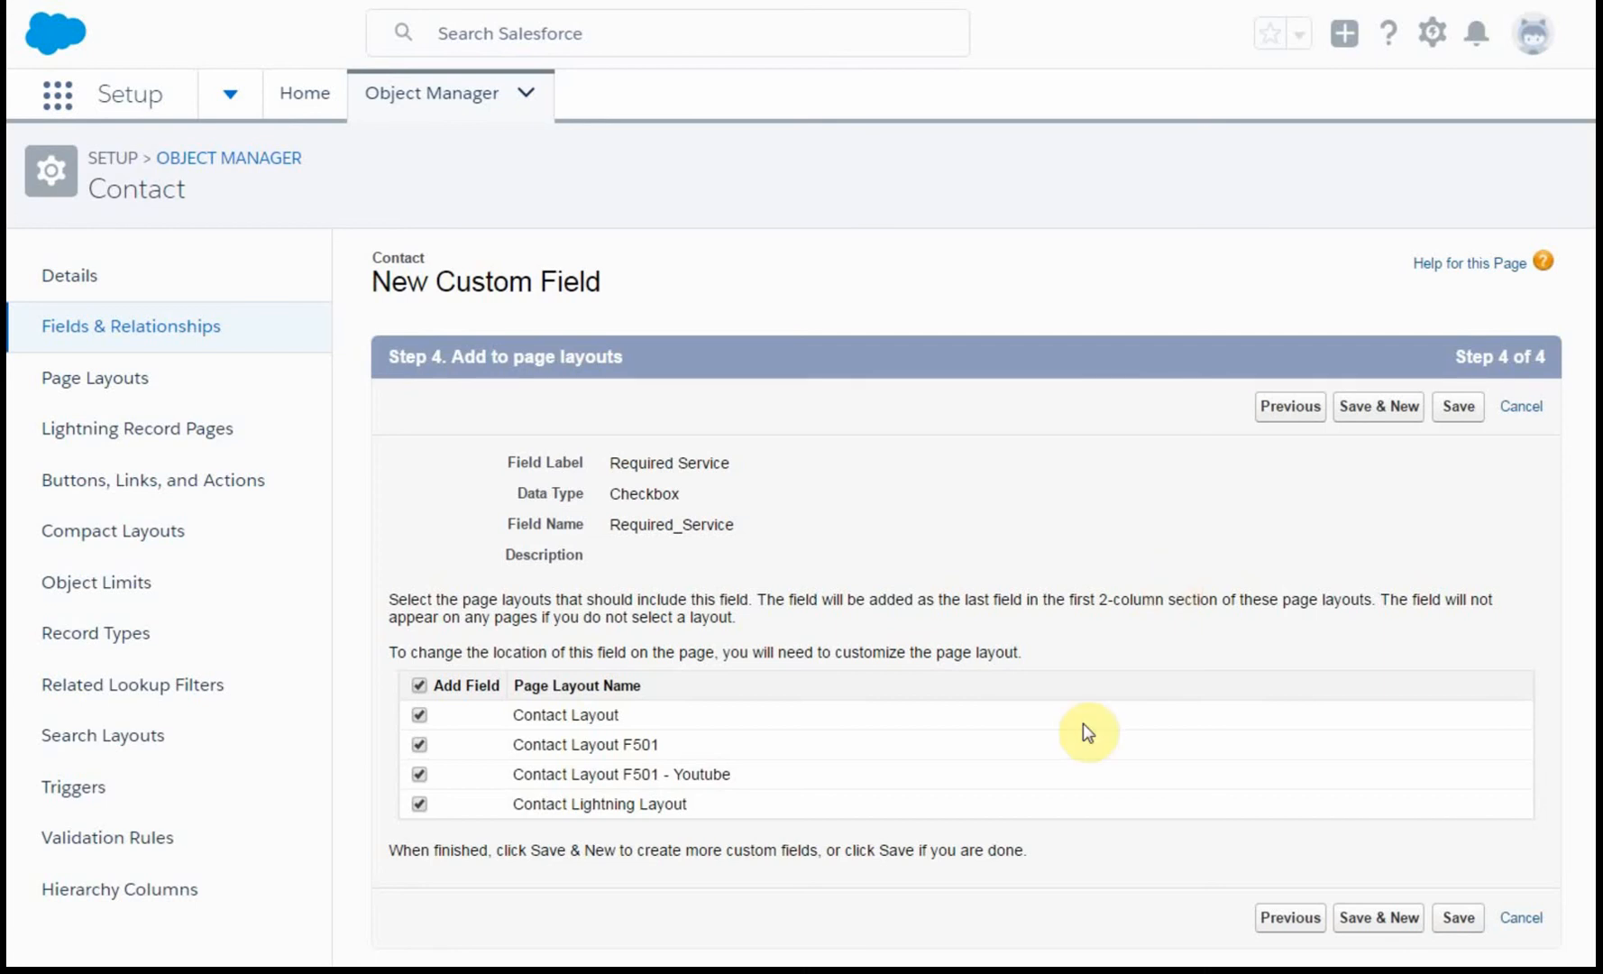
mouse_move(1060, 754)
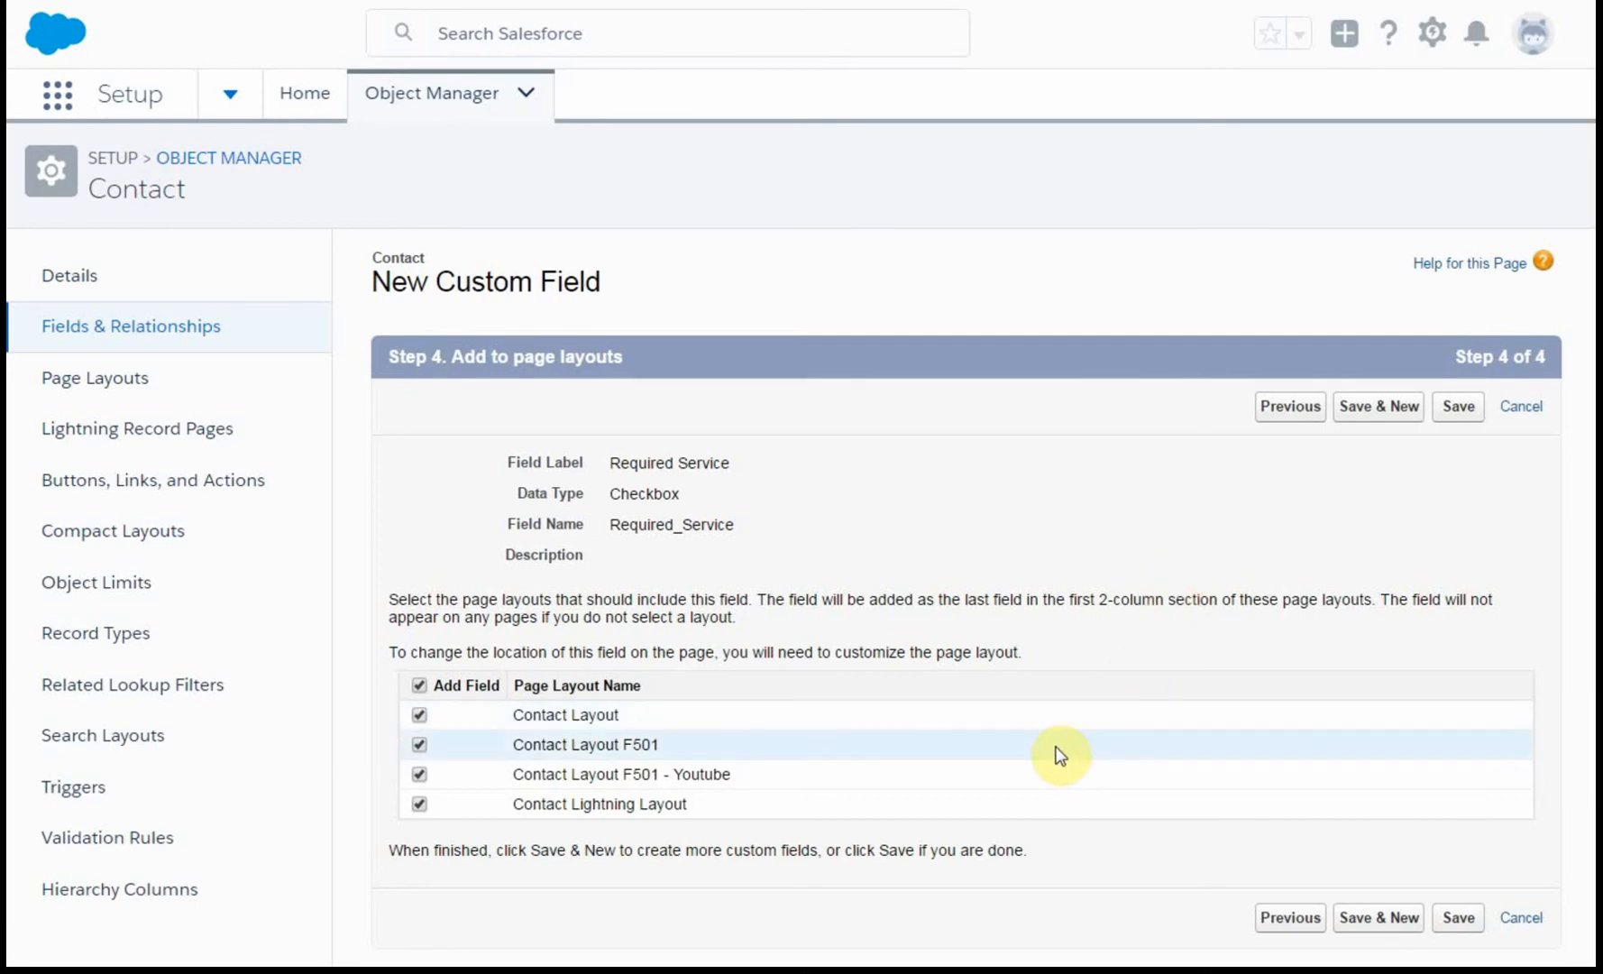
mouse_move(1332, 510)
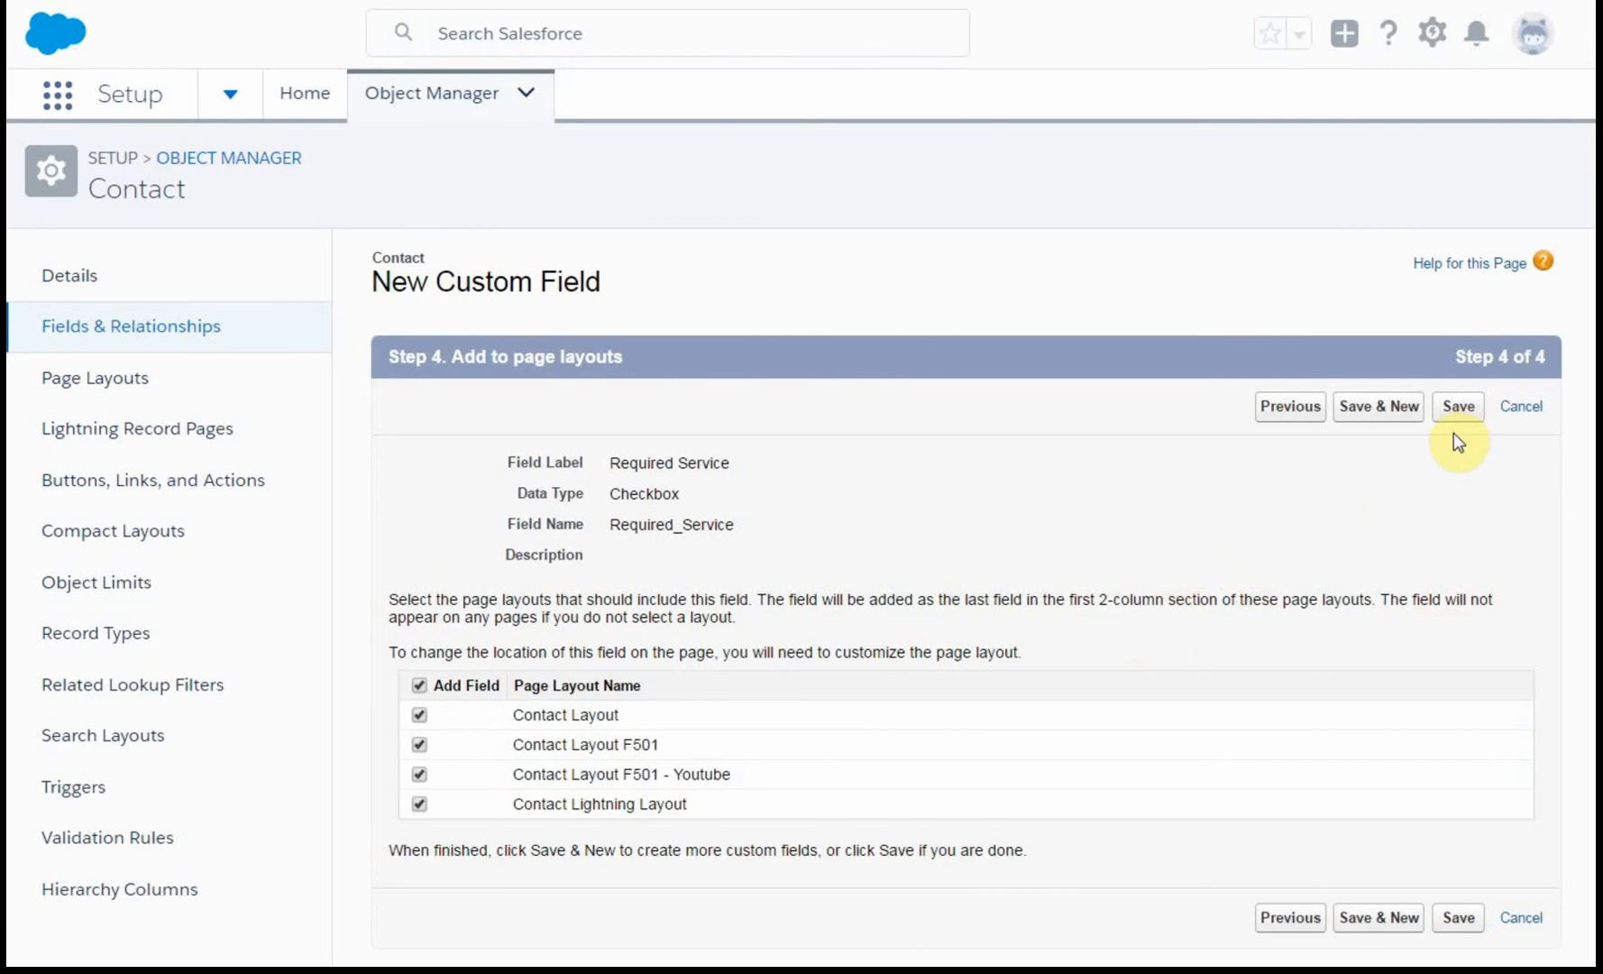
mouse_move(1378, 406)
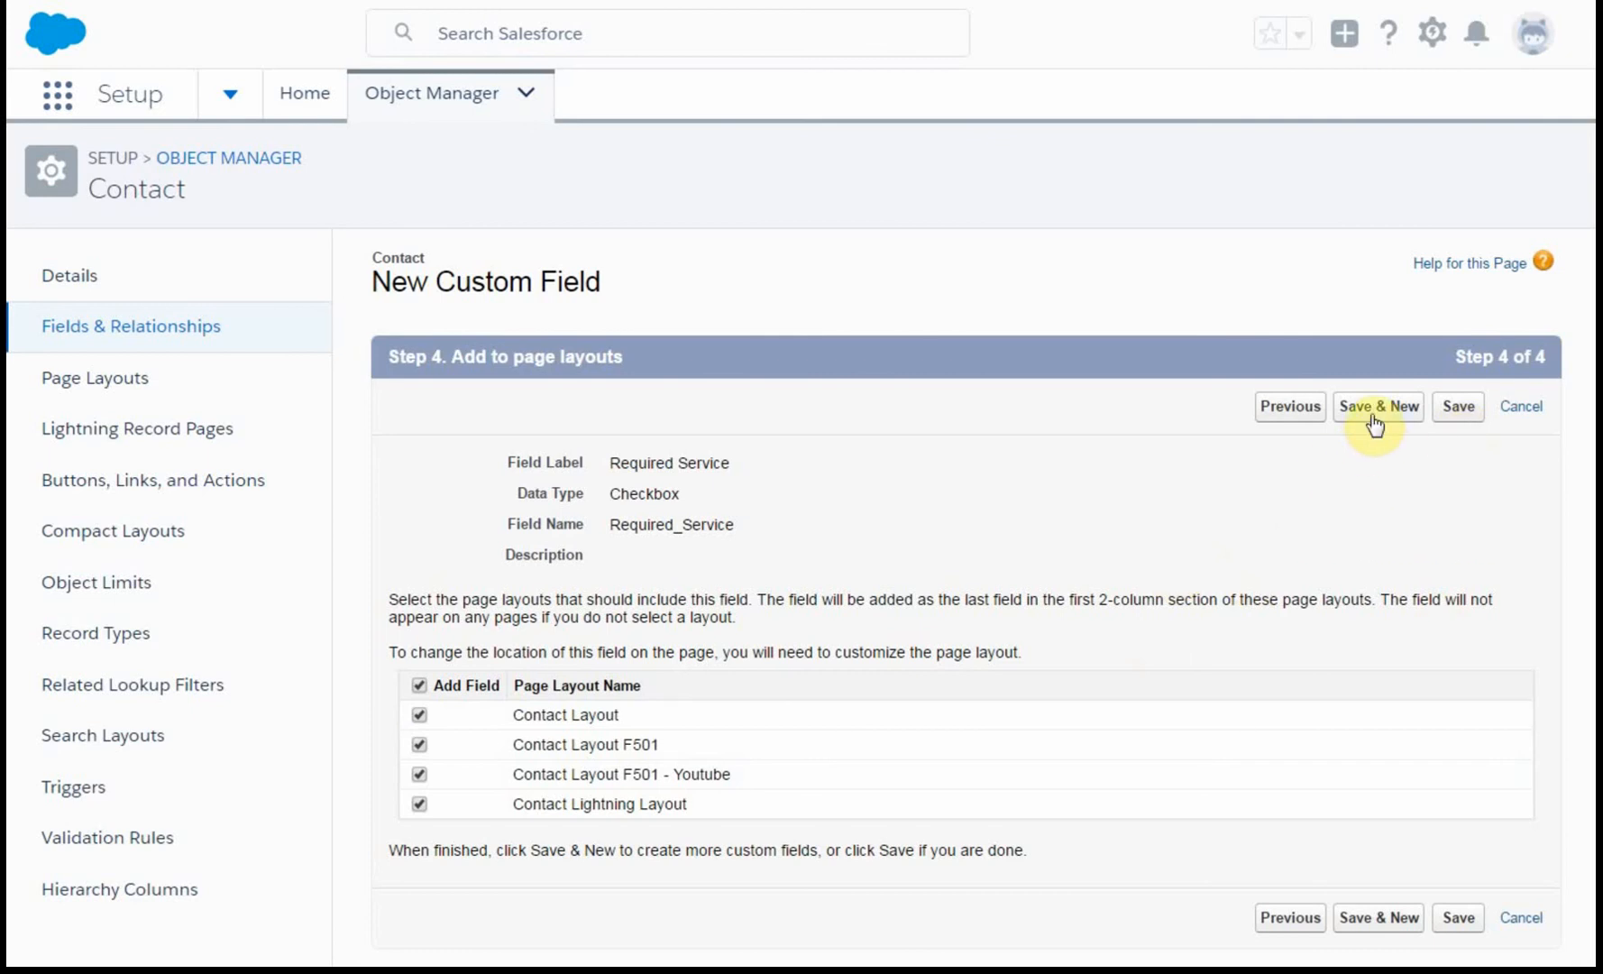
click(1377, 406)
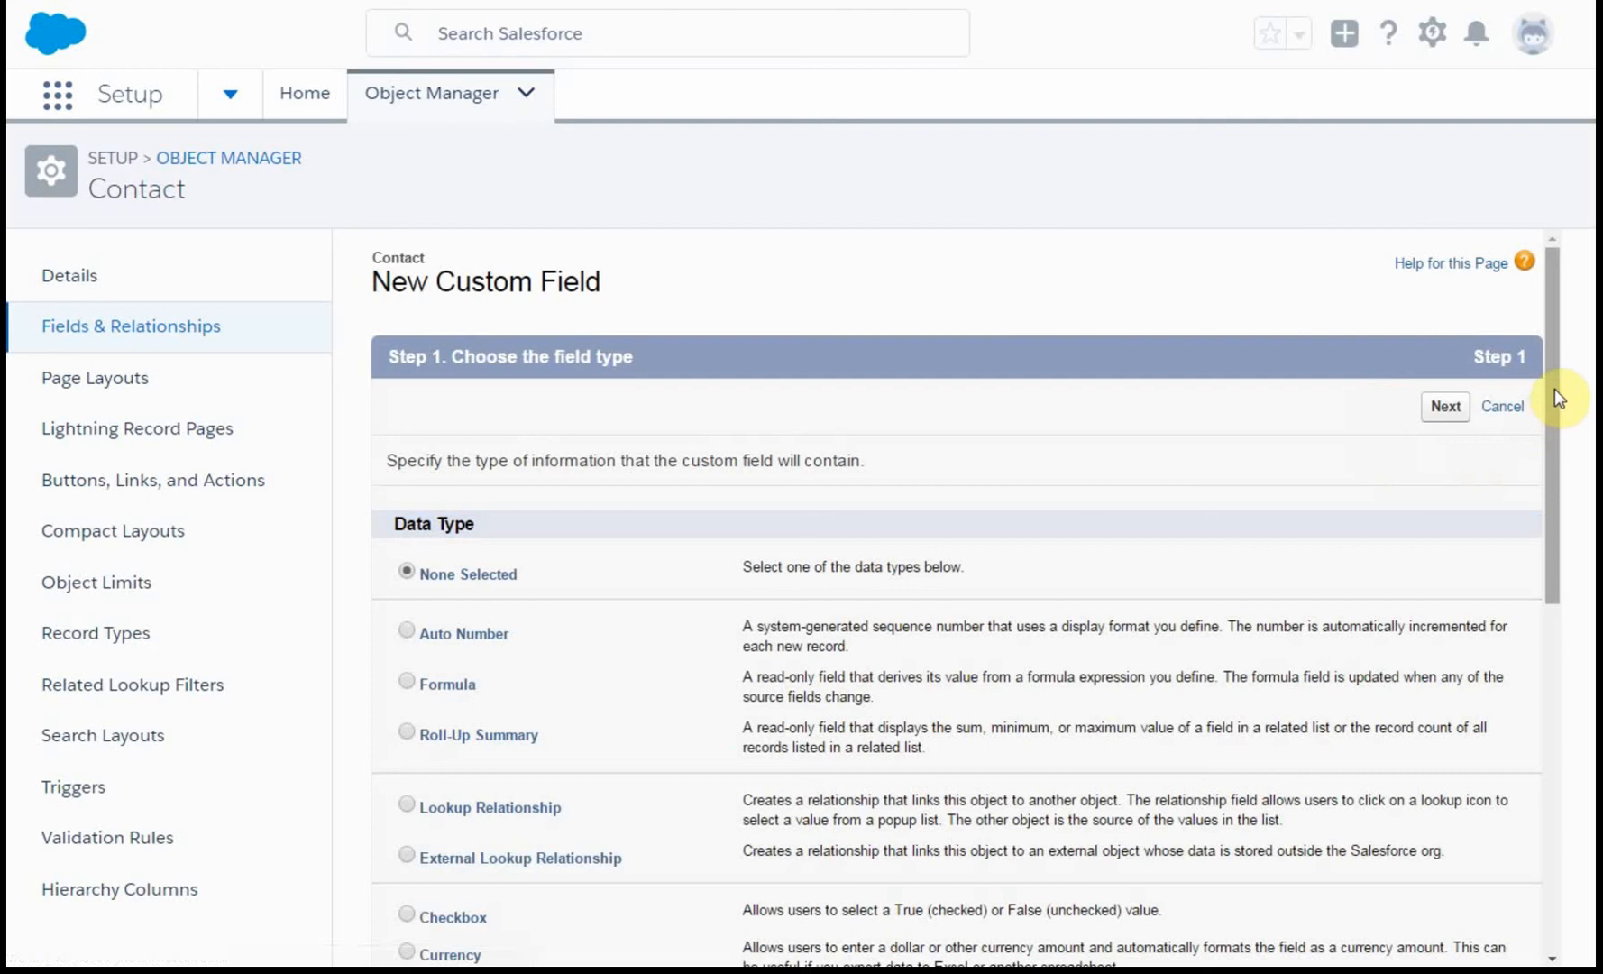
scroll(down, 3)
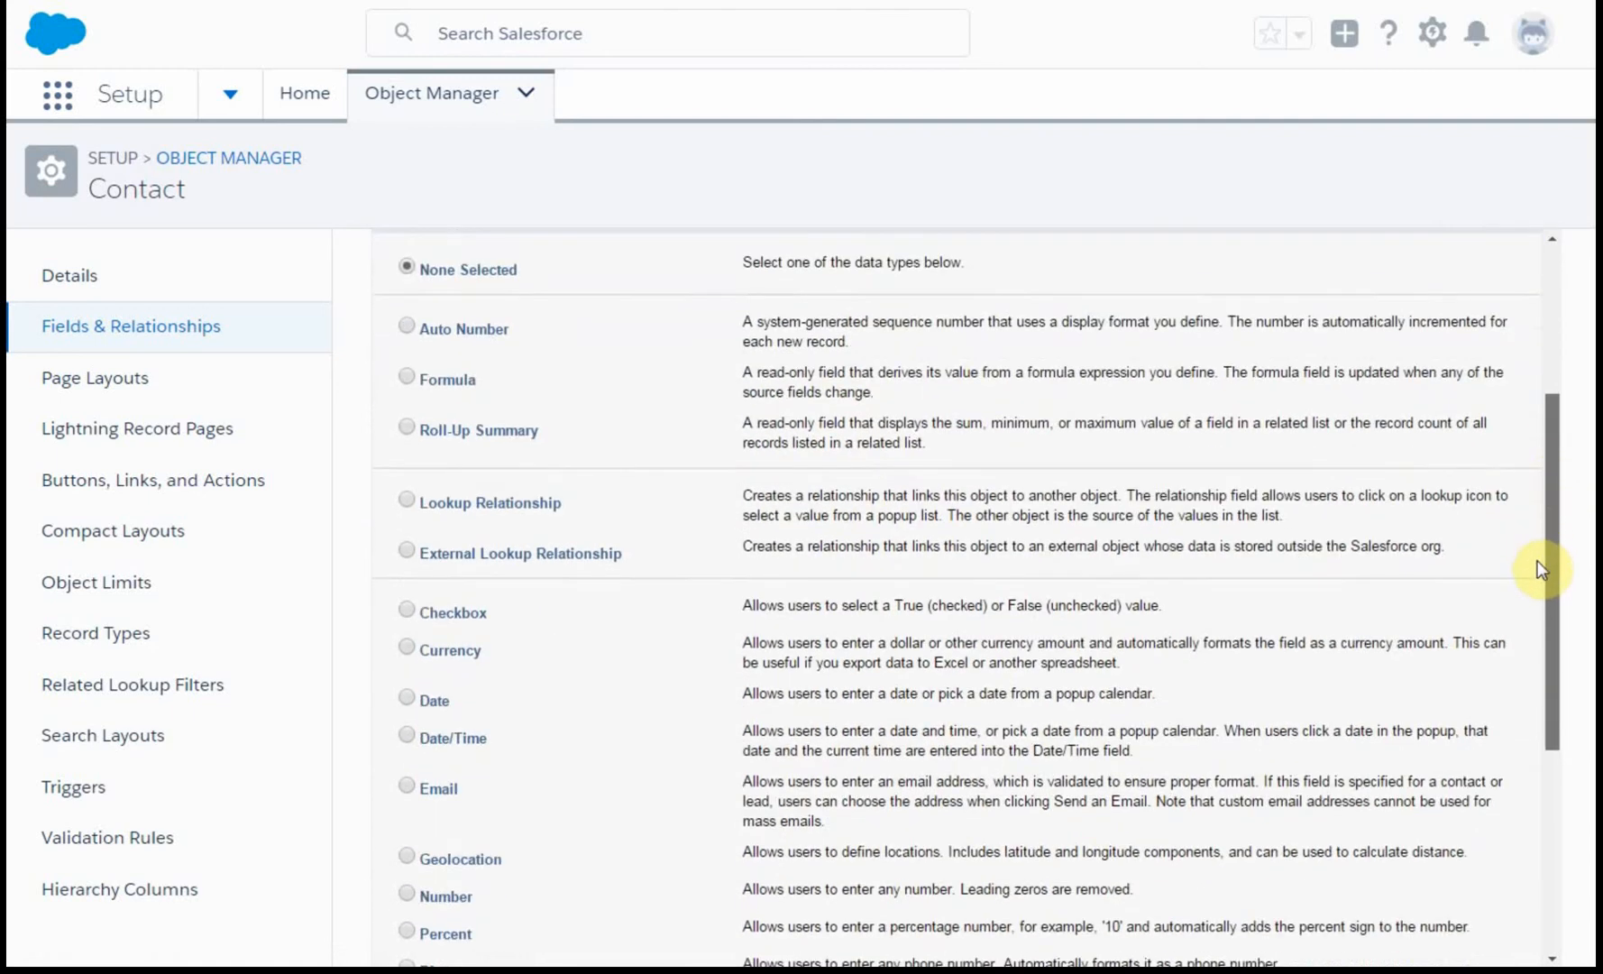
scroll(down, 3)
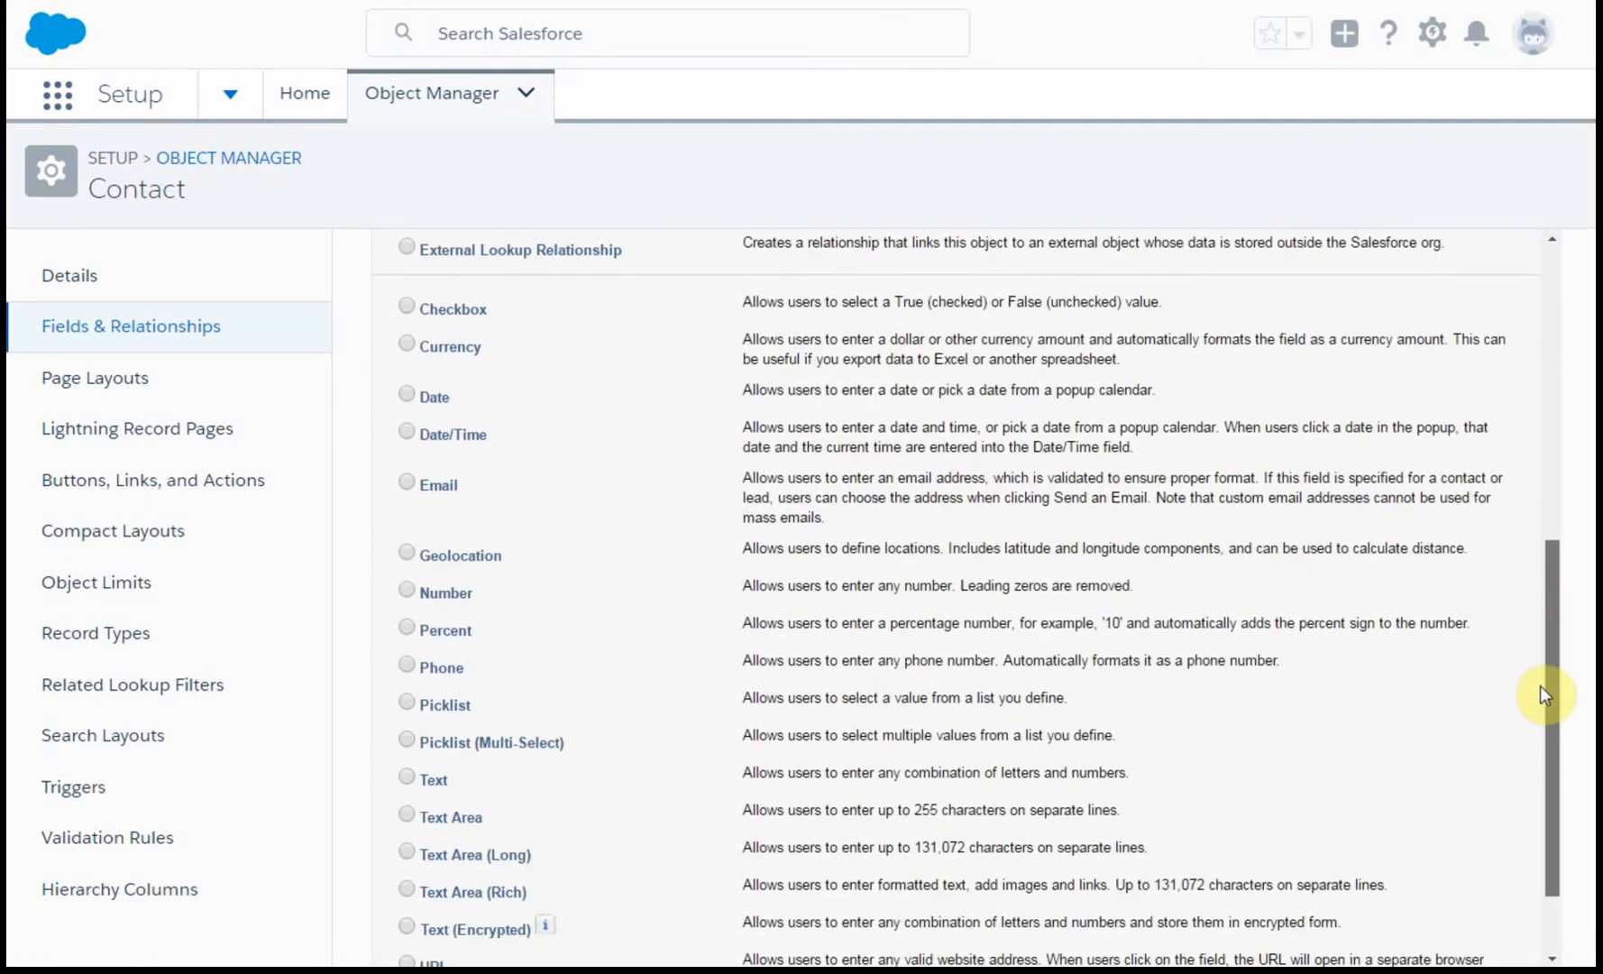
scroll(down, 3)
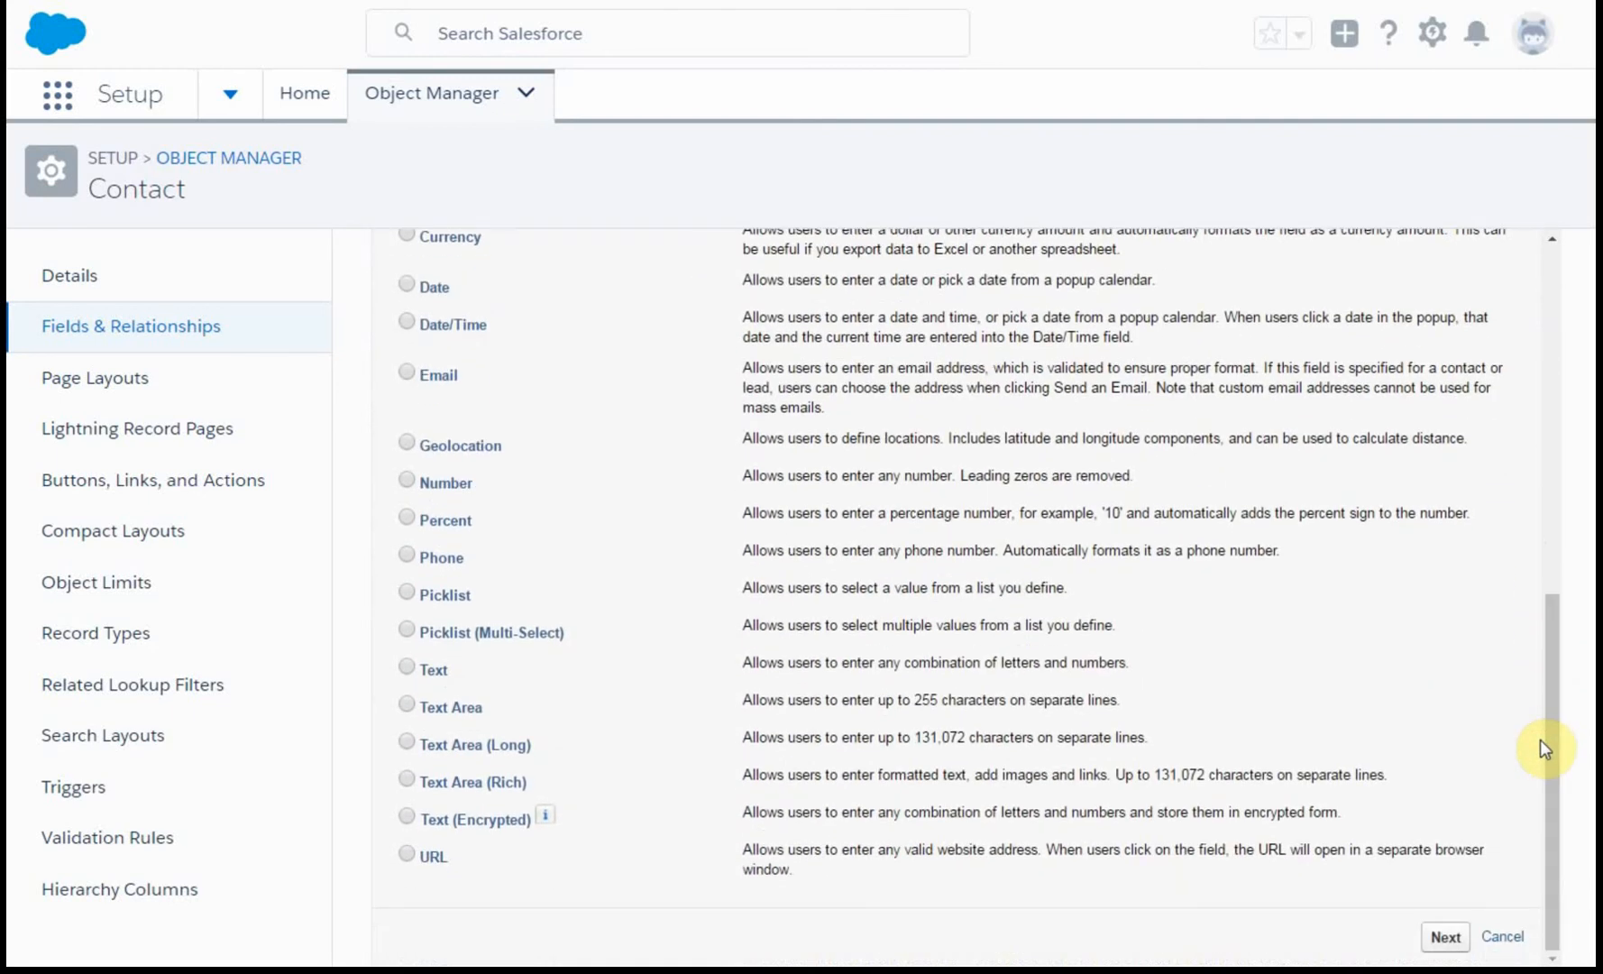
mouse_move(744, 615)
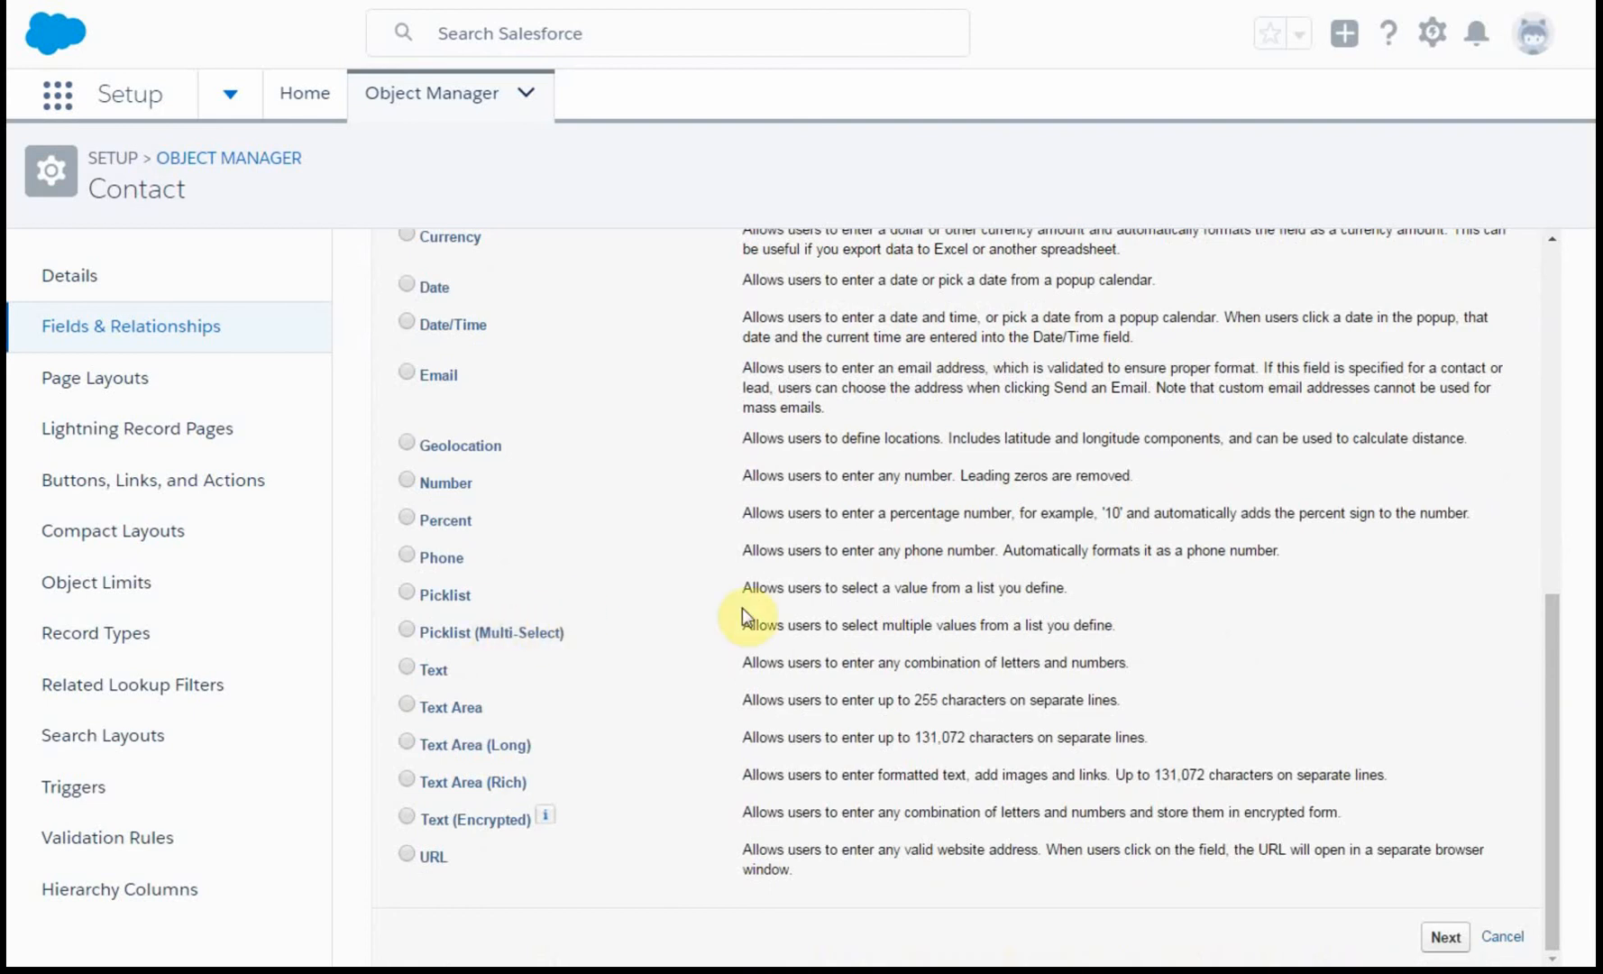
scroll(up, 3)
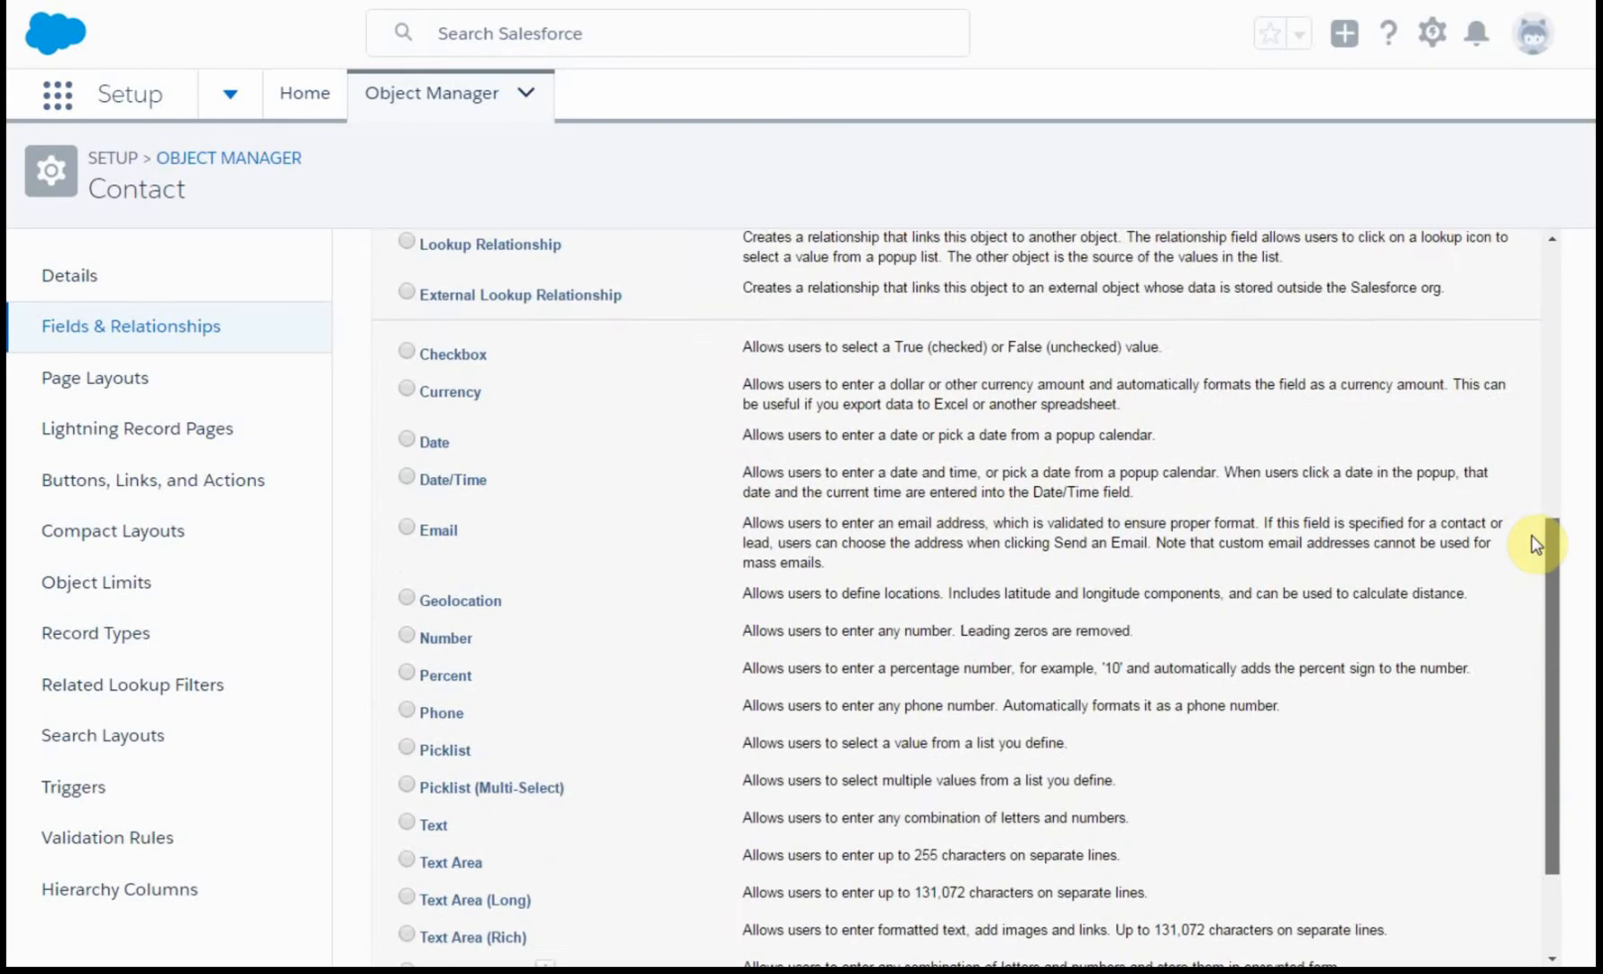
scroll(up, 3)
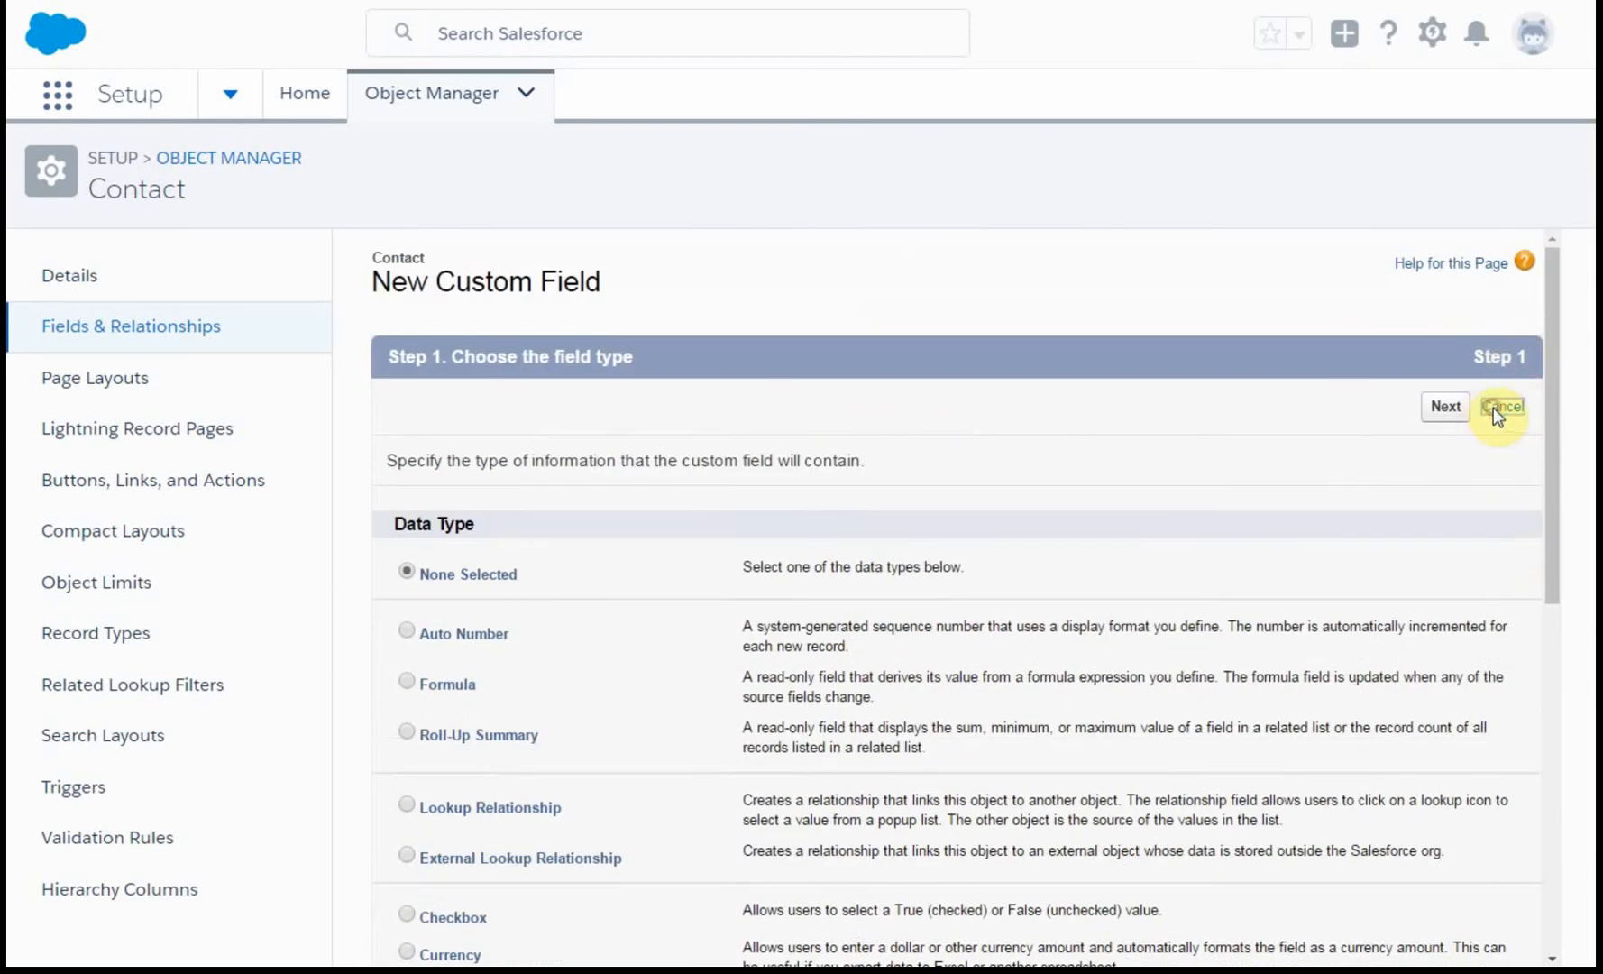
Cancel the wizard and browse Contact's Fields & Relationships list.
click(1502, 406)
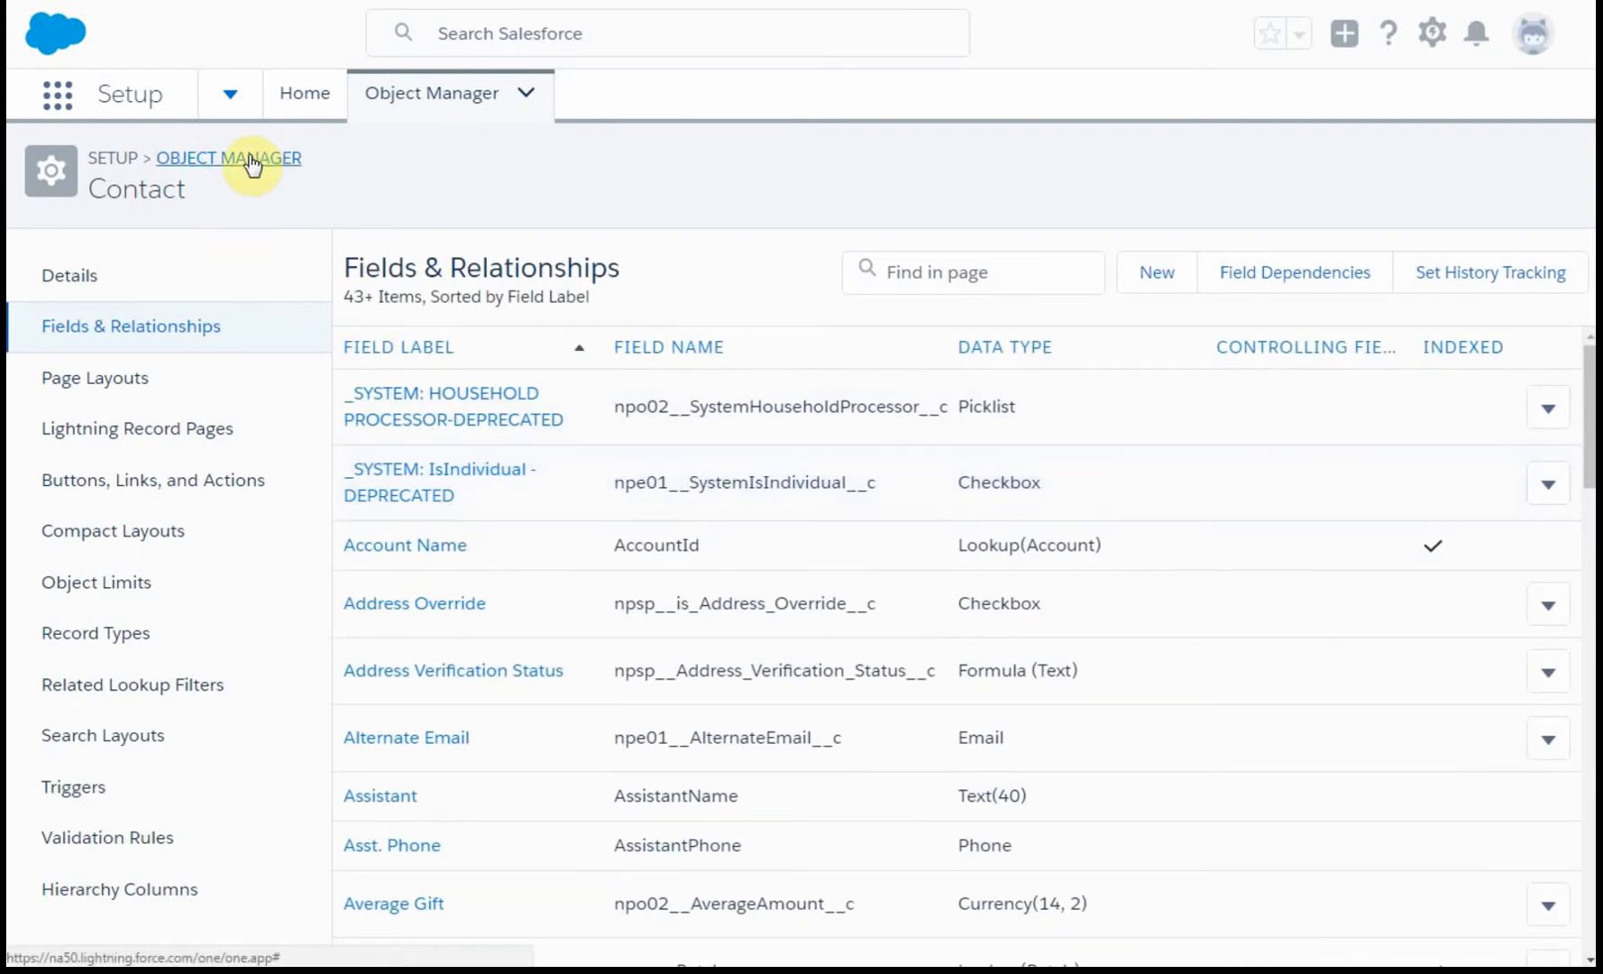
mouse_move(1163, 448)
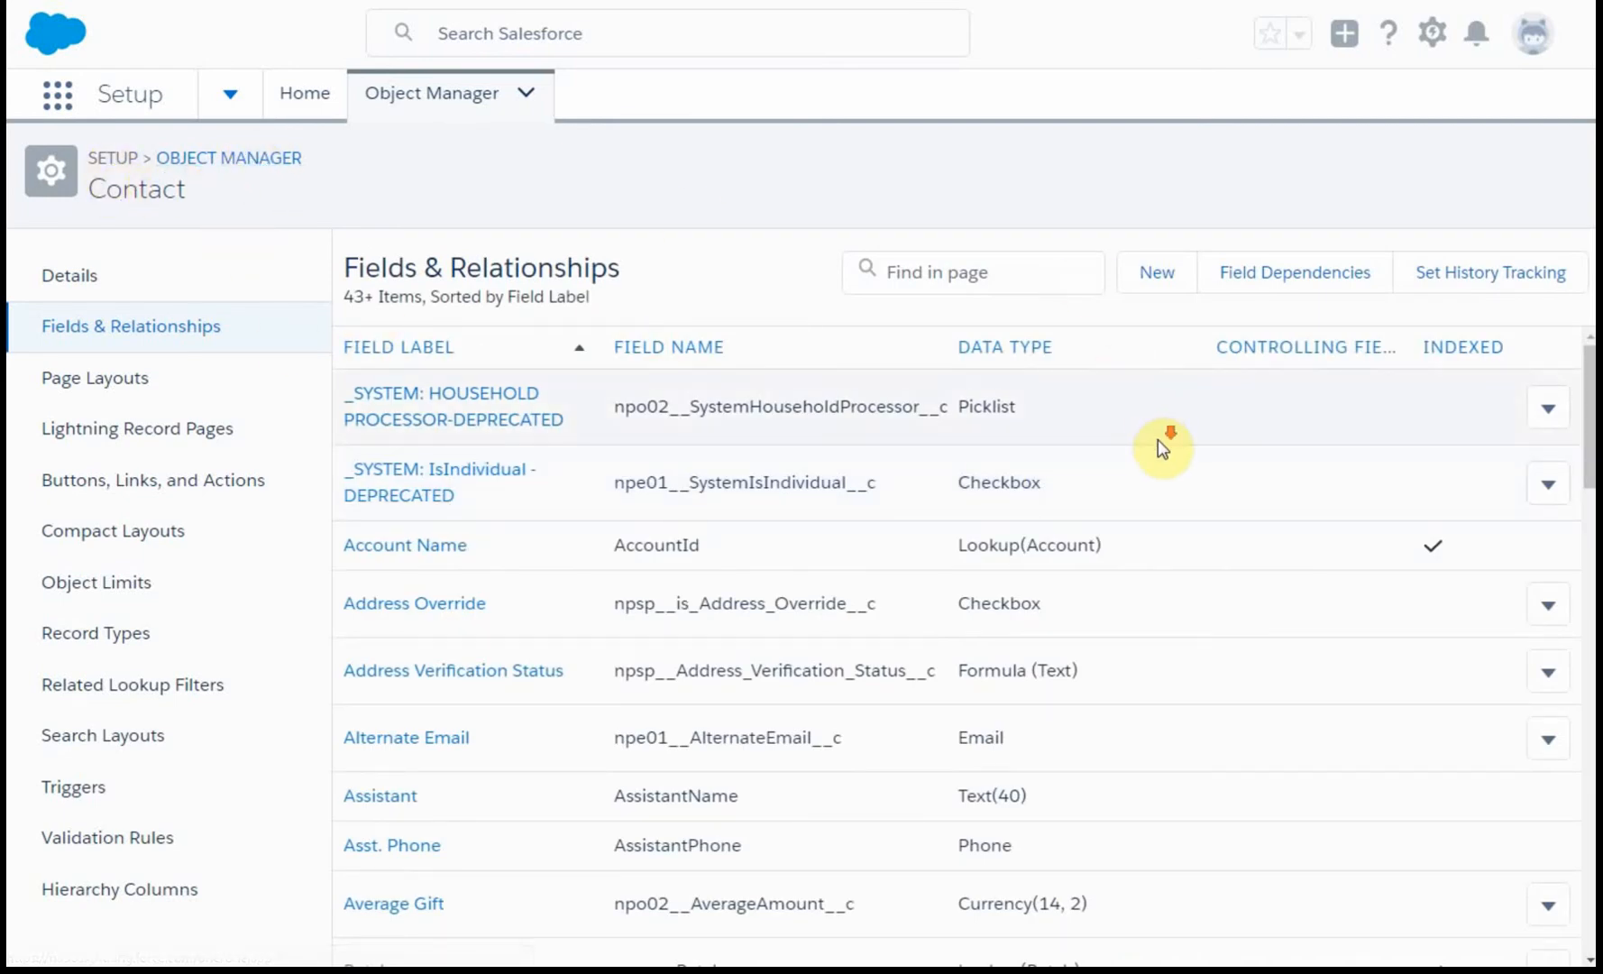
scroll(down, 3)
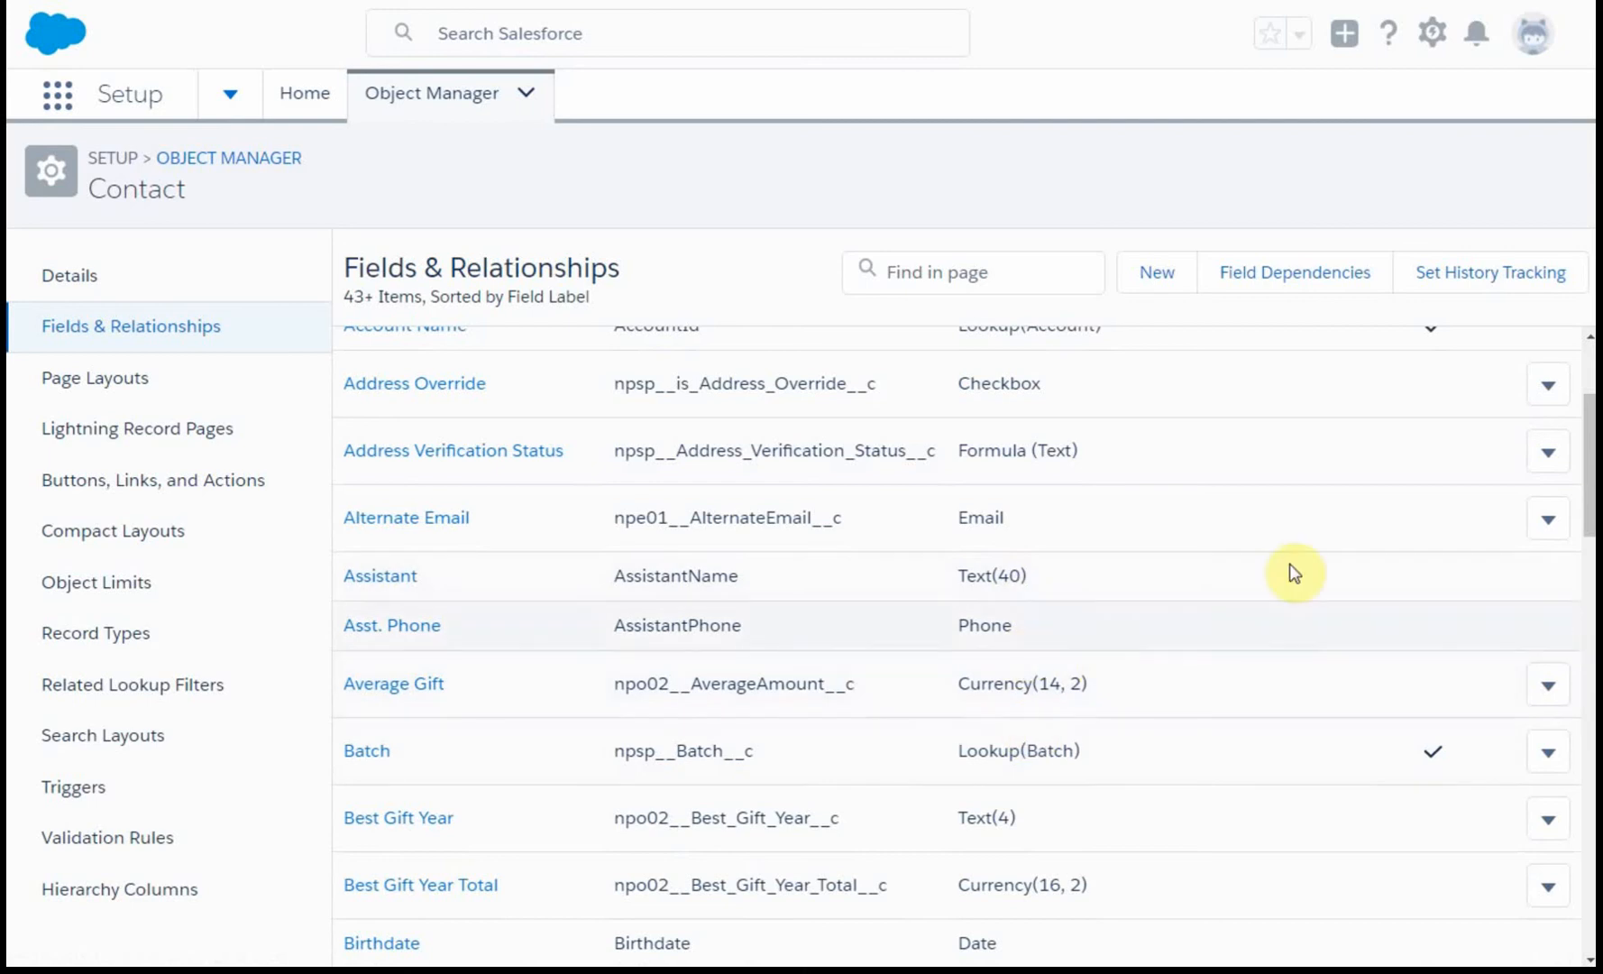
scroll(down, 3)
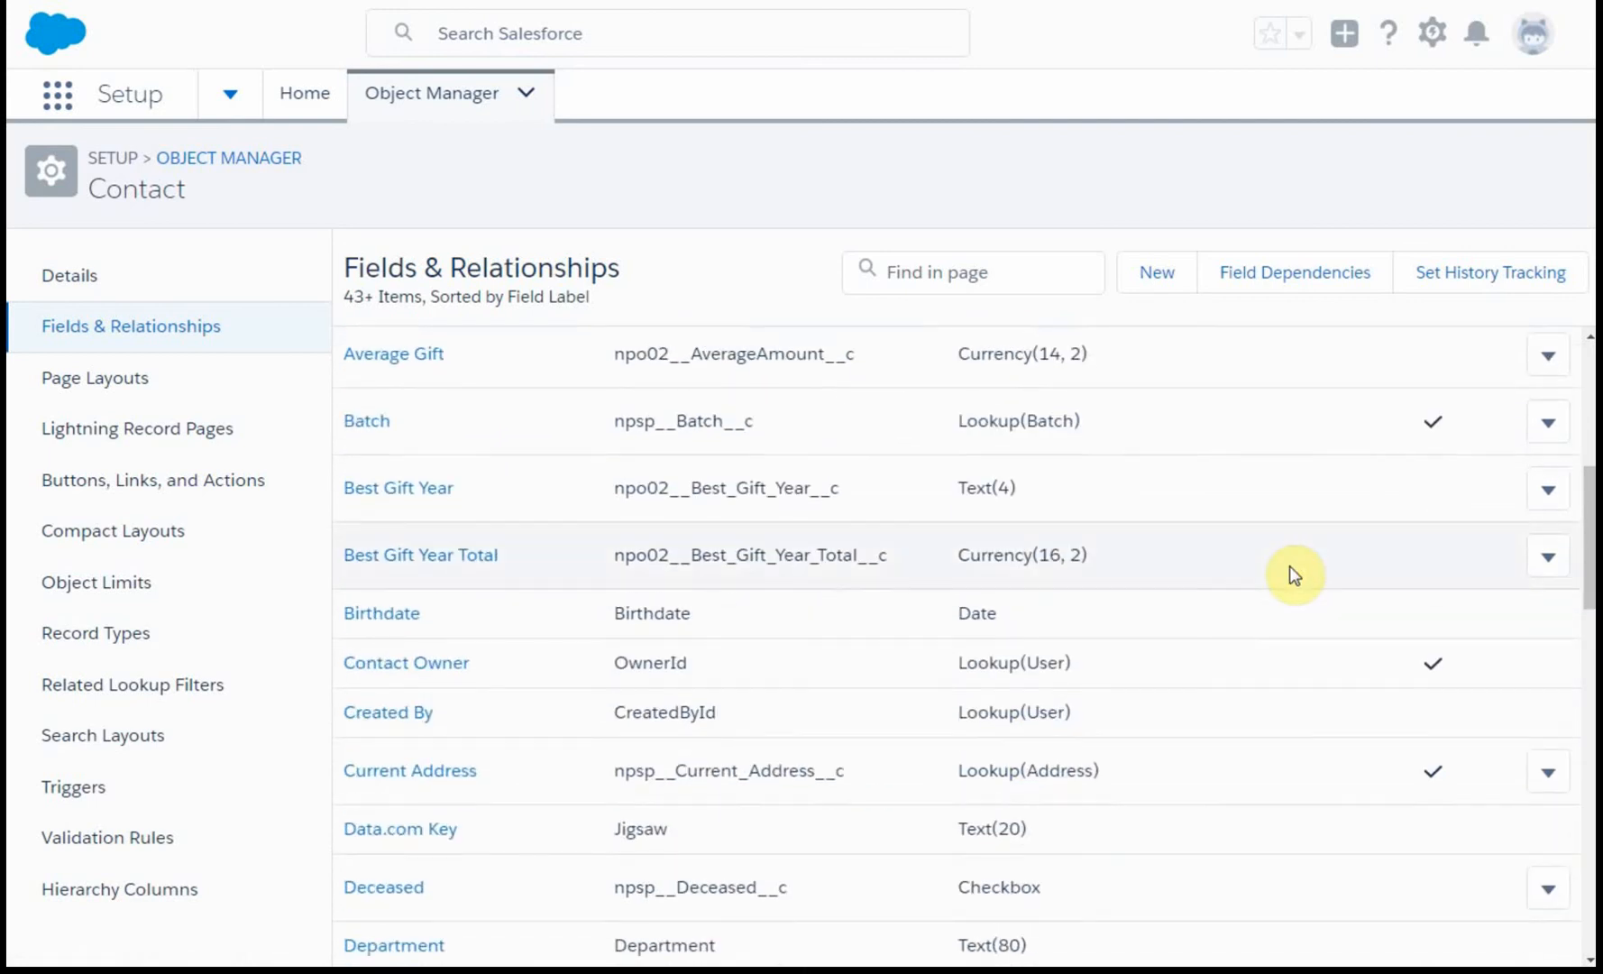
mouse_move(1059, 565)
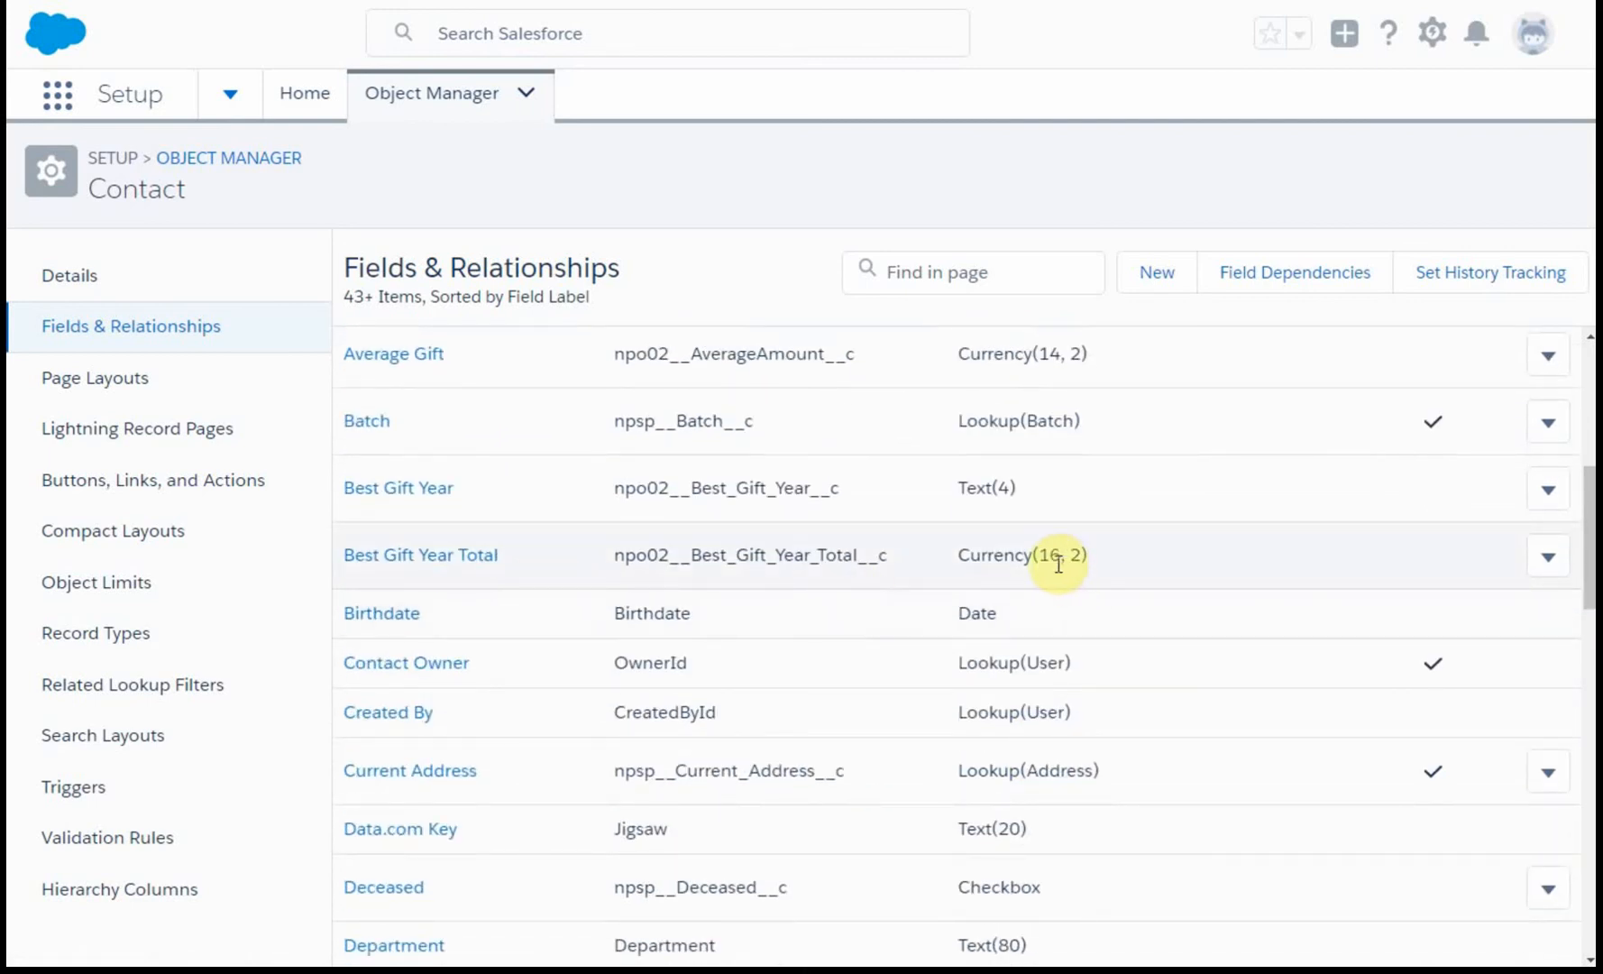
mouse_move(1095, 580)
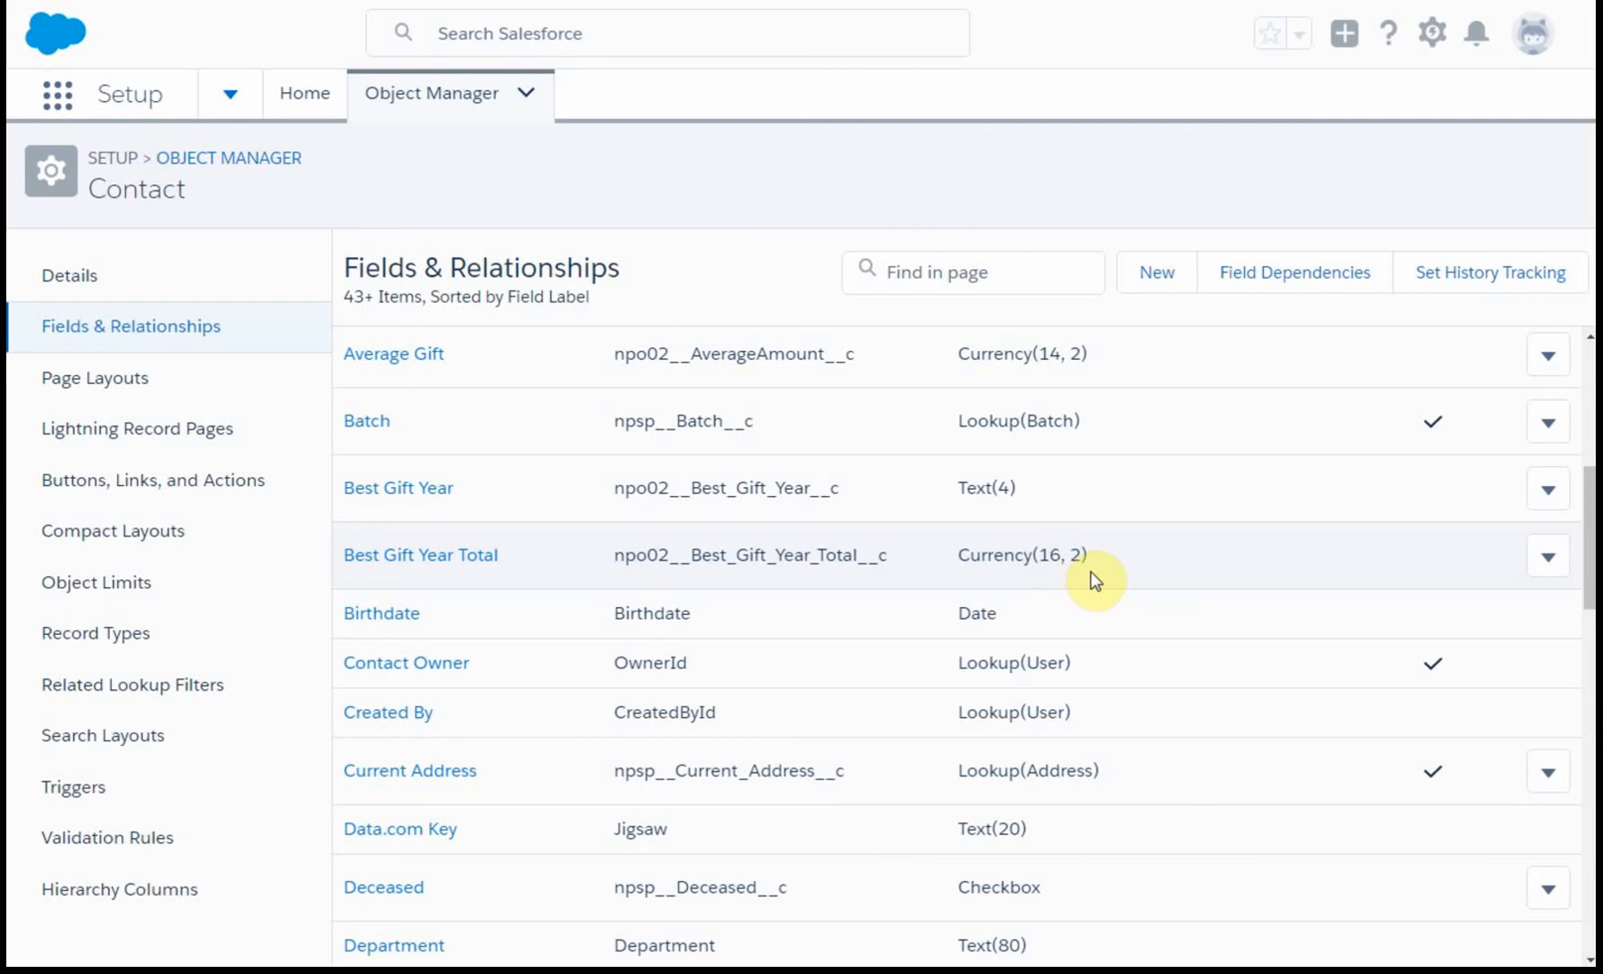
mouse_move(862, 580)
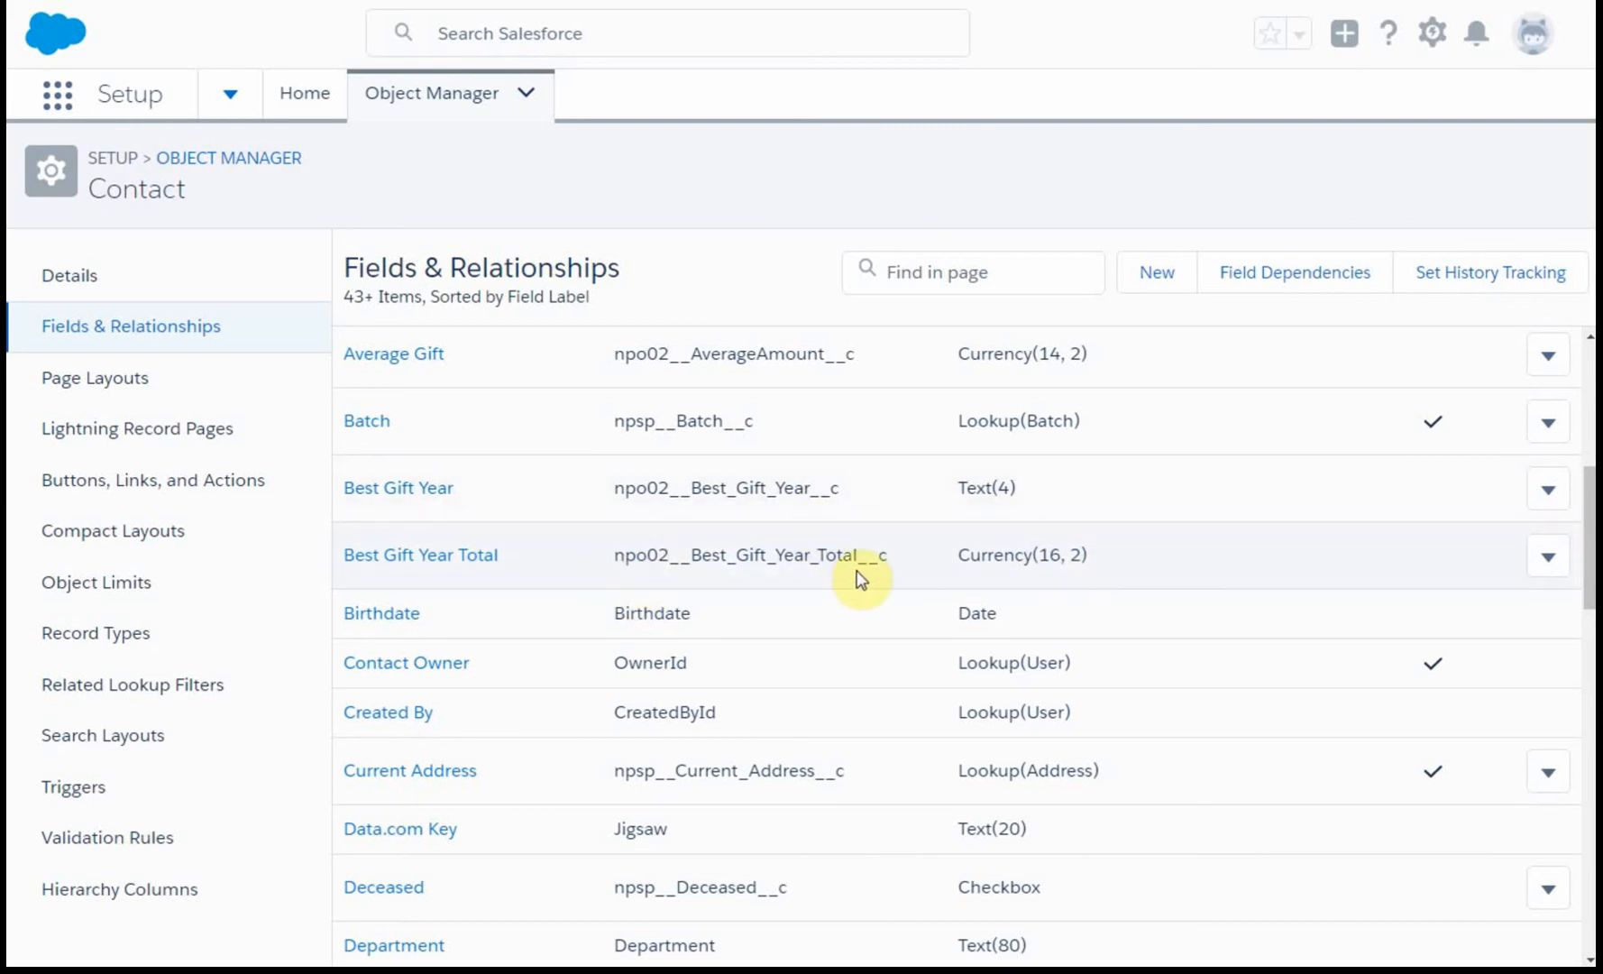
mouse_move(838, 591)
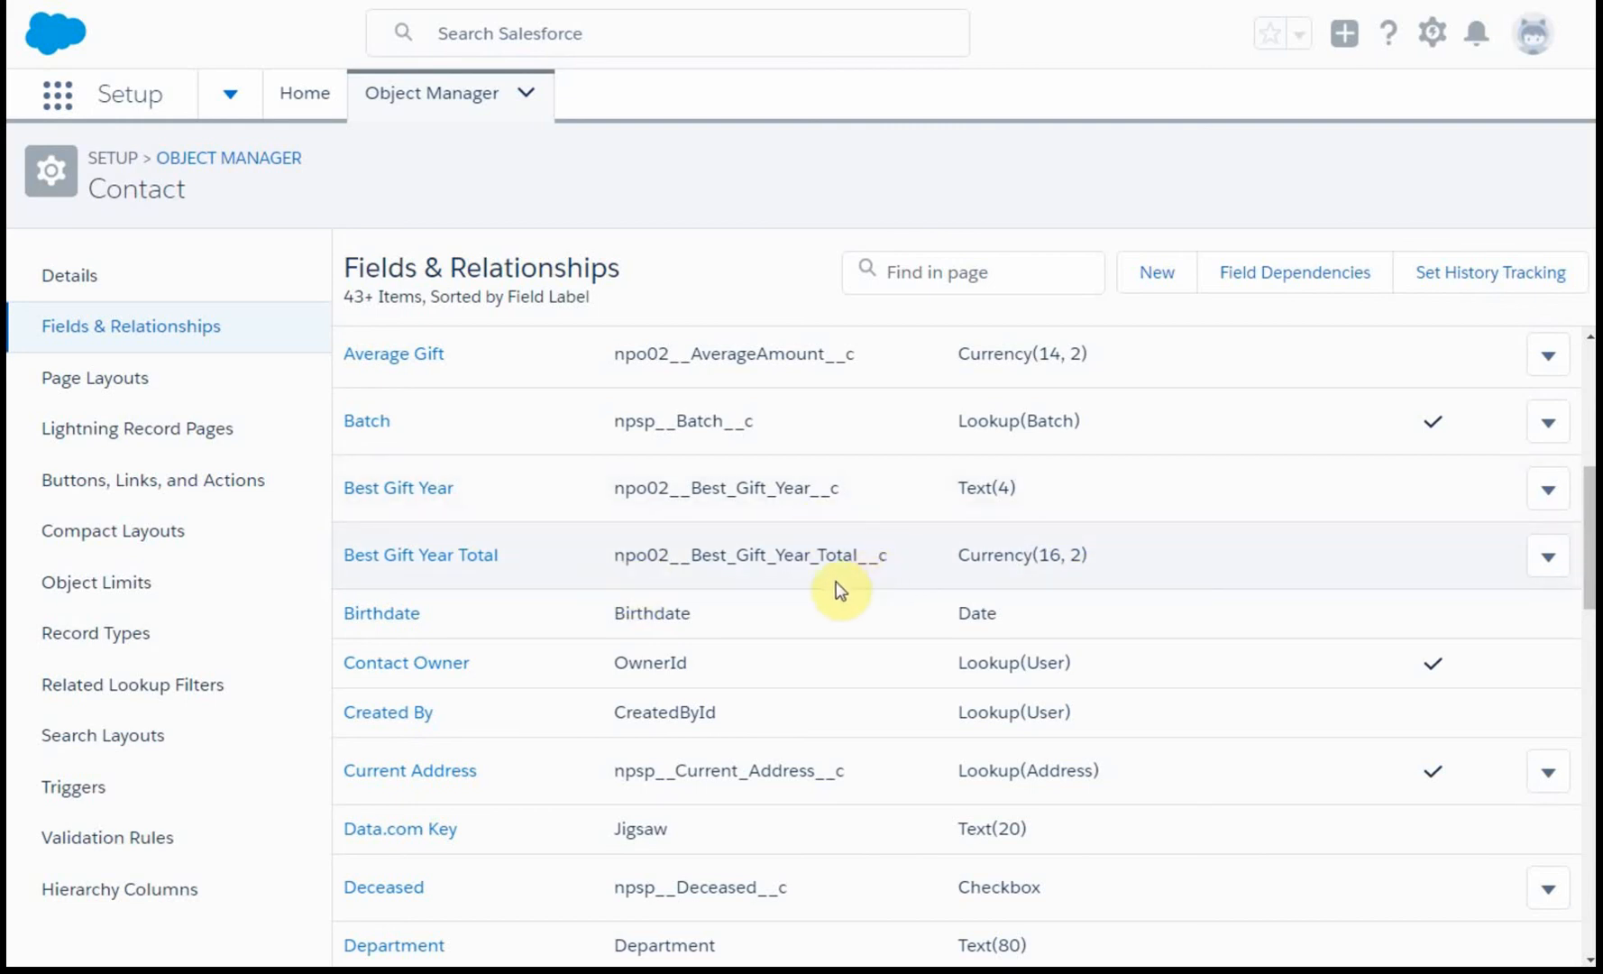
mouse_move(1310, 415)
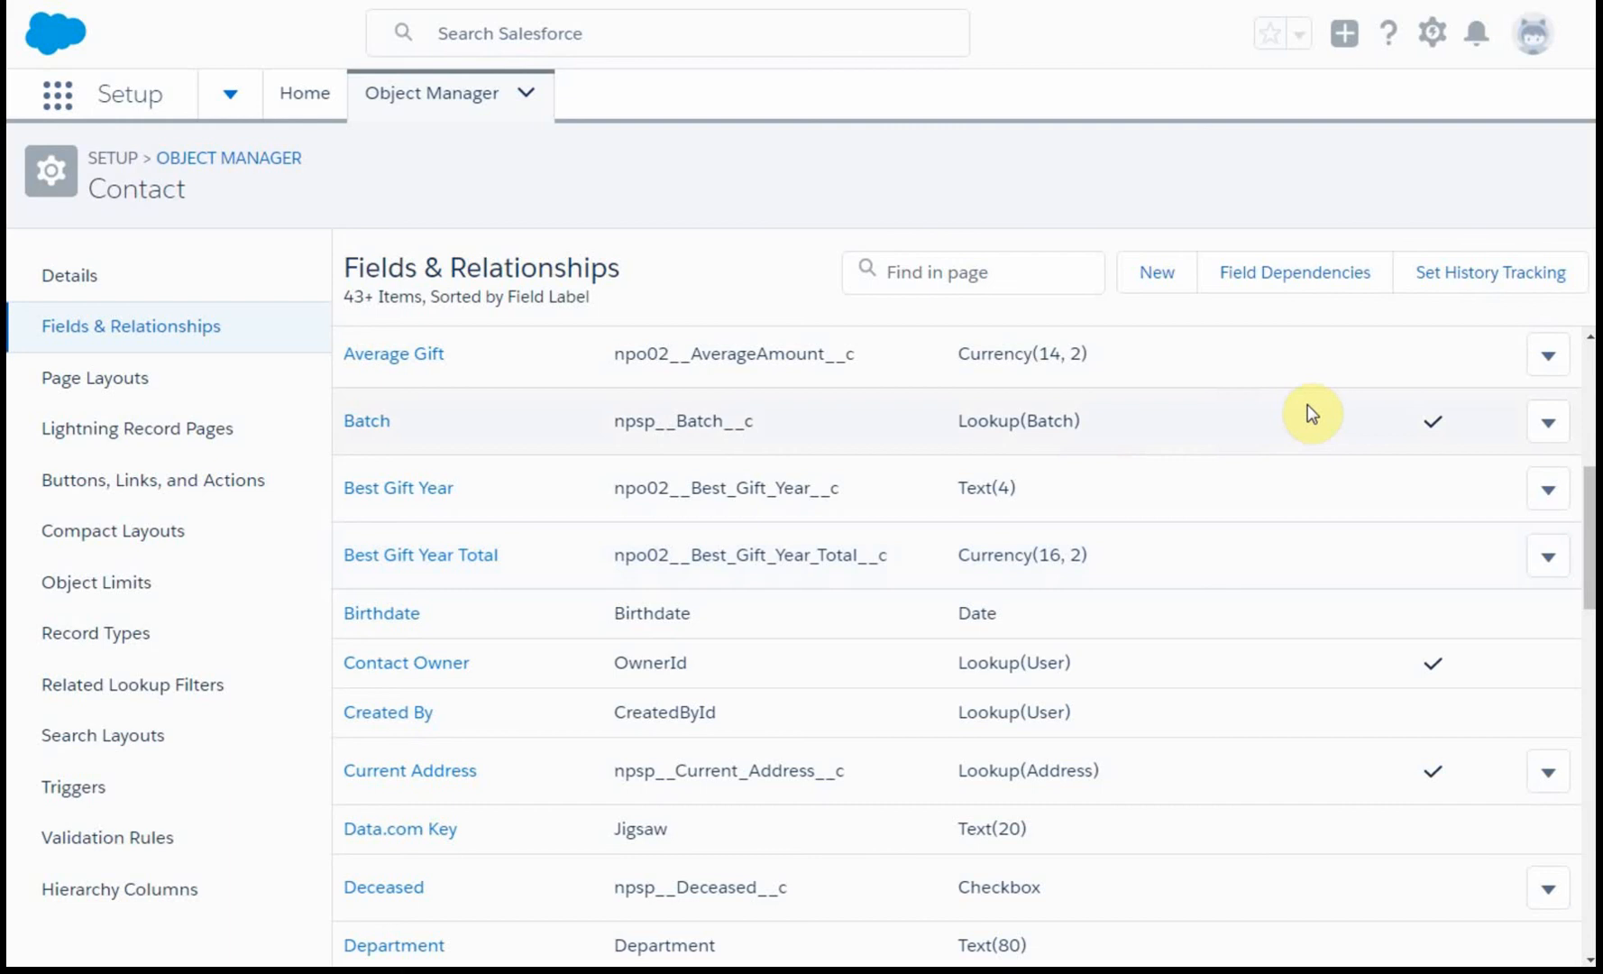
mouse_move(1584, 427)
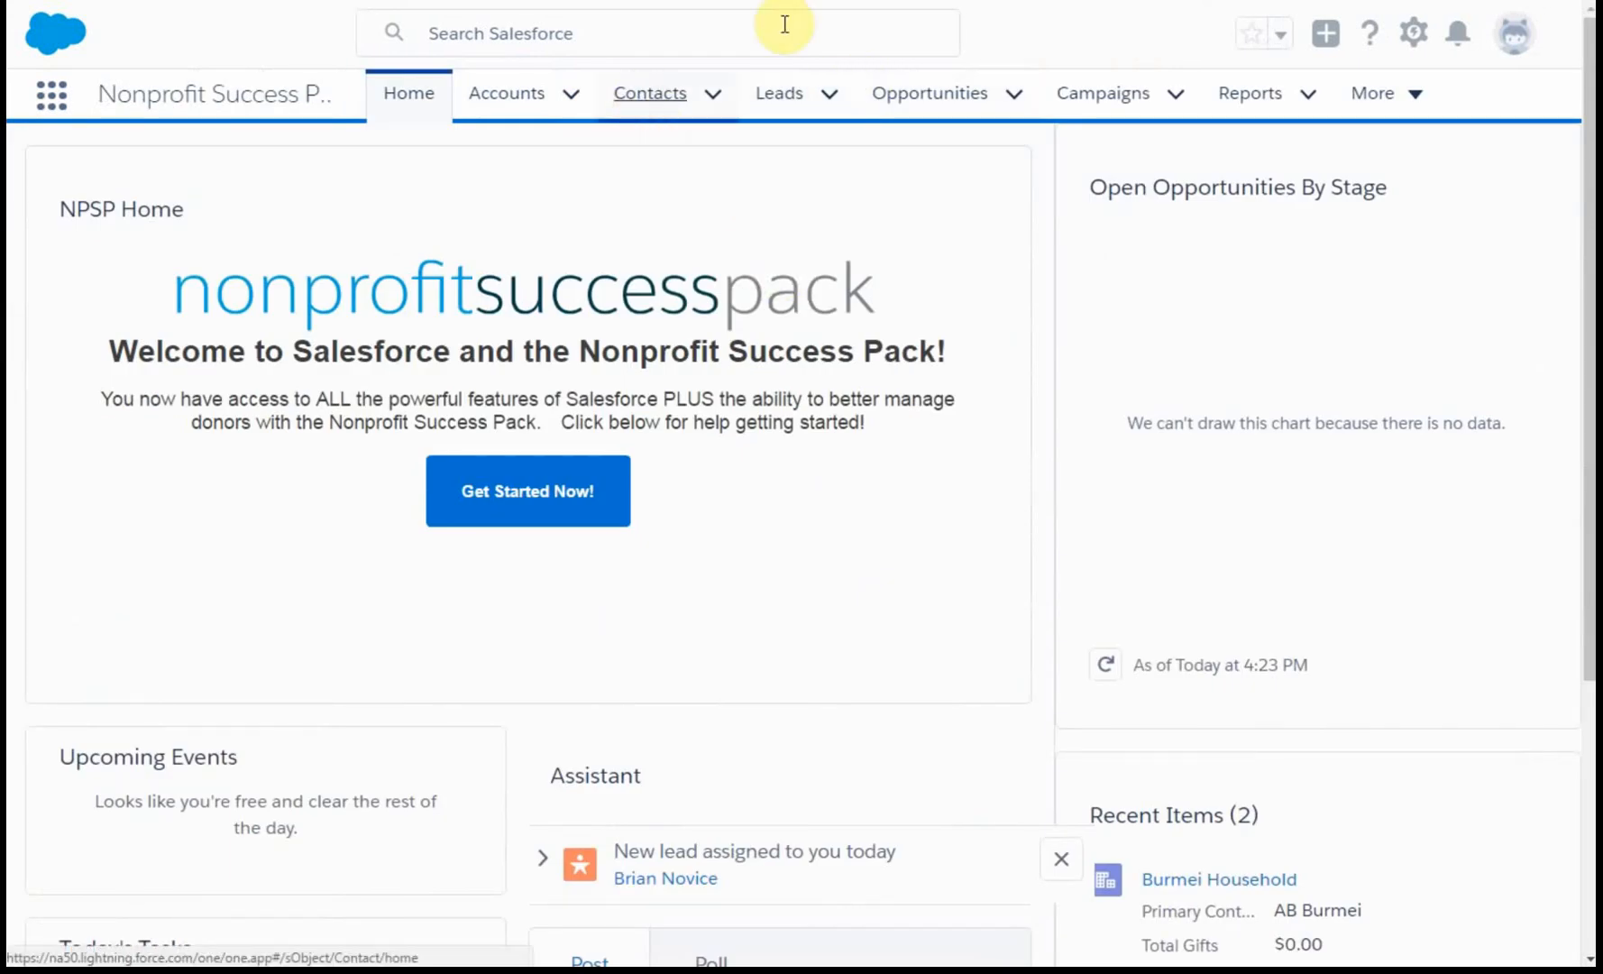
Go to Contacts and scroll a contact record to the Required Service field.
click(649, 93)
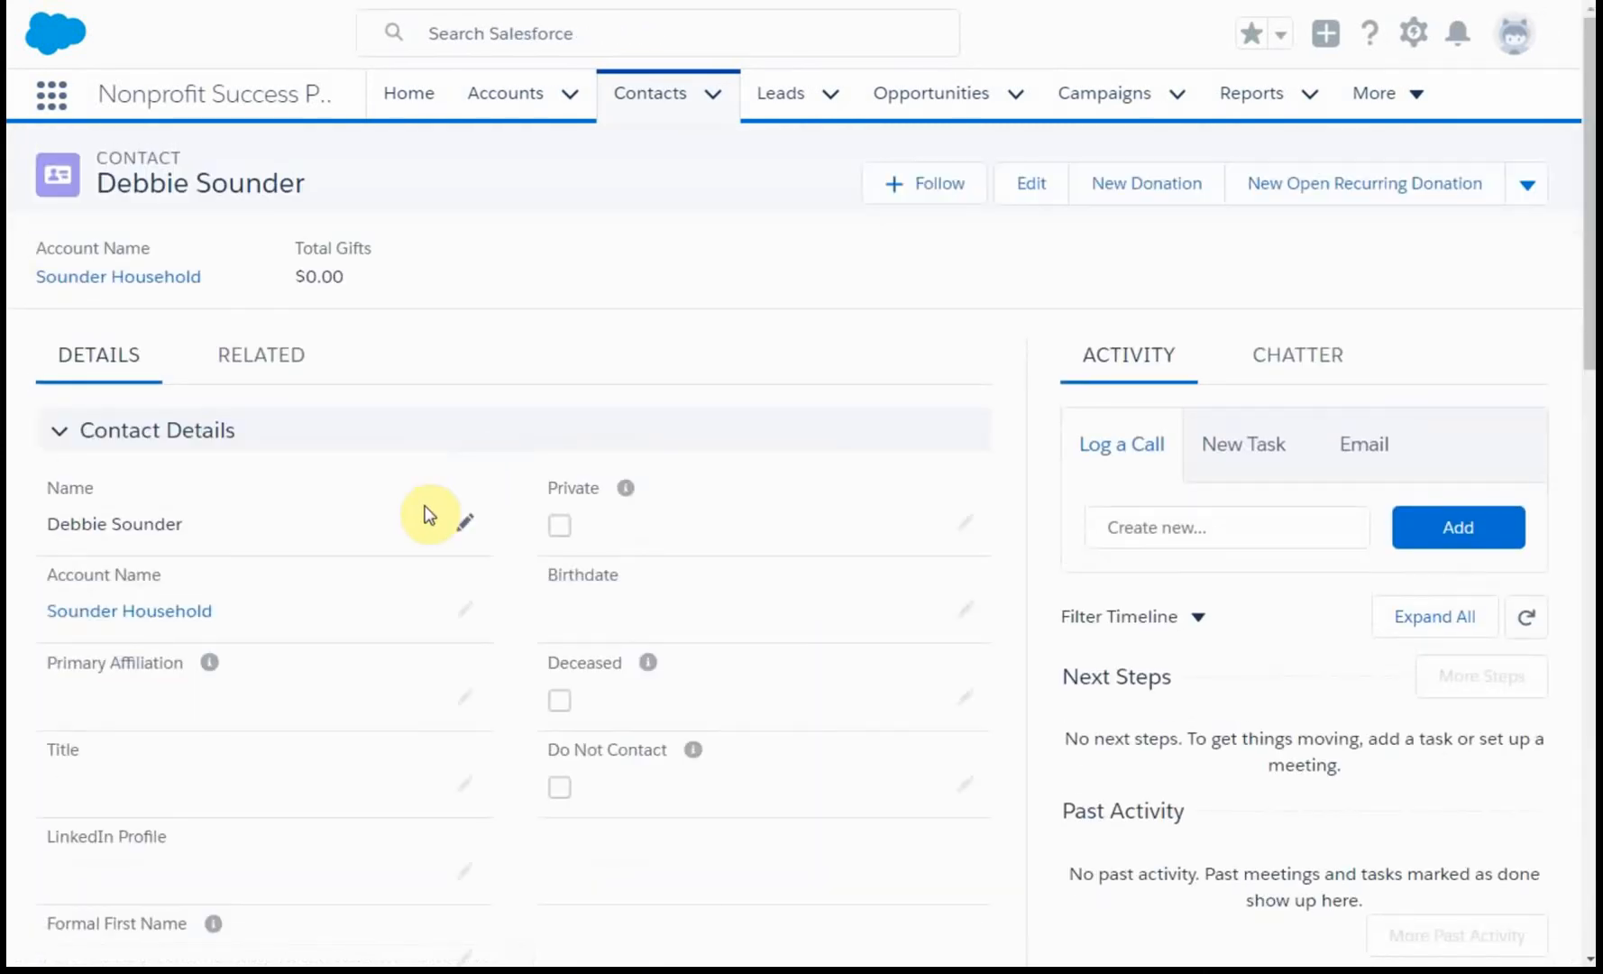
scroll(down, 3)
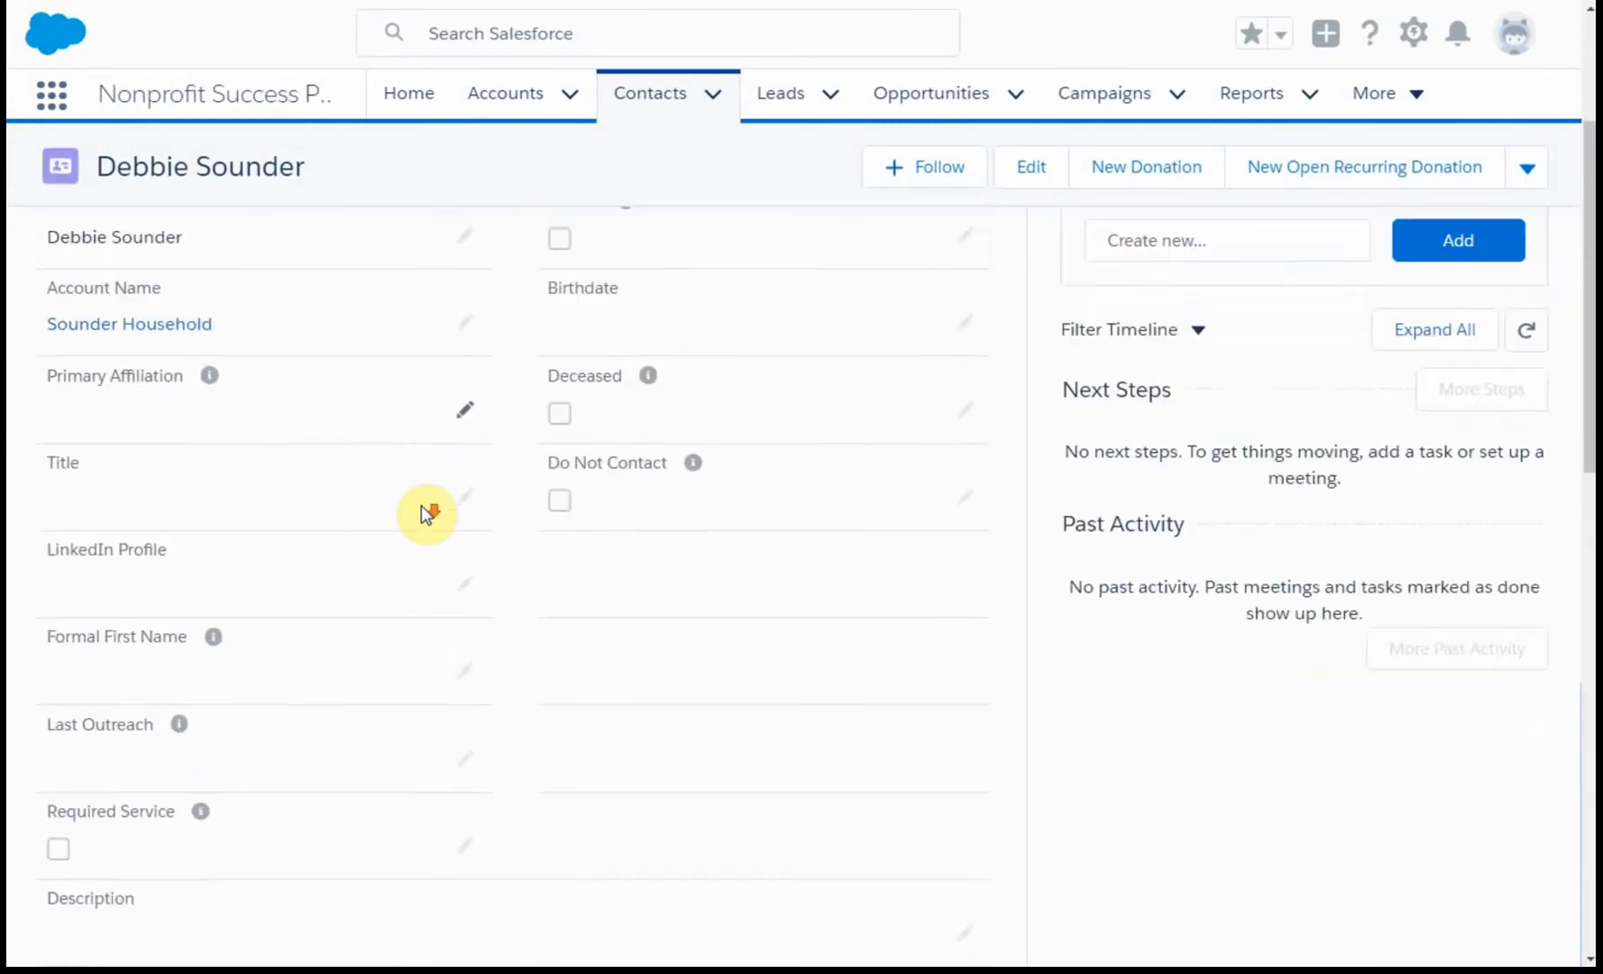
scroll(down, 3)
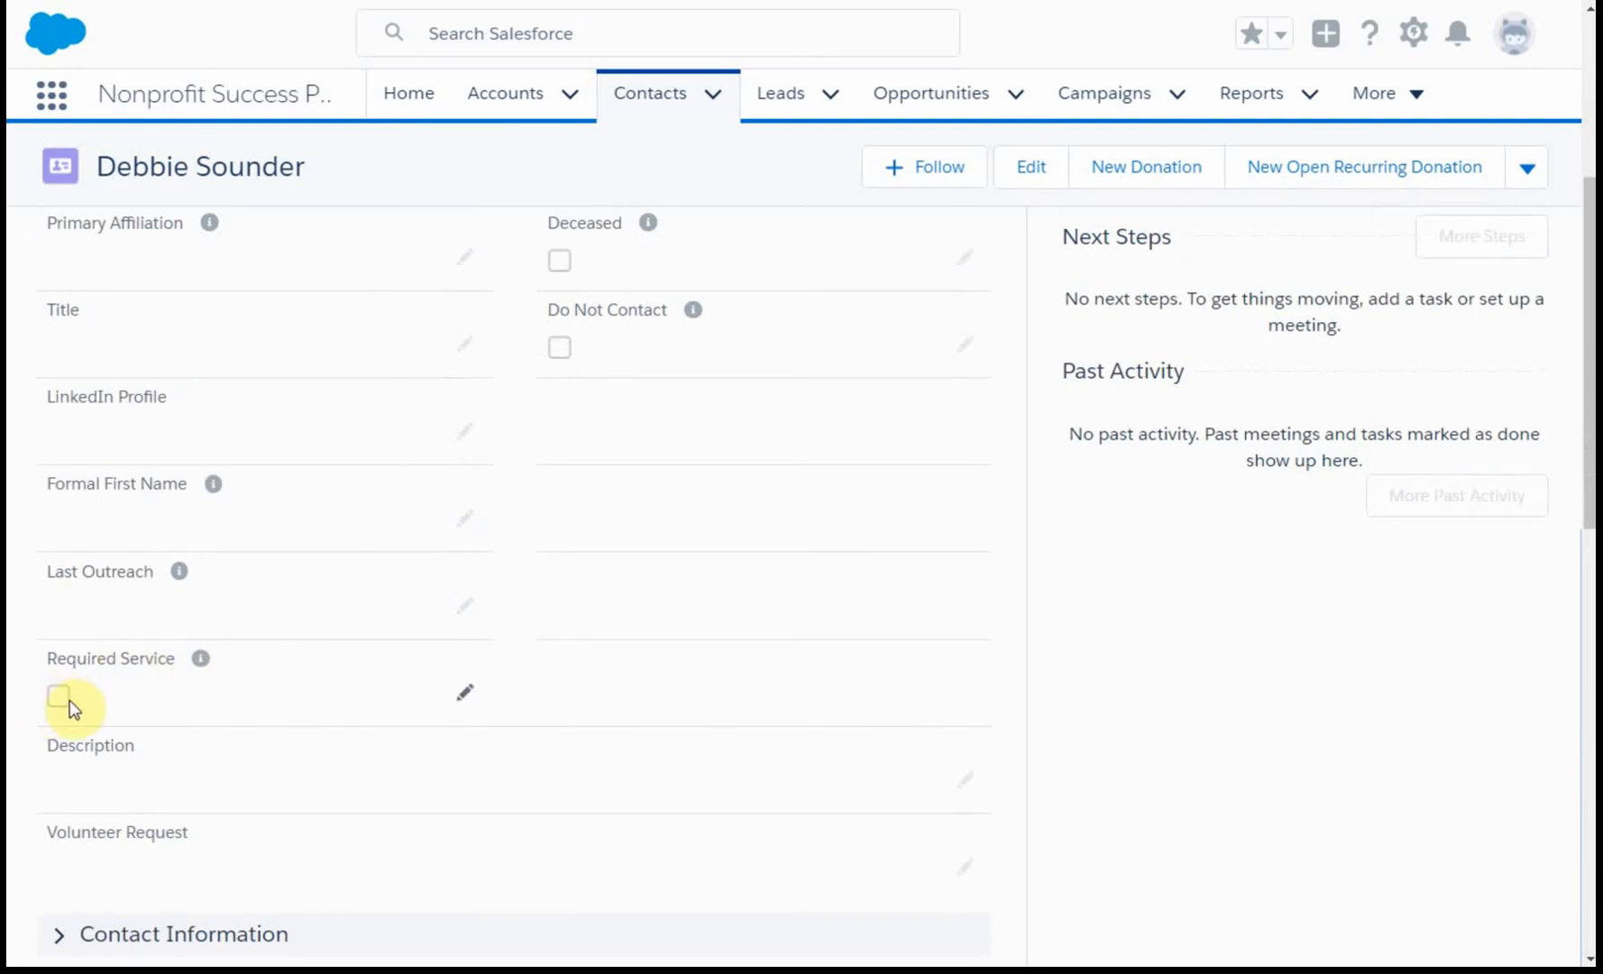
mouse_move(201, 664)
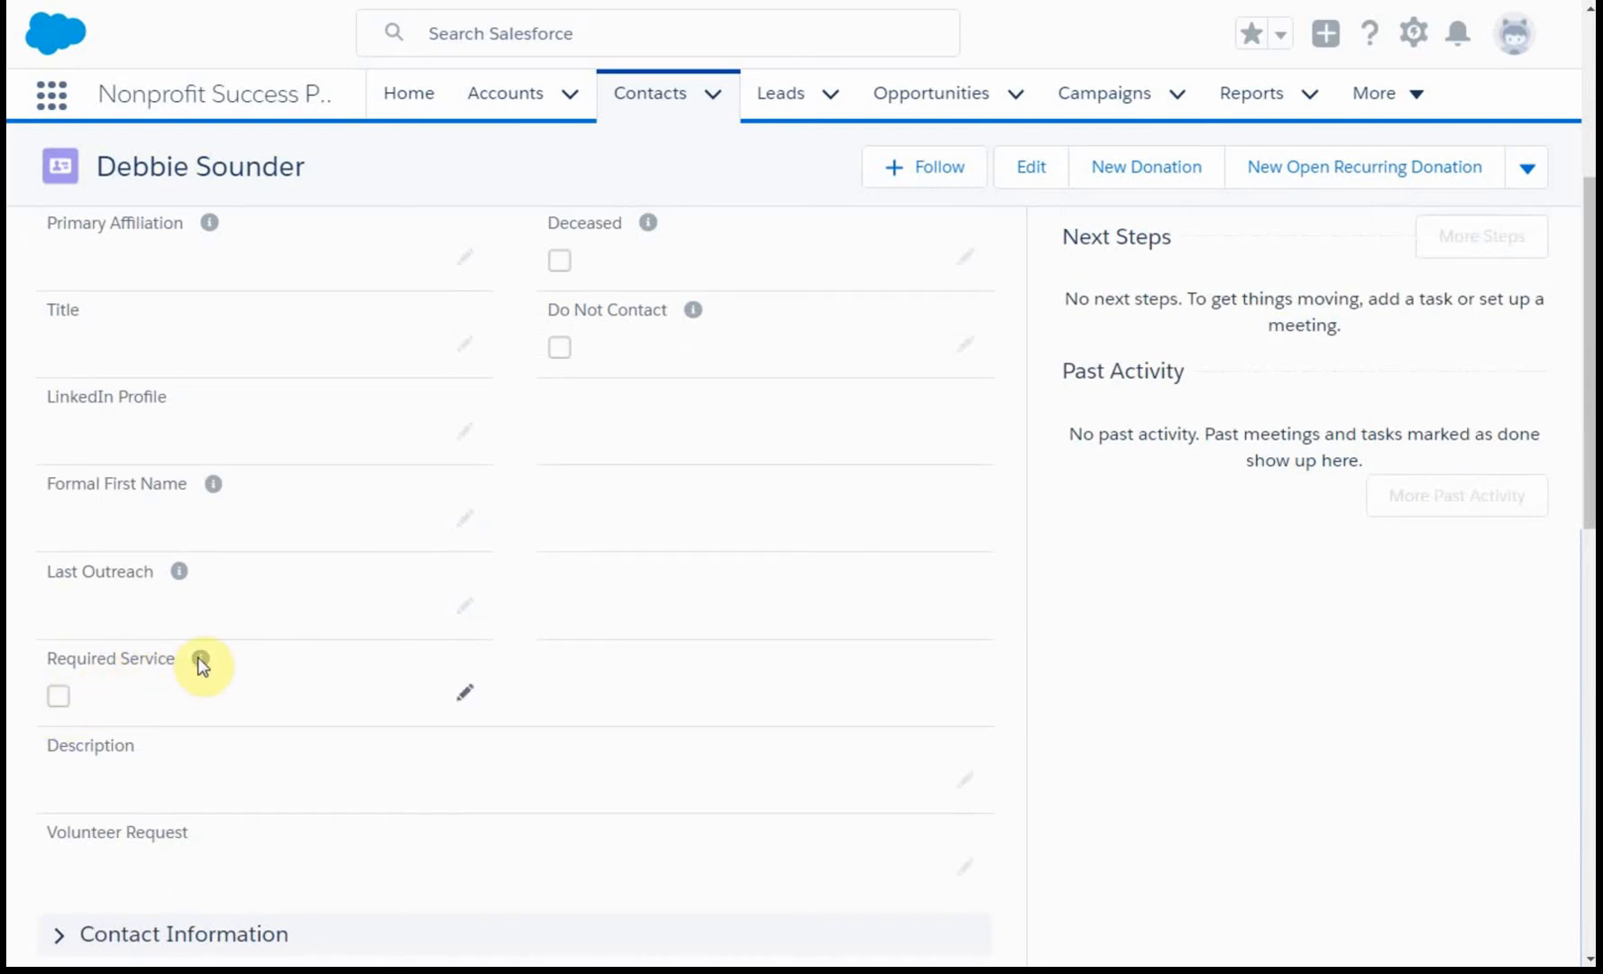
mouse_move(201, 658)
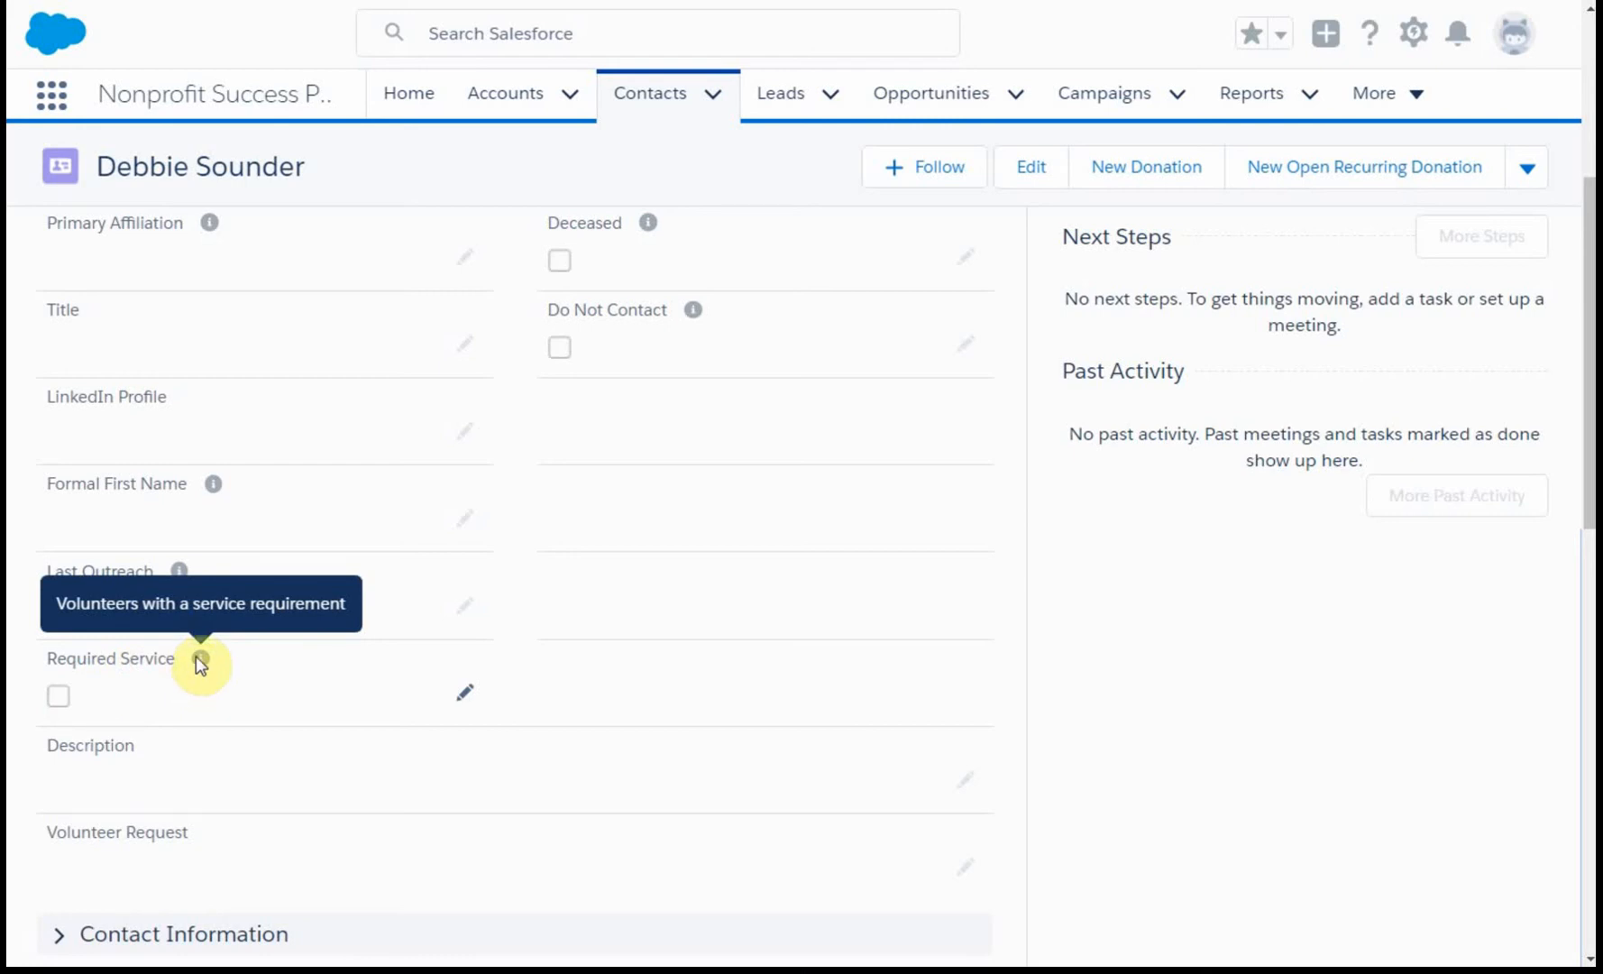
mouse_move(211, 649)
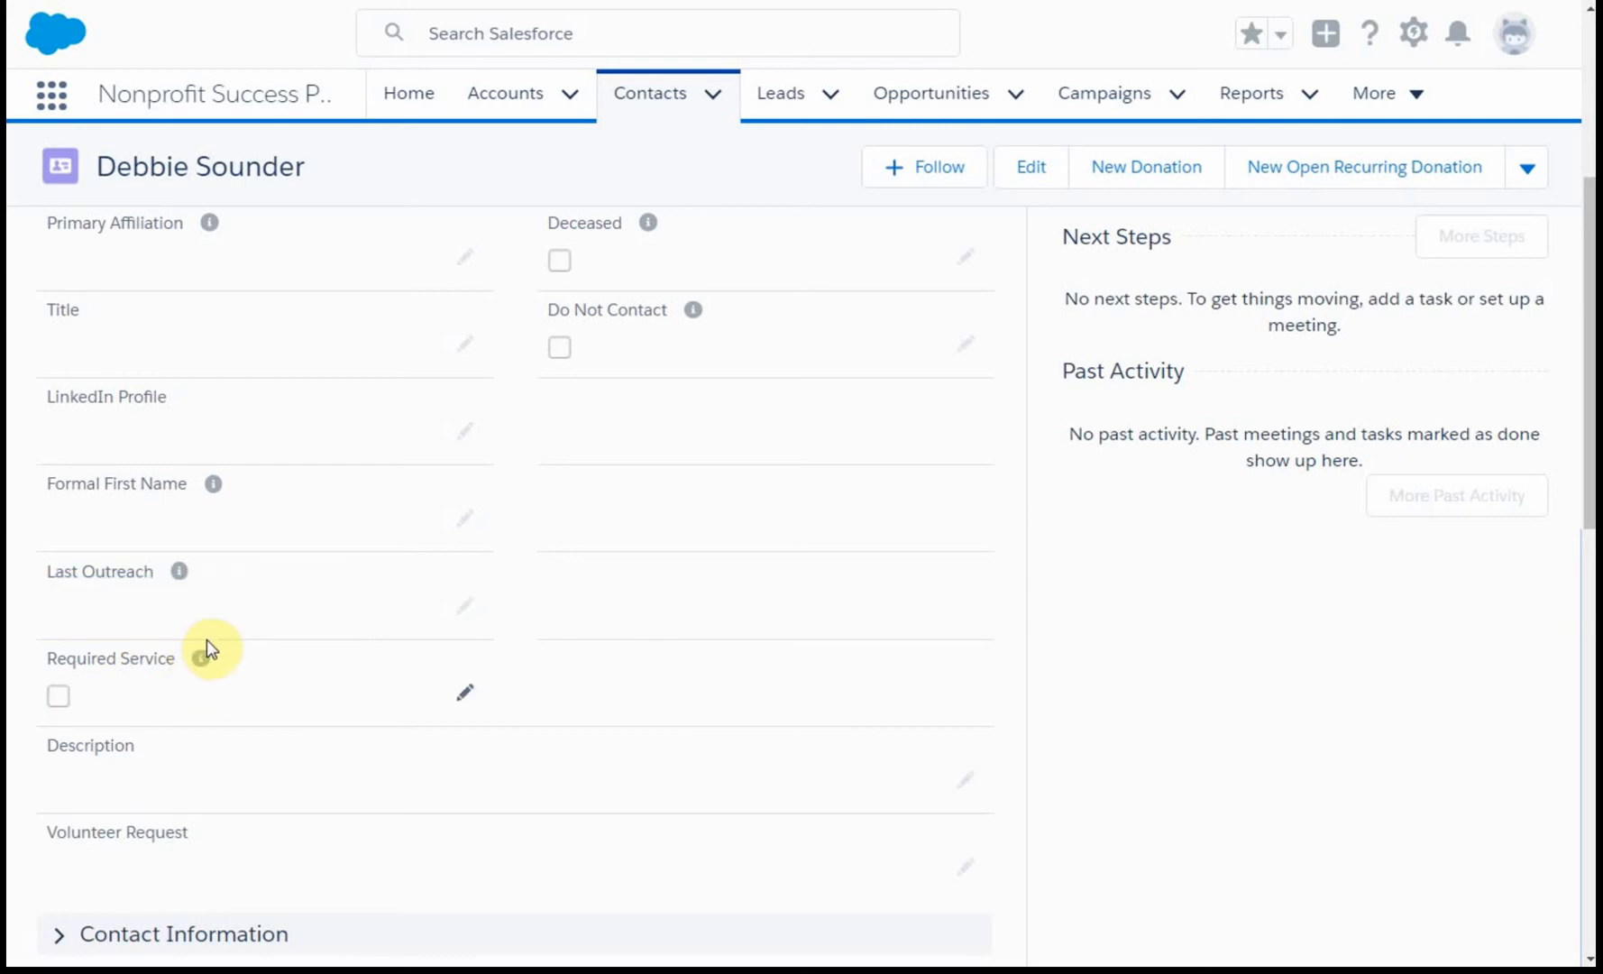
mouse_move(202, 659)
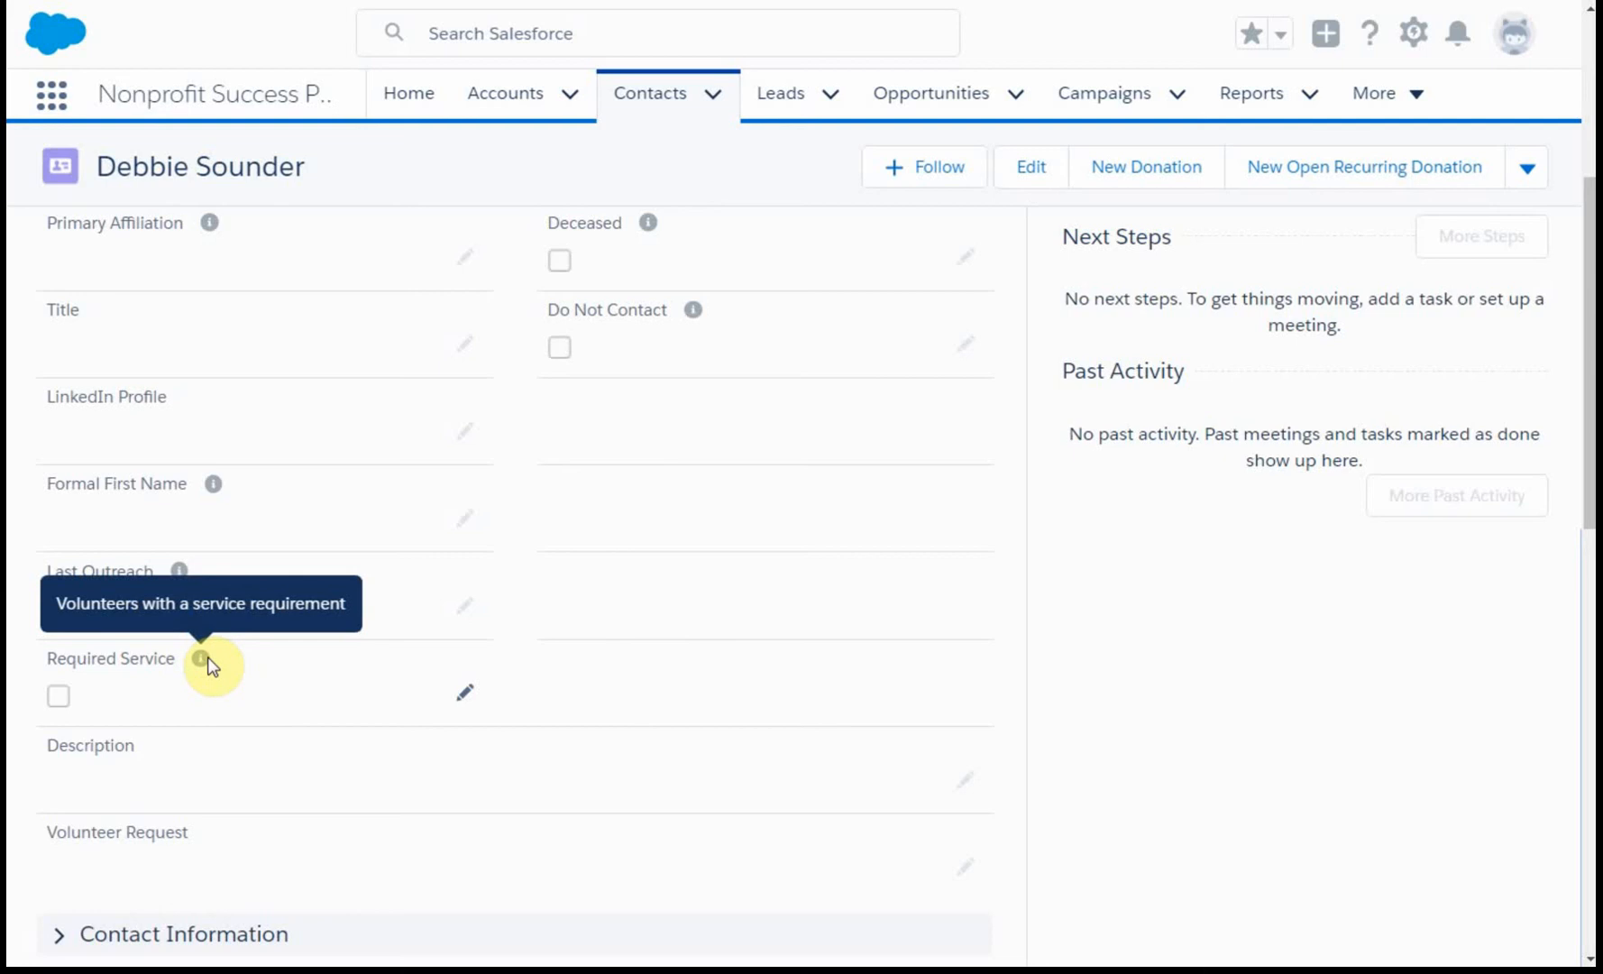
mouse_move(889, 519)
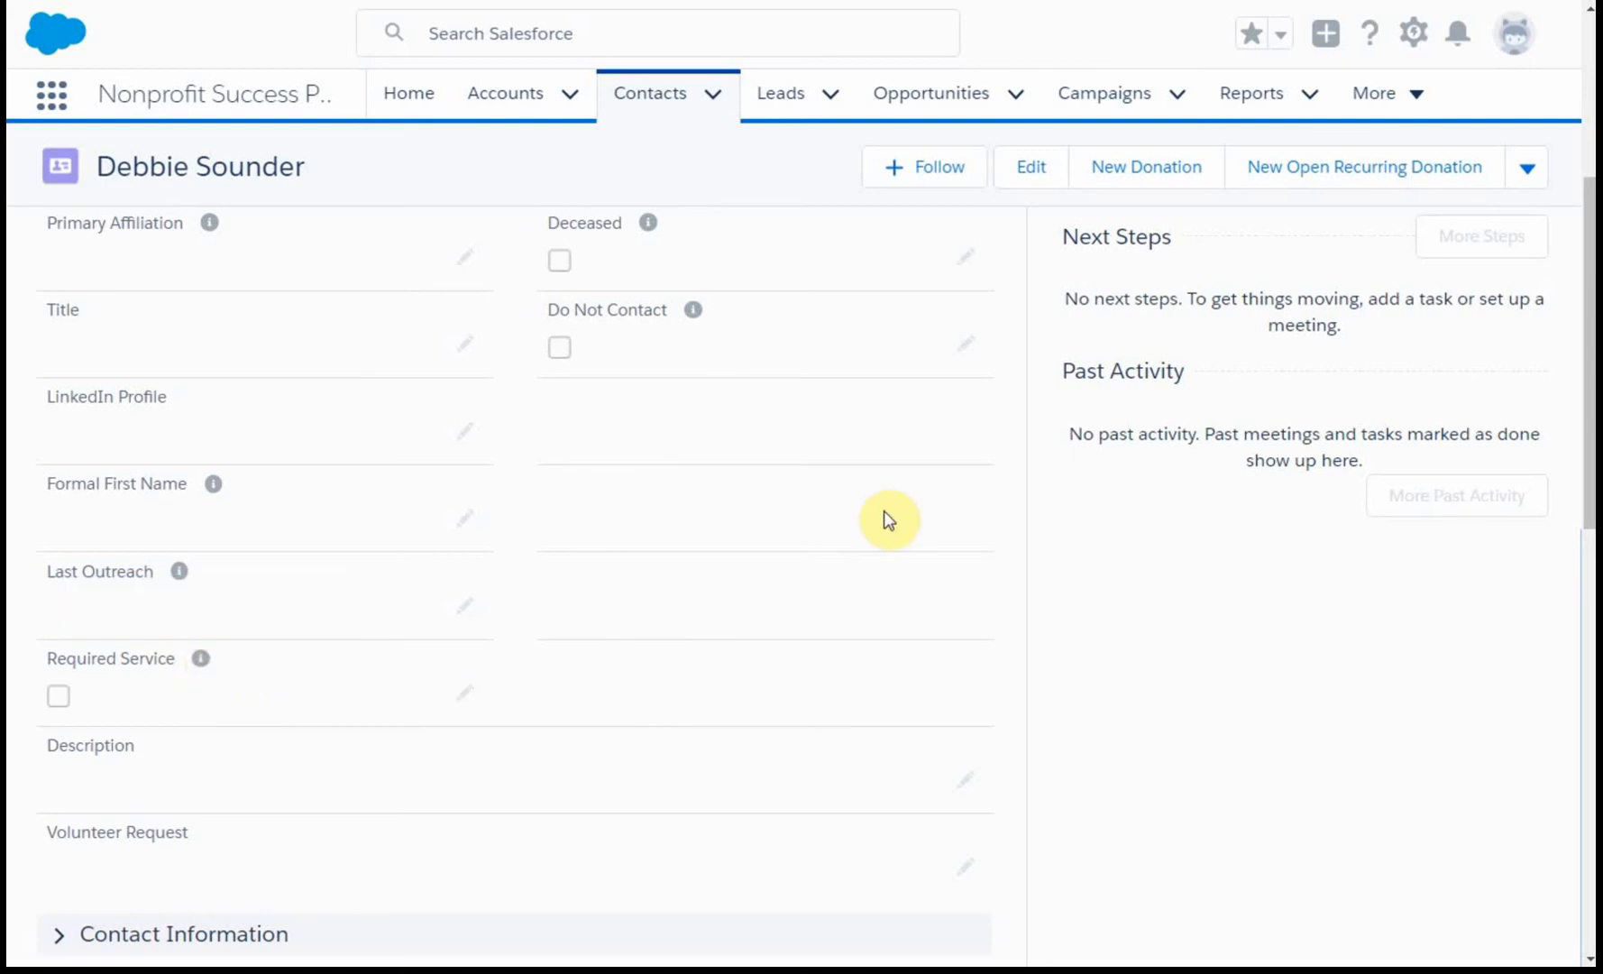
mouse_move(853, 469)
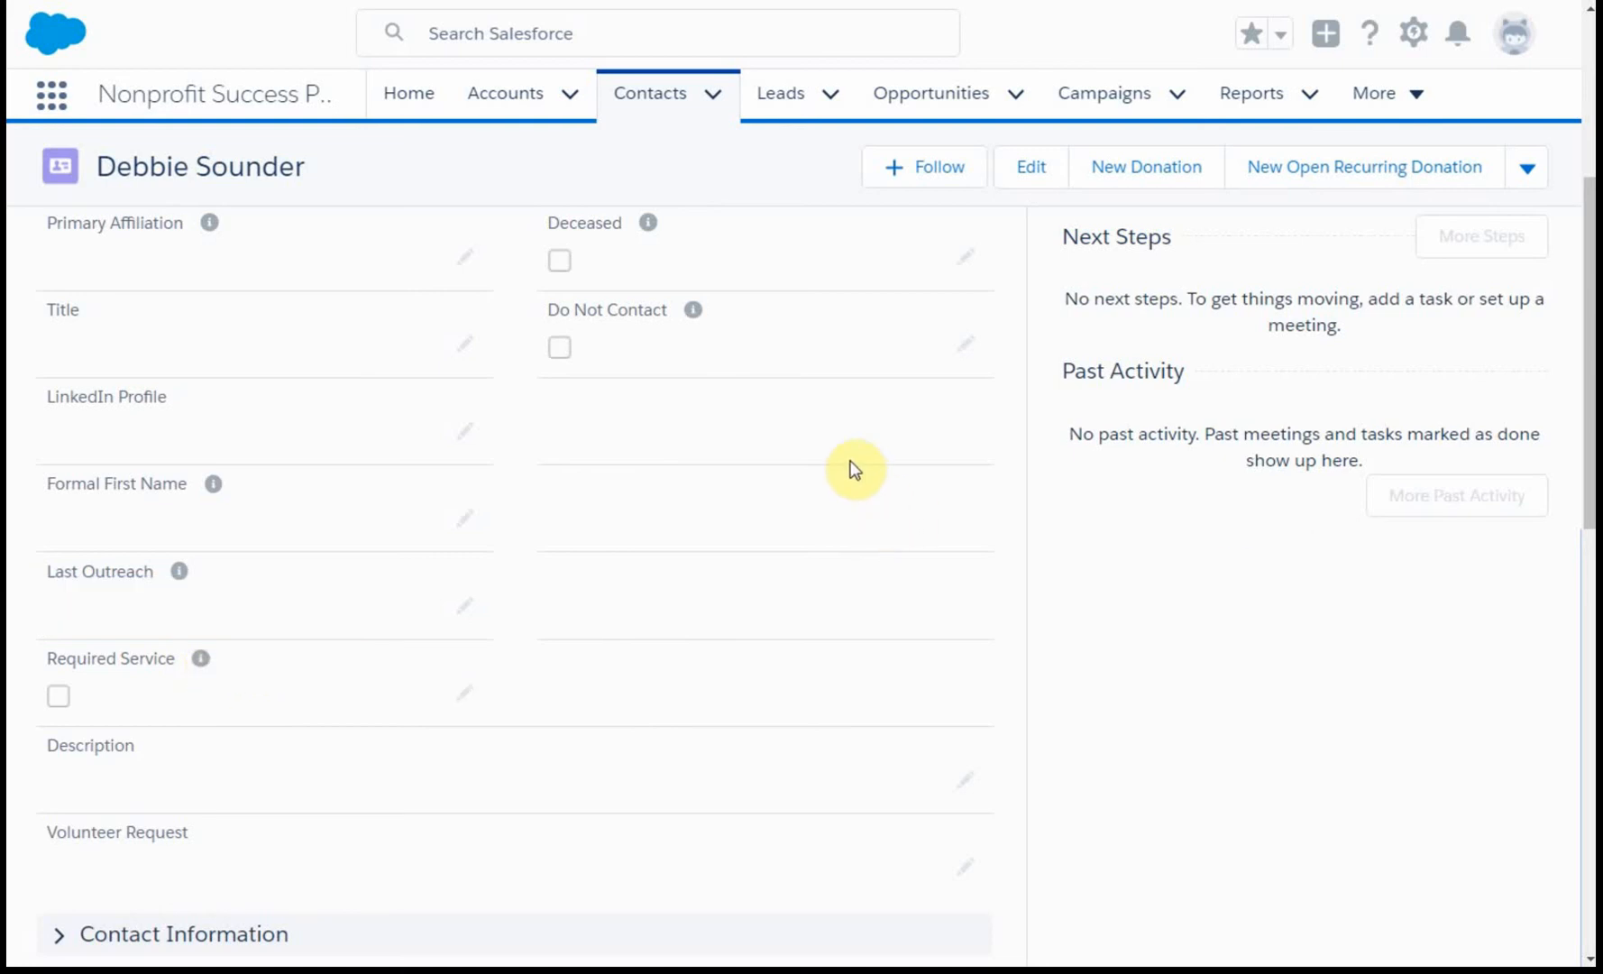
mouse_move(218, 595)
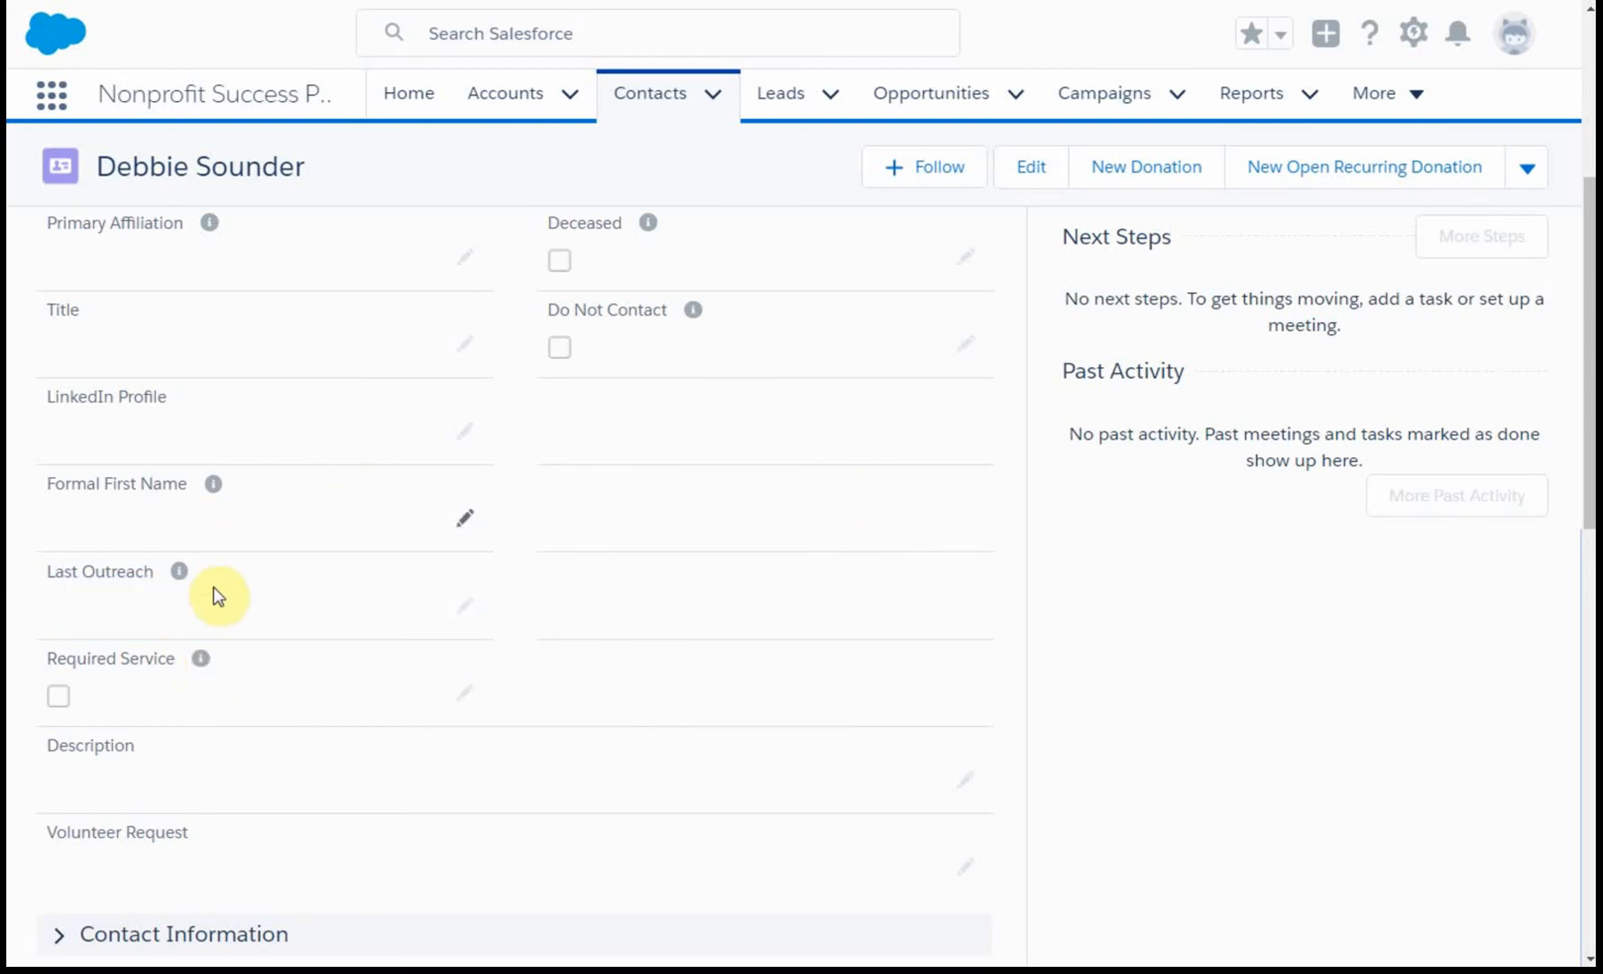